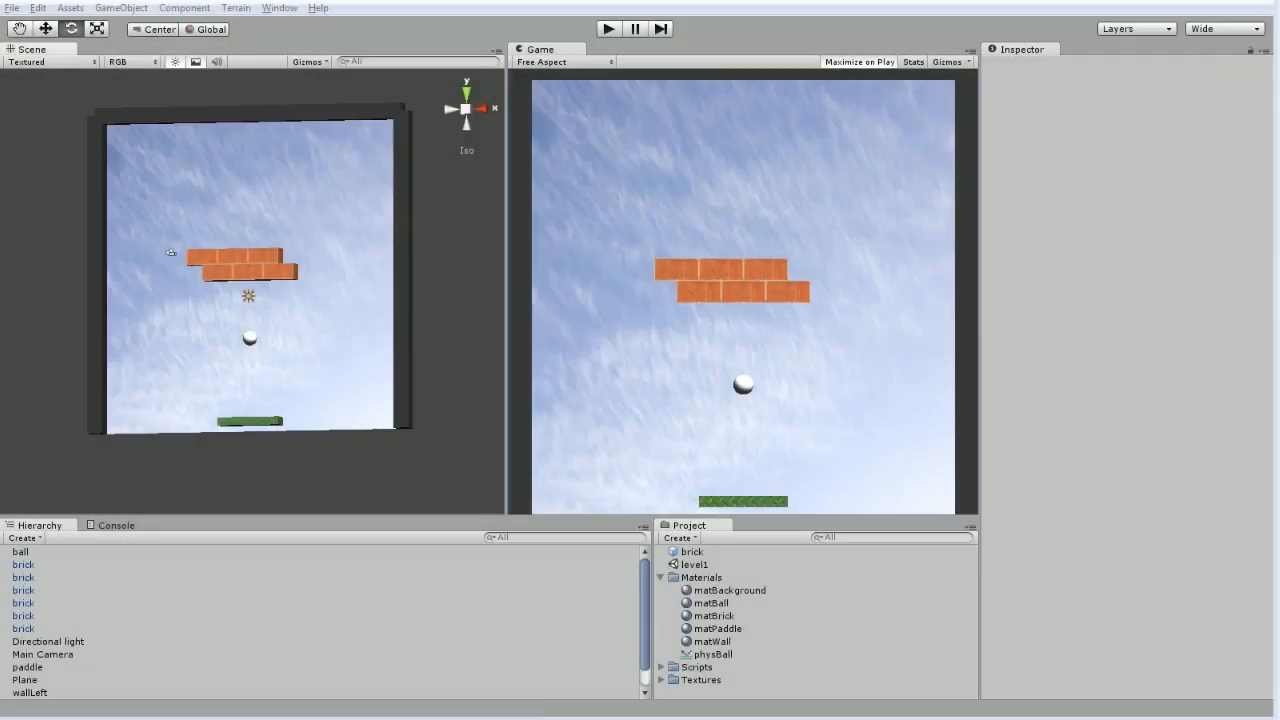
{"action": "mouse_move", "coordinate": [427, 299]}
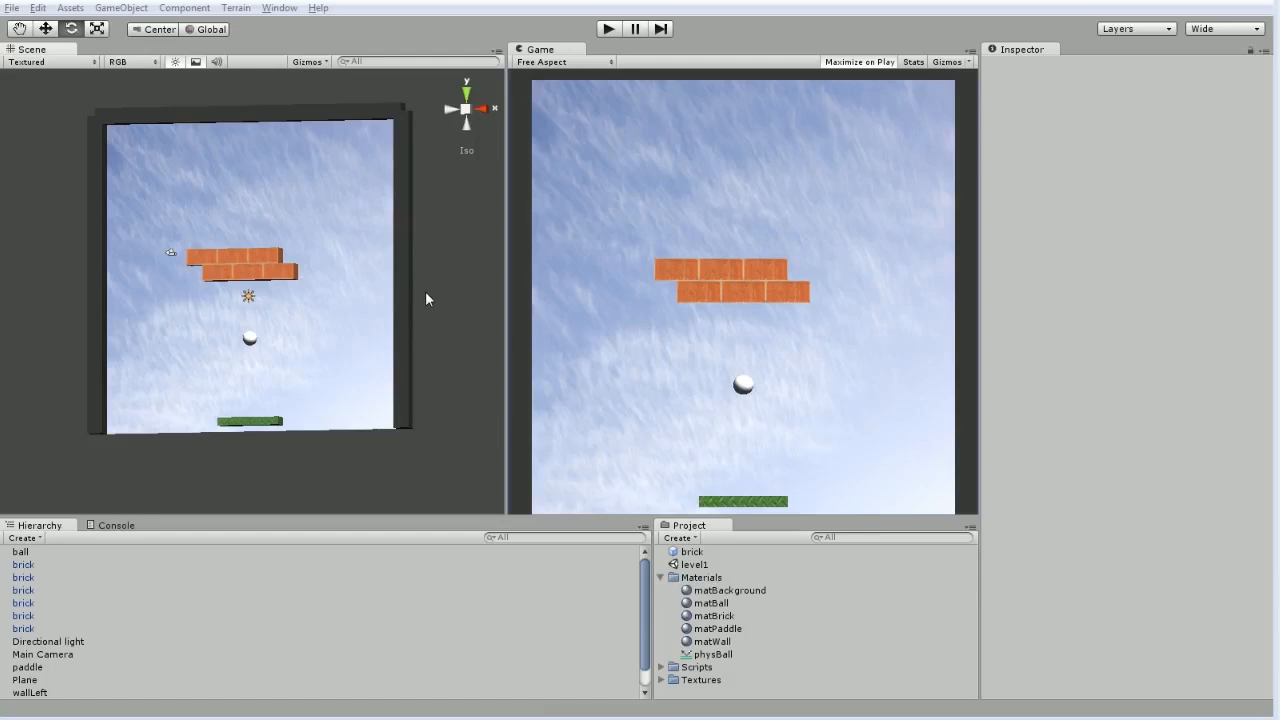
- Inspect the matBrick material, the metal floor texture, the Scripts folder and the brick texture
{"action": "left_click", "coordinate": [718, 615]}
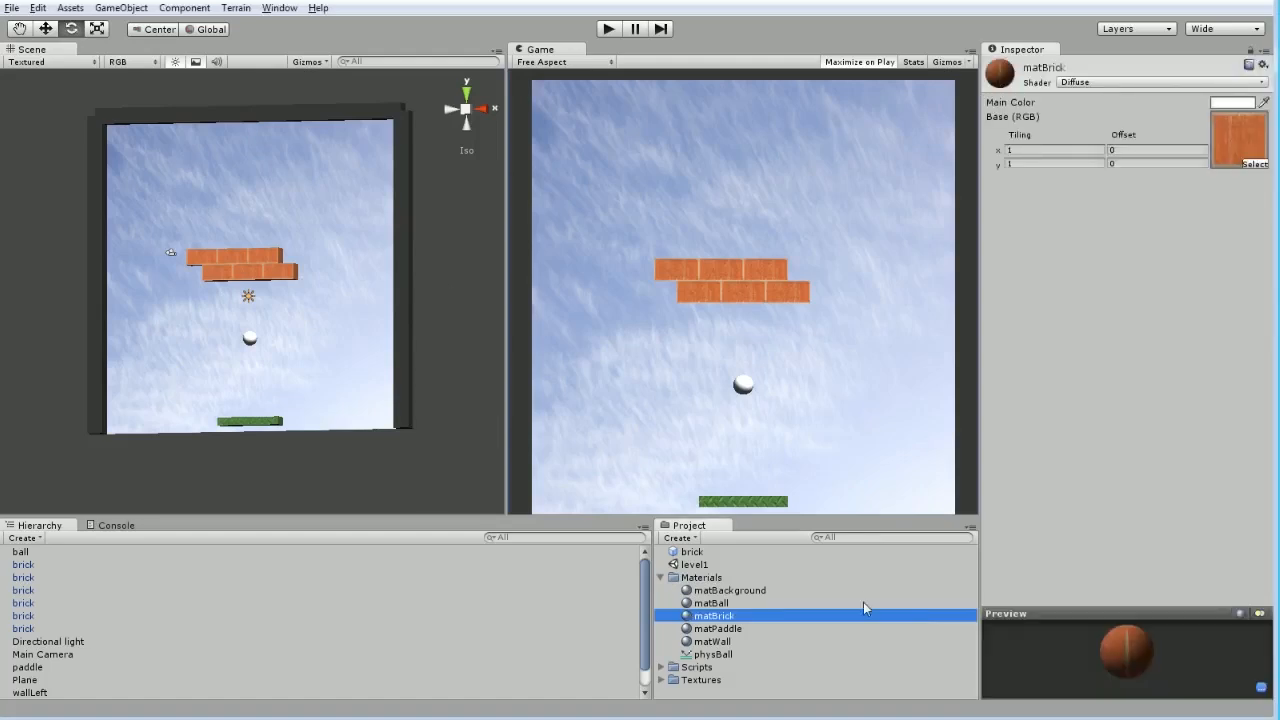
{"action": "mouse_move", "coordinate": [658, 694]}
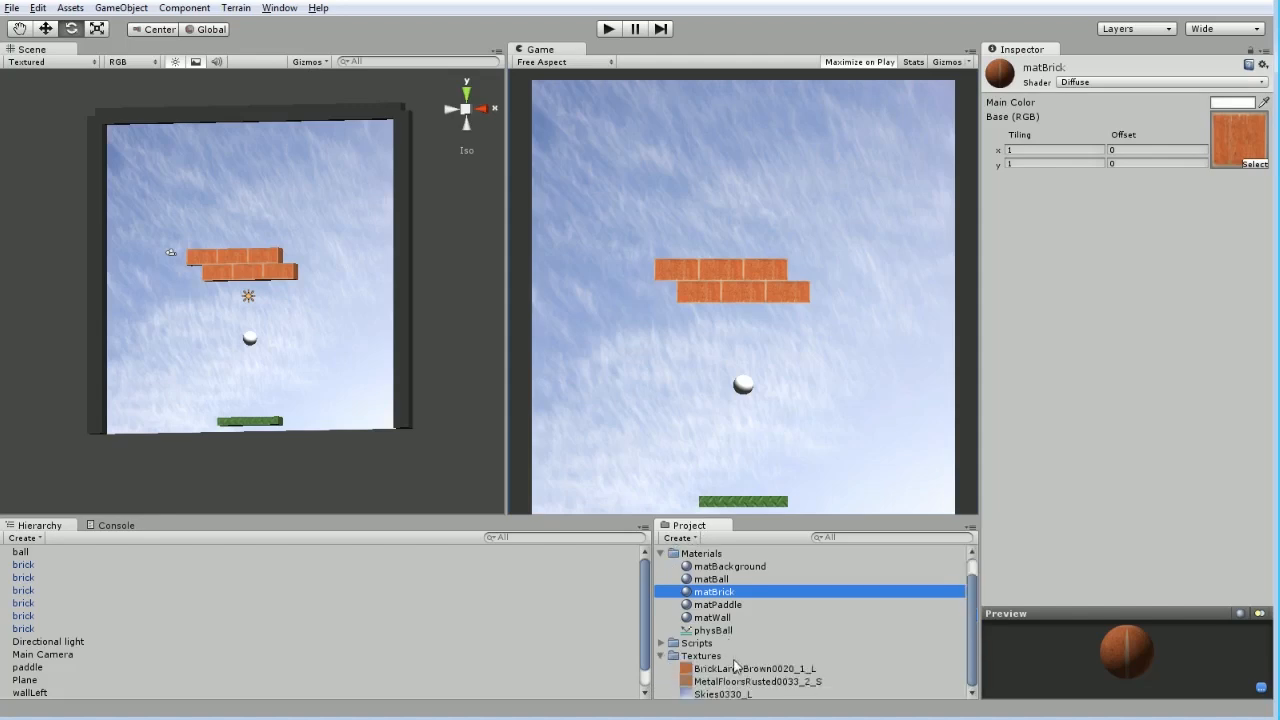
{"action": "left_click", "coordinate": [755, 682]}
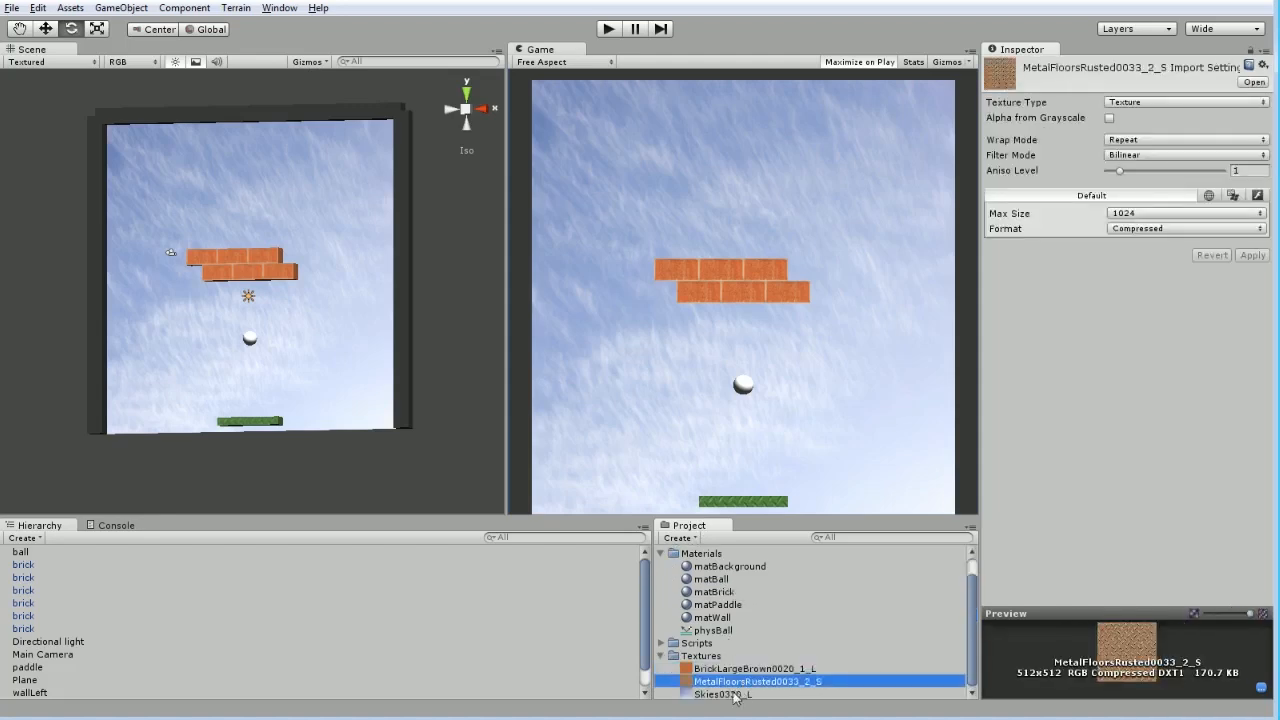
{"action": "left_click", "coordinate": [692, 642]}
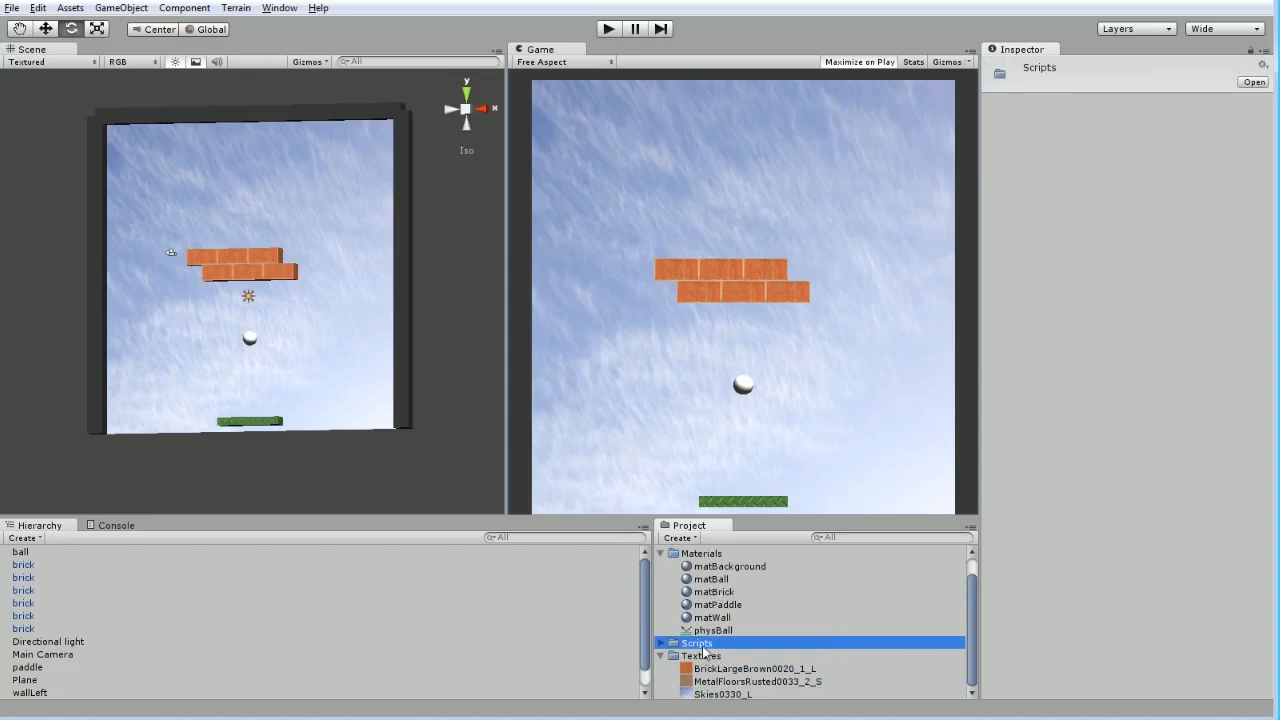
{"action": "left_click", "coordinate": [755, 667]}
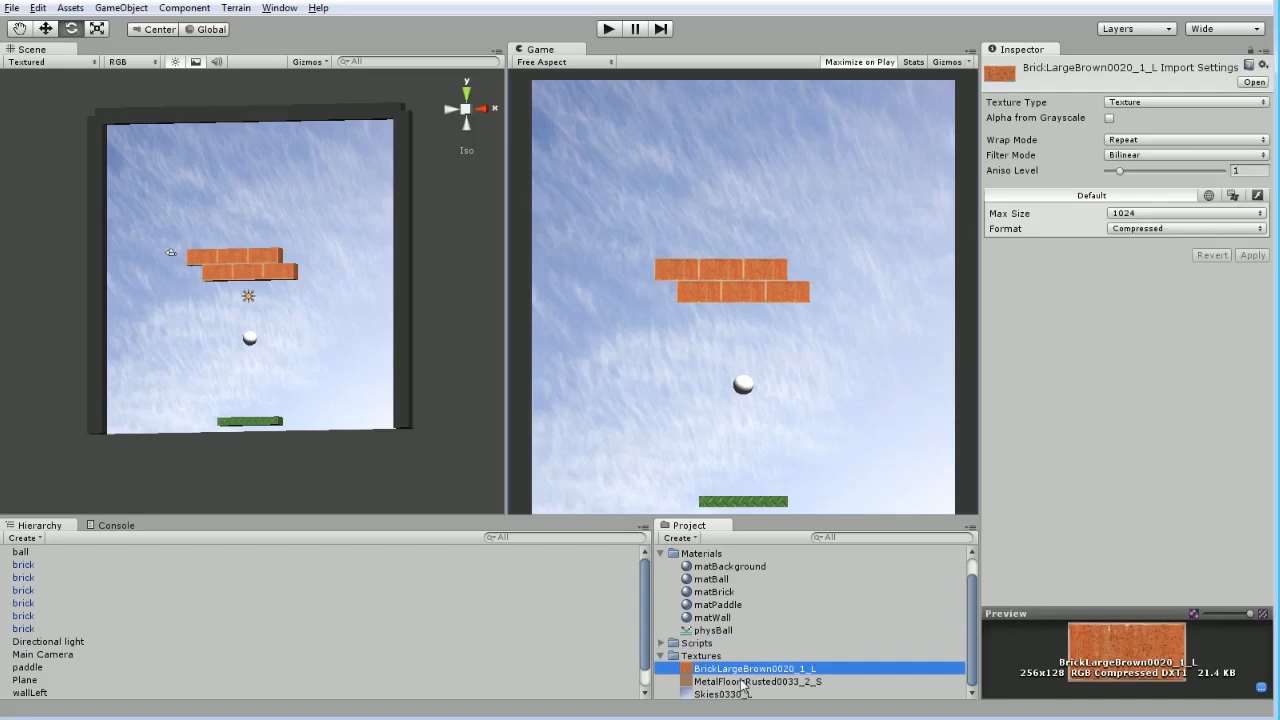
{"action": "mouse_move", "coordinate": [736, 686]}
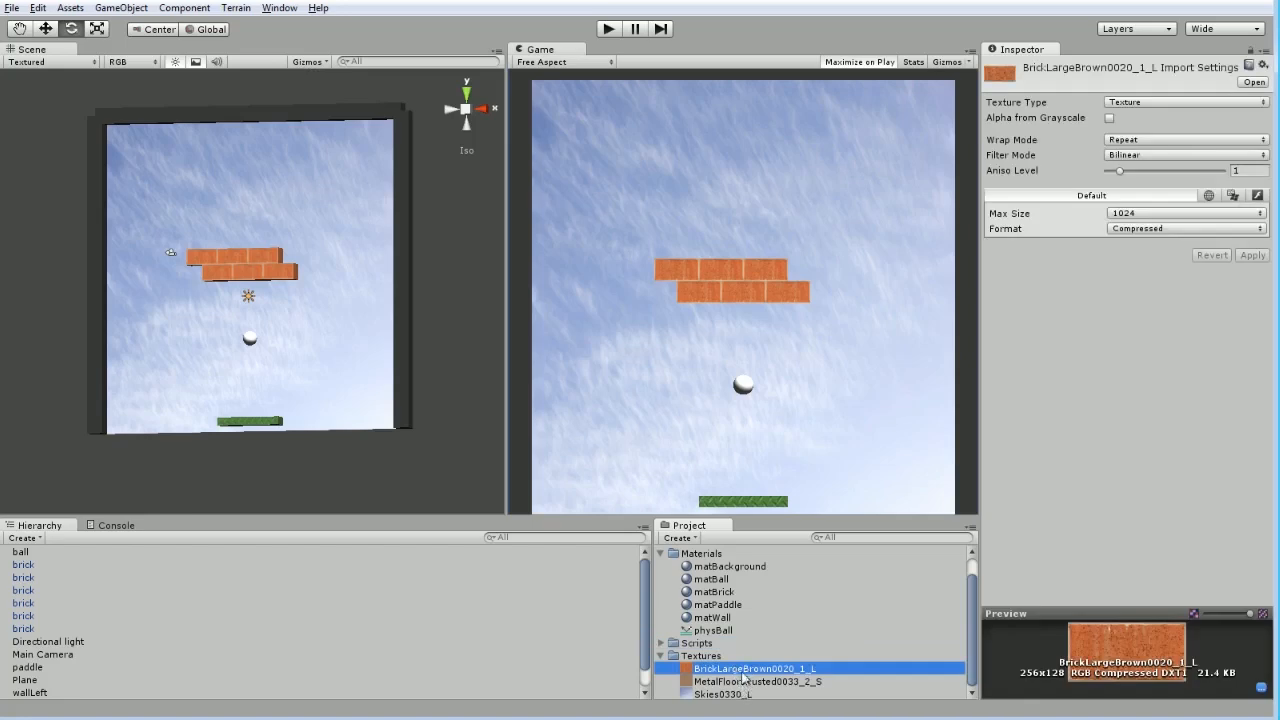
{"action": "mouse_move", "coordinate": [747, 685]}
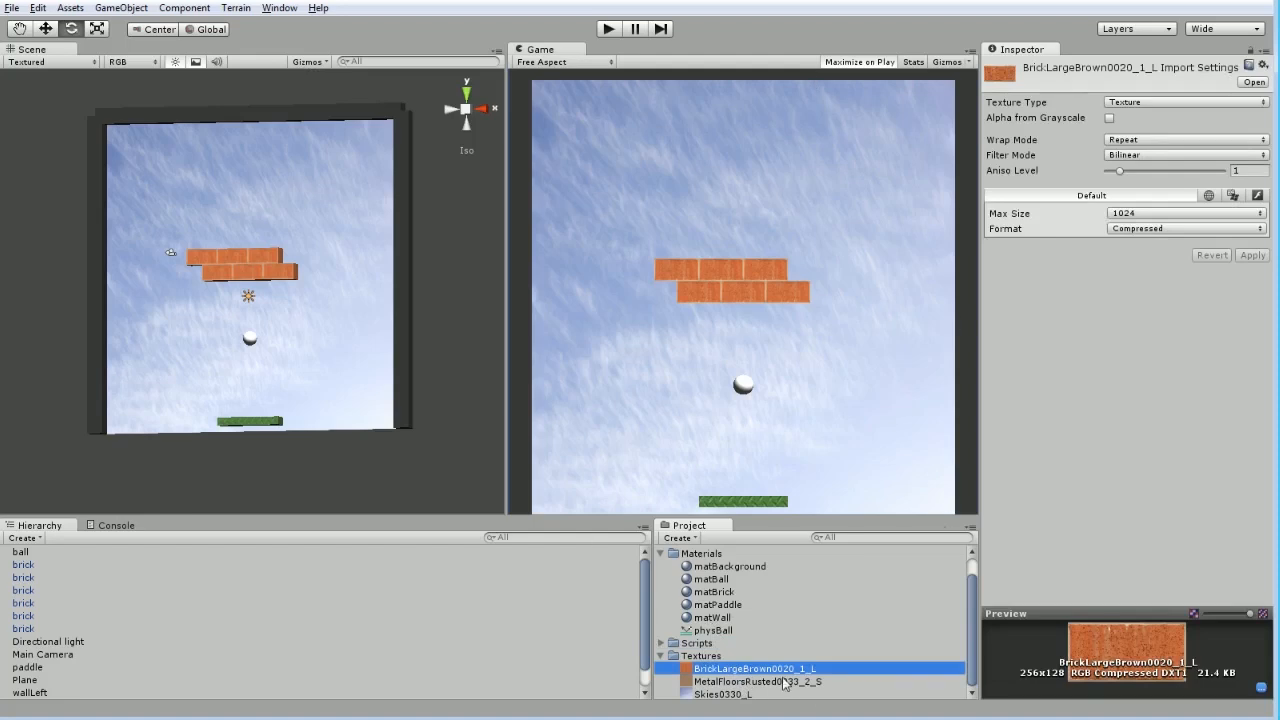
{"action": "mouse_move", "coordinate": [738, 682]}
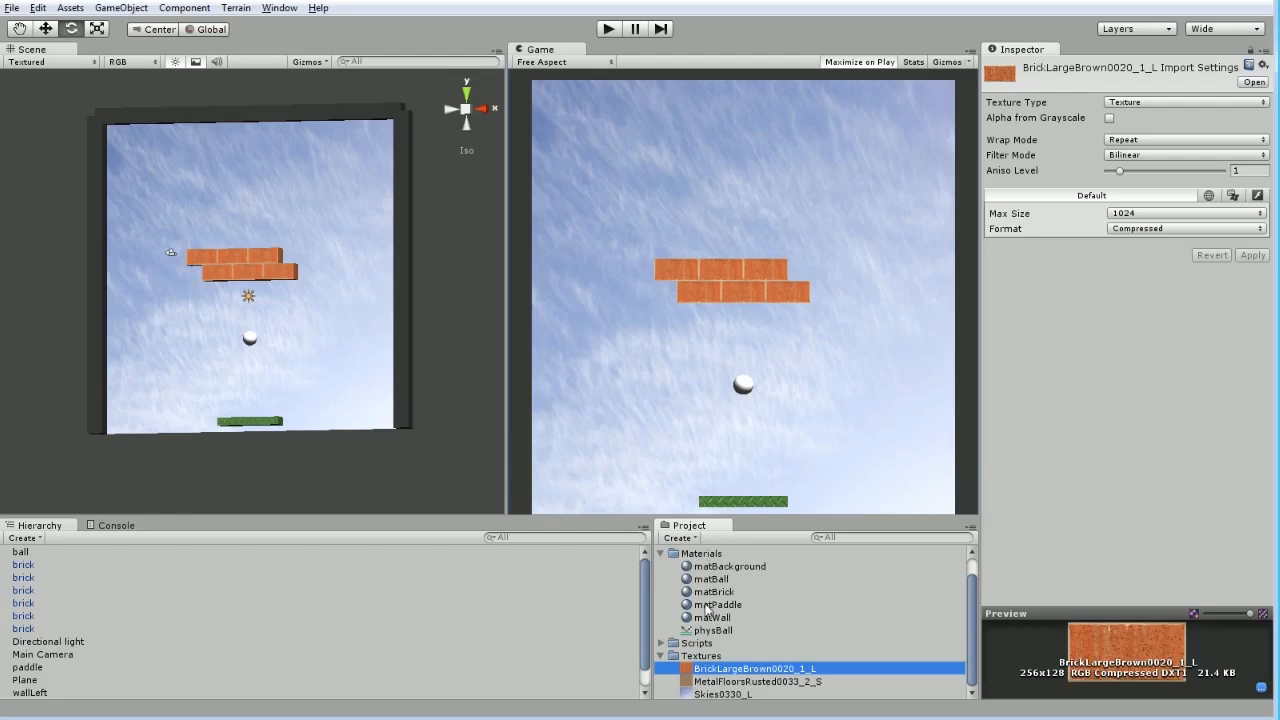
{"action": "mouse_move", "coordinate": [719, 592]}
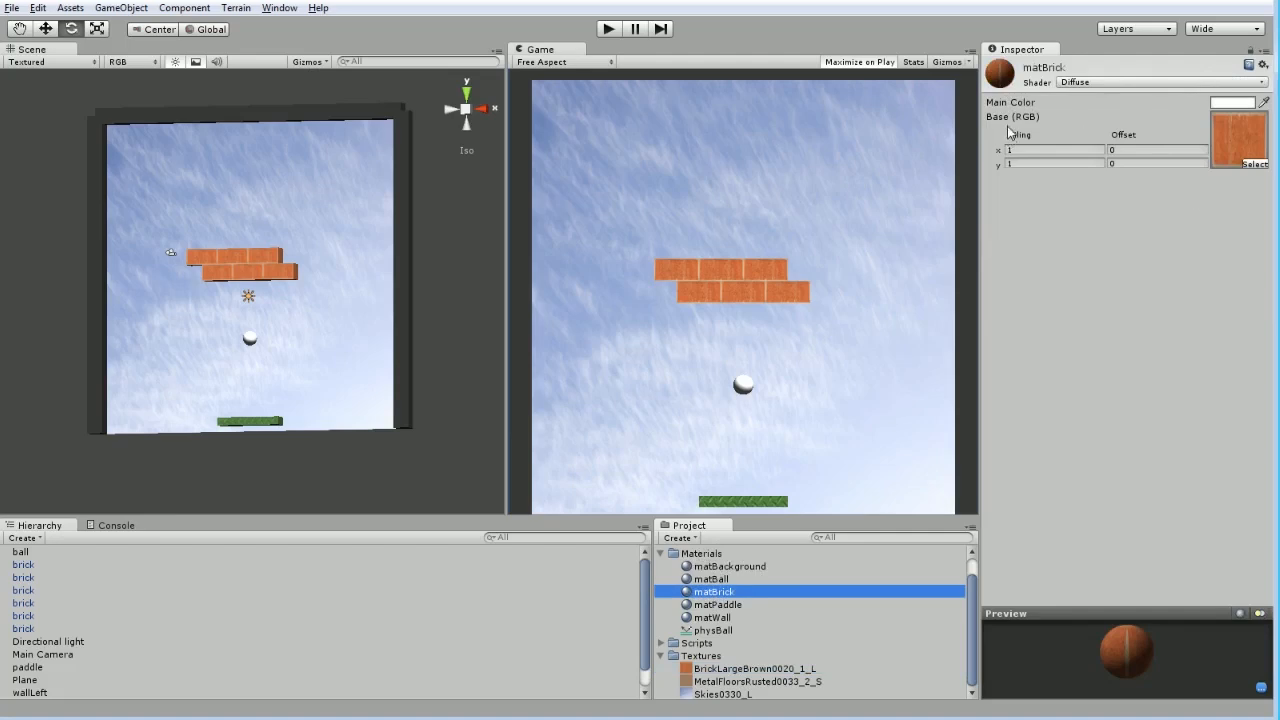
- Open the texture picker on matBrick's texture slot to see the available textures
{"action": "left_click", "coordinate": [1249, 161]}
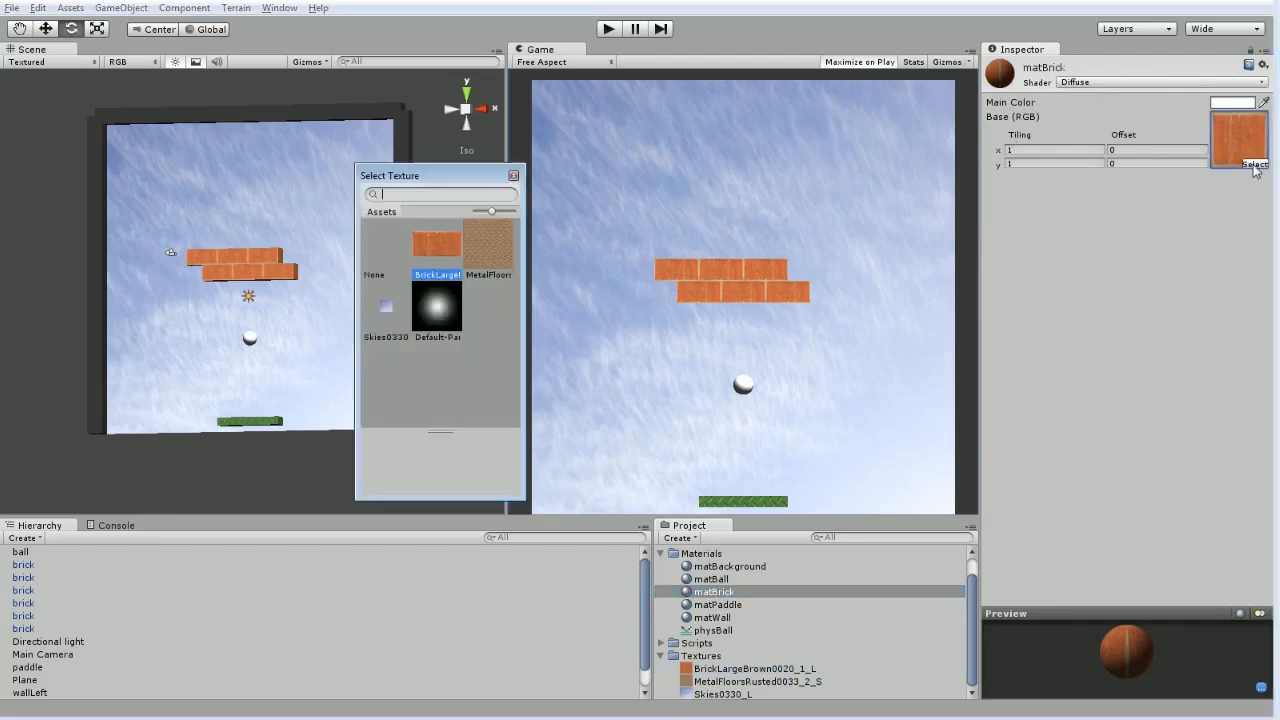
{"action": "mouse_move", "coordinate": [444, 245]}
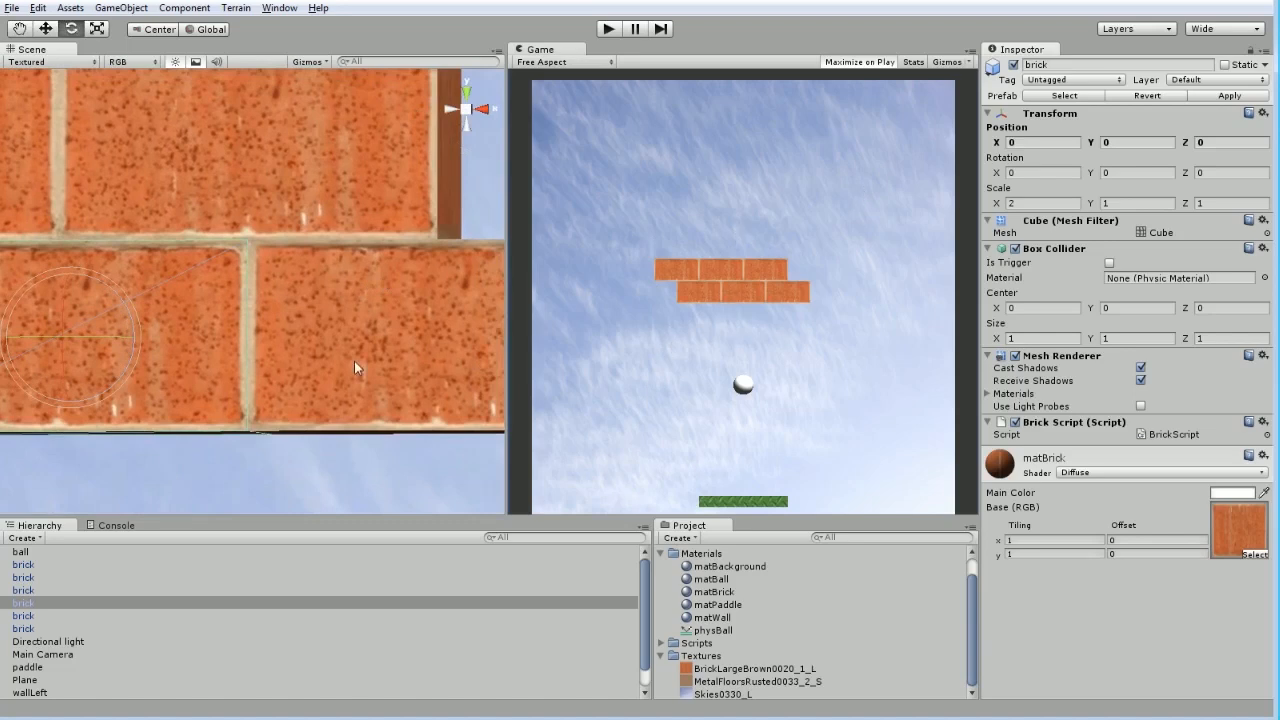
{"action": "mouse_move", "coordinate": [305, 448]}
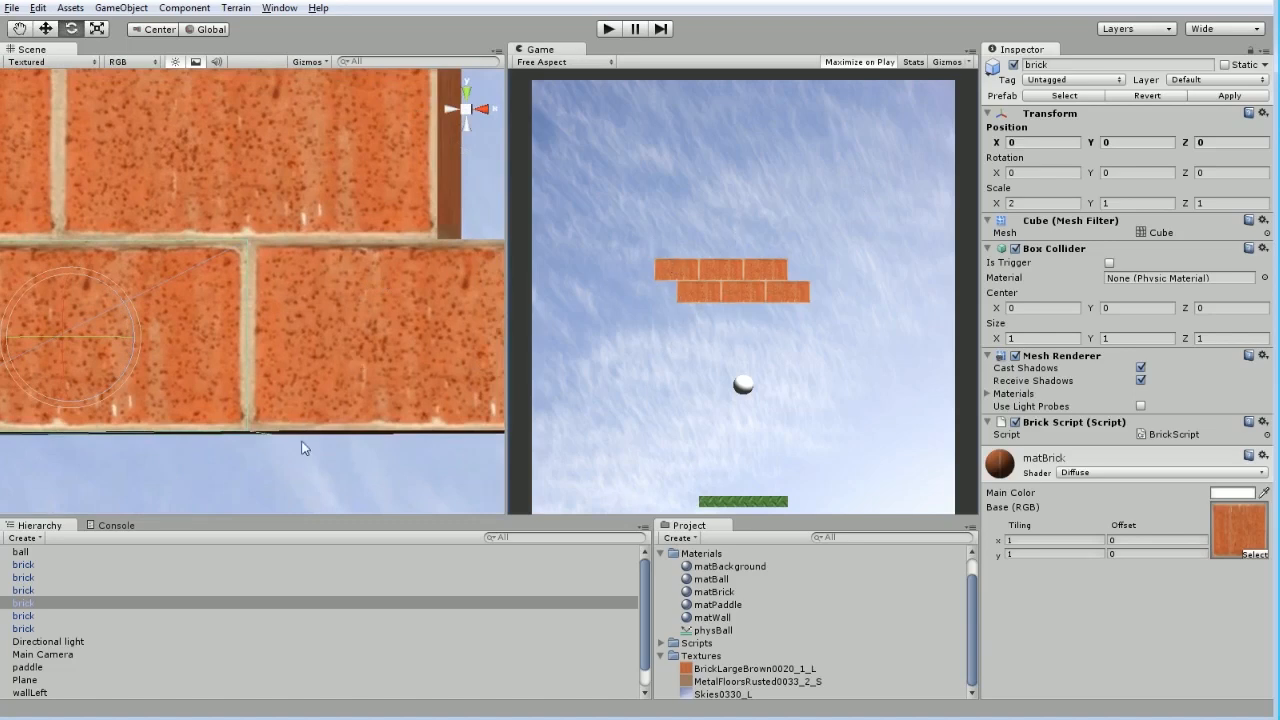
- Inspect Plane and a brick row, browse Plane's Shader list unchanged, then select Directional light
{"action": "left_click", "coordinate": [24, 674]}
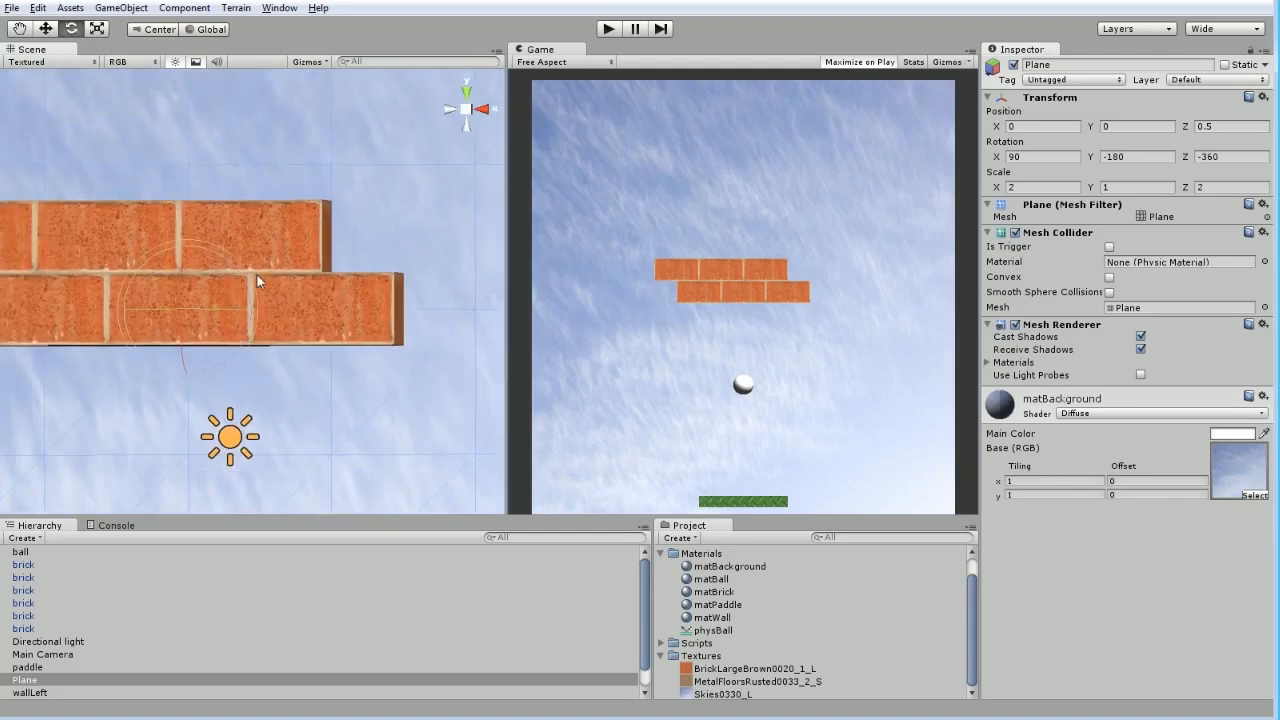
{"action": "left_click", "coordinate": [30, 590]}
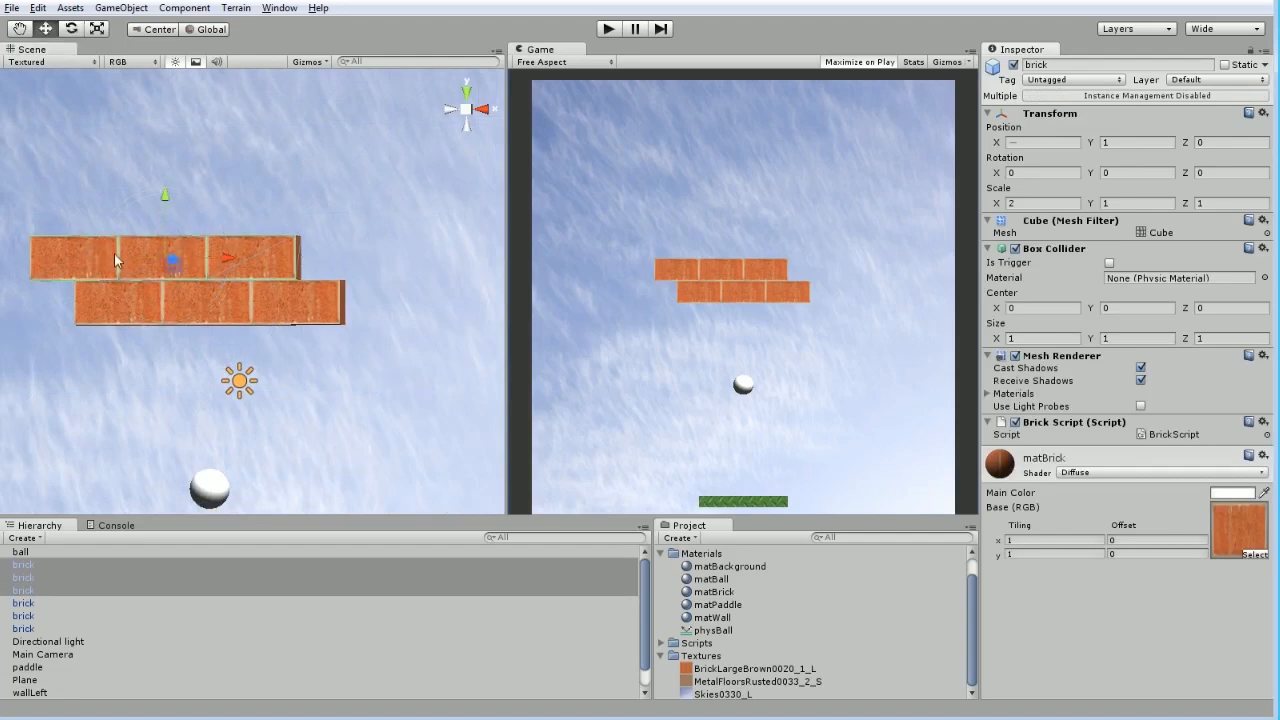
{"action": "mouse_move", "coordinate": [755, 231]}
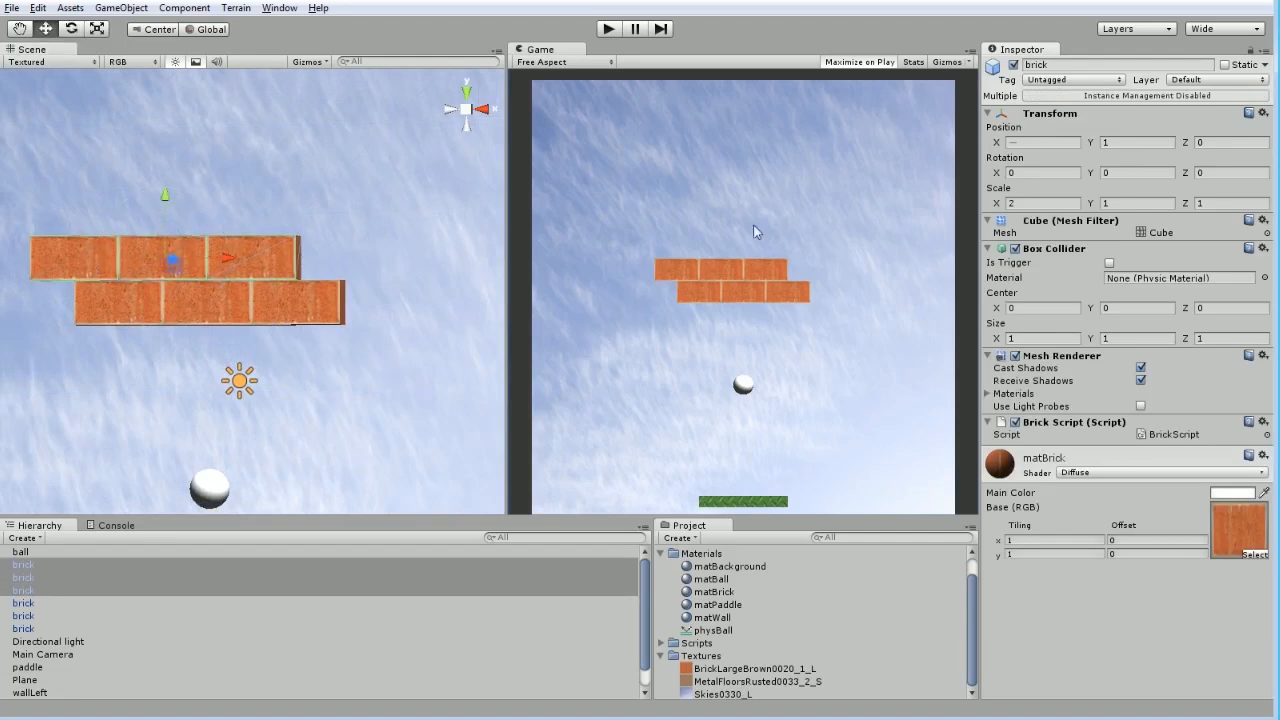
{"action": "mouse_move", "coordinate": [843, 350]}
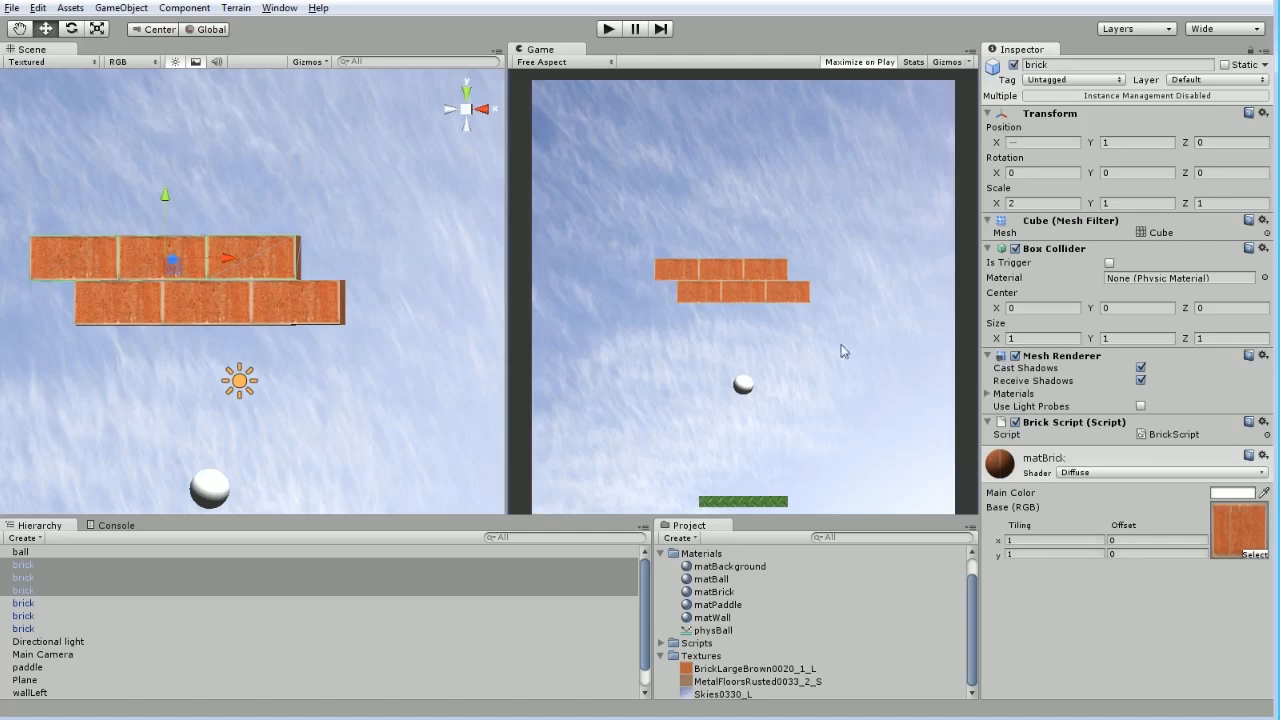
{"action": "mouse_move", "coordinate": [722, 294]}
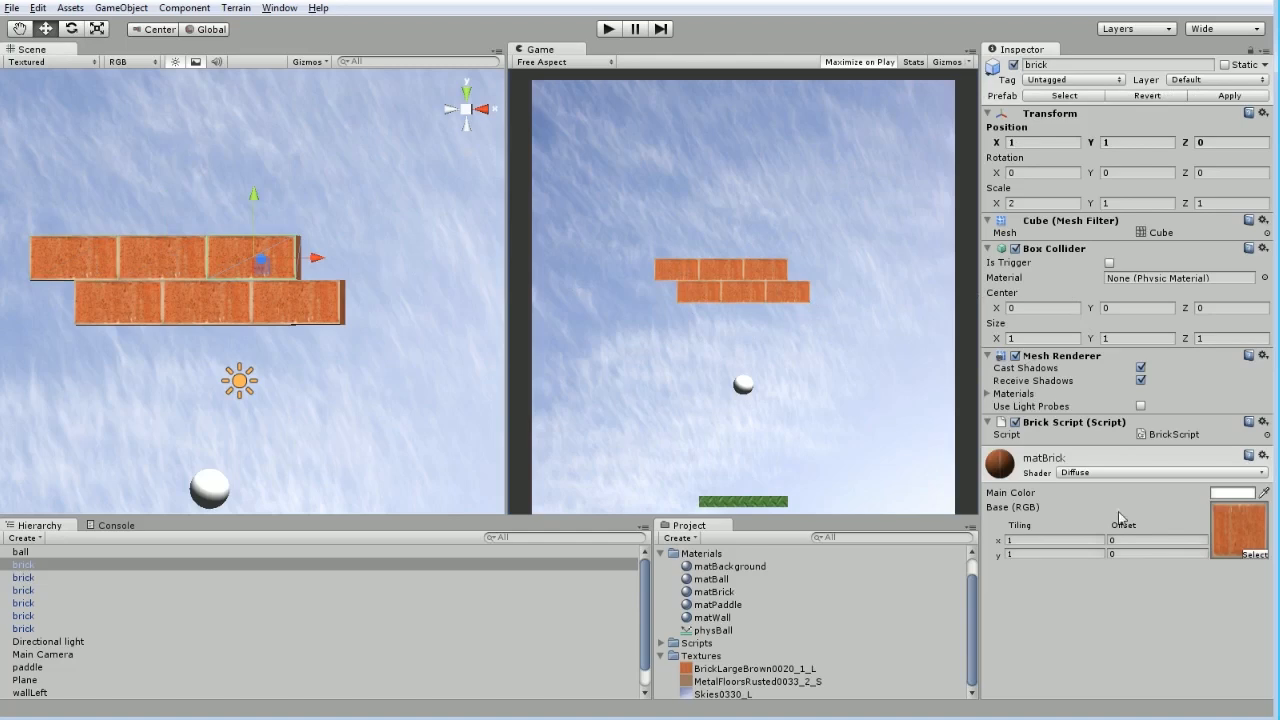
{"action": "left_click", "coordinate": [25, 679]}
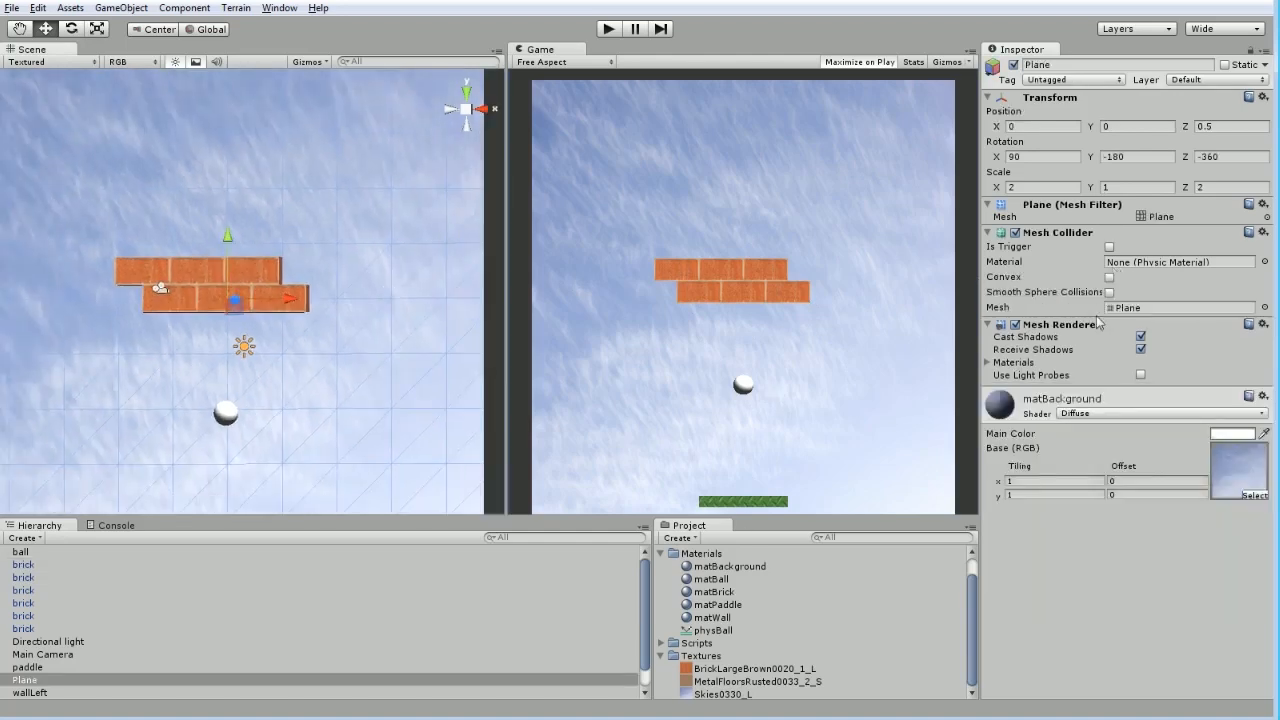
{"action": "mouse_move", "coordinate": [674, 419]}
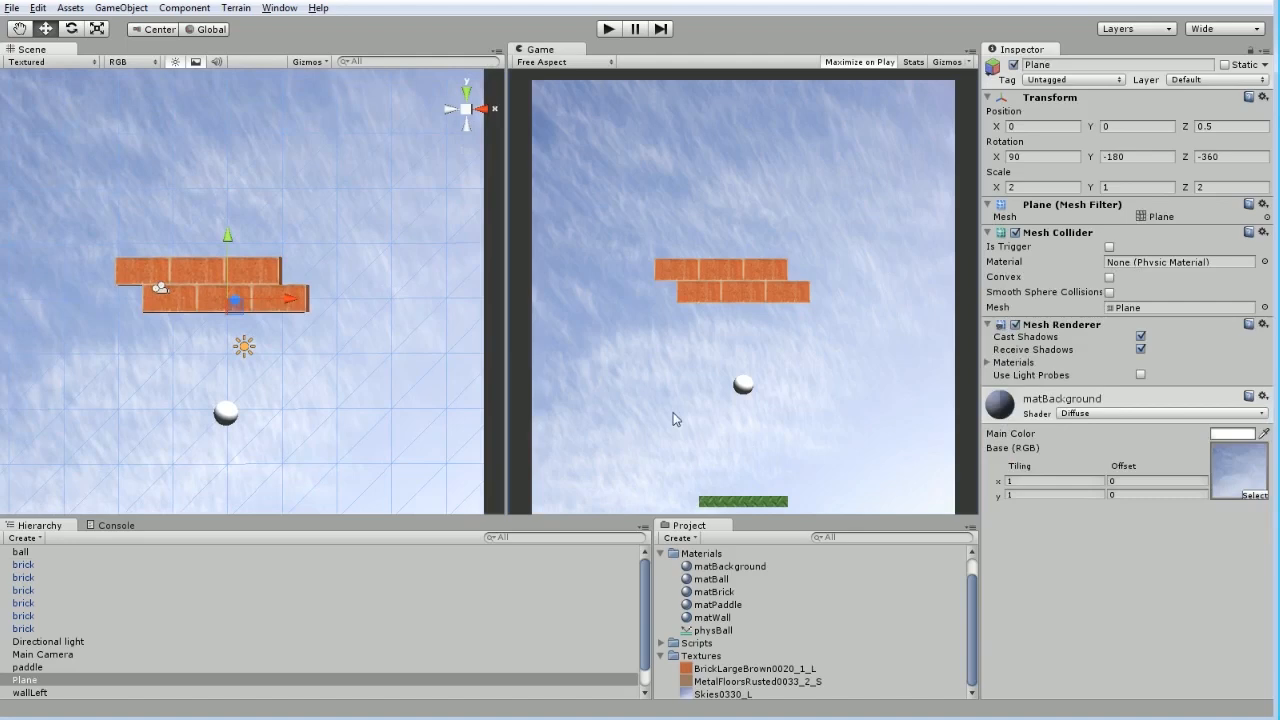
{"action": "left_click", "coordinate": [1157, 412]}
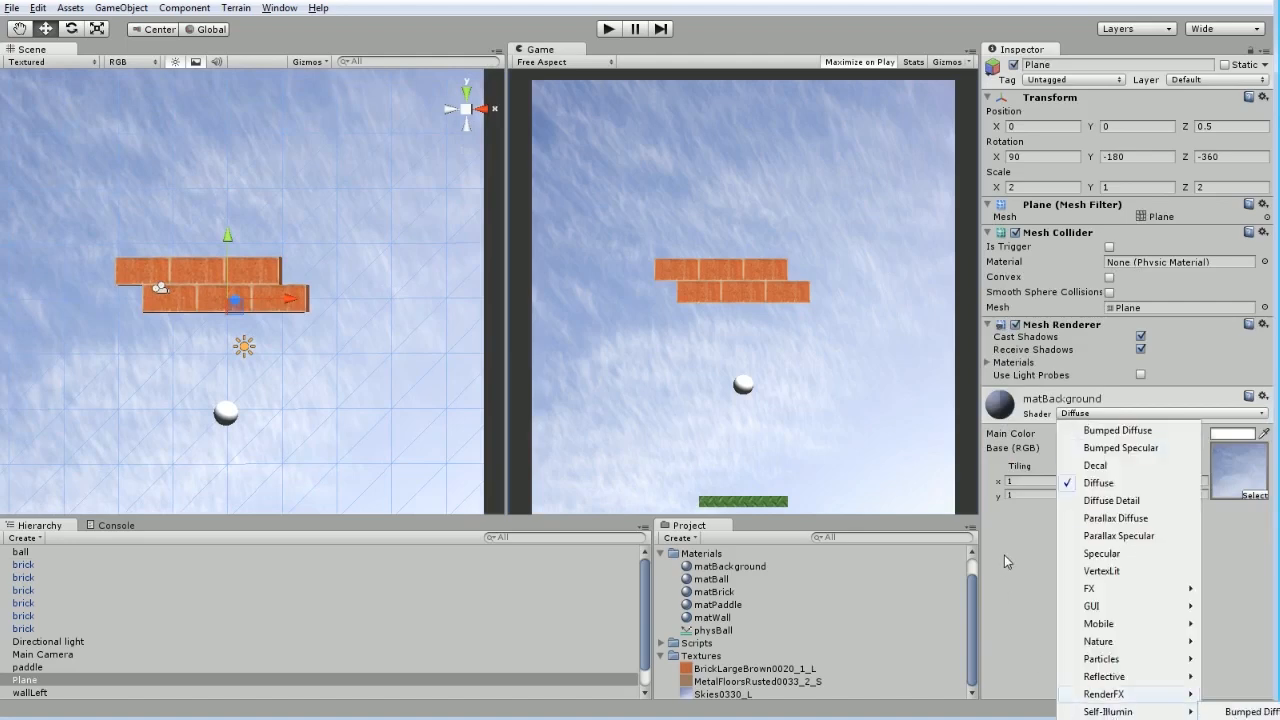
{"action": "left_click", "coordinate": [1097, 483]}
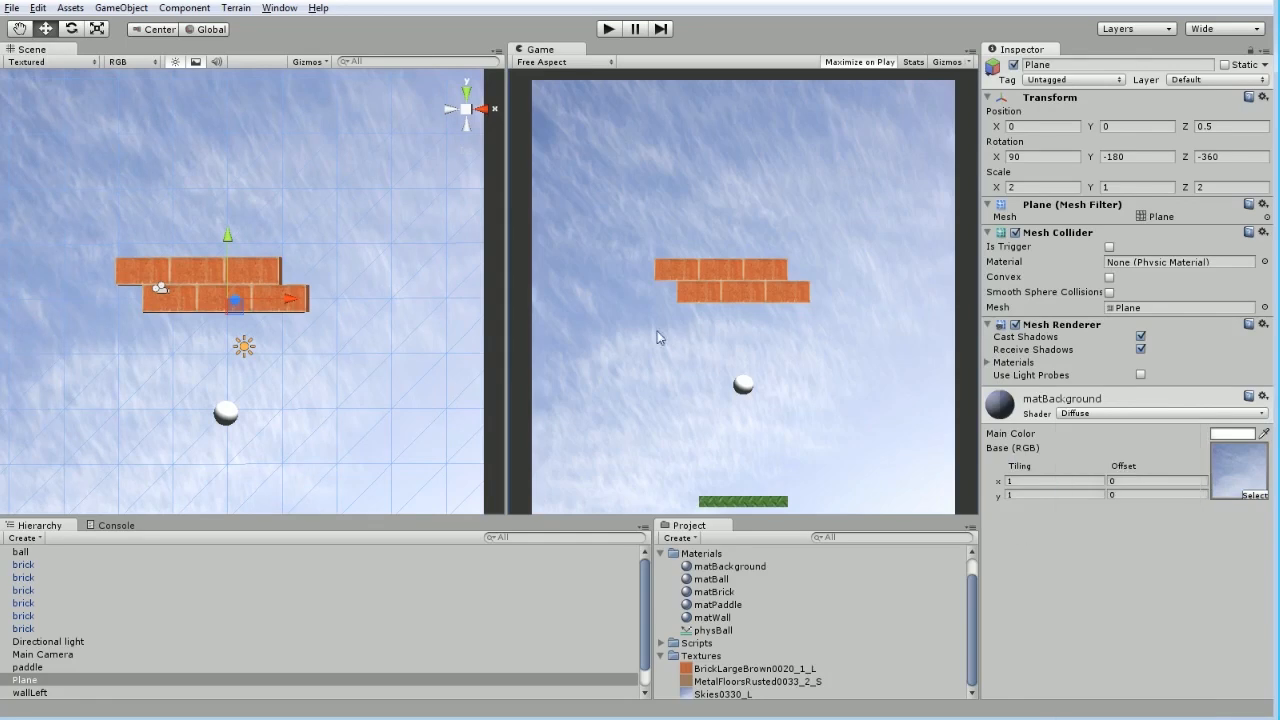
{"action": "mouse_move", "coordinate": [496, 627]}
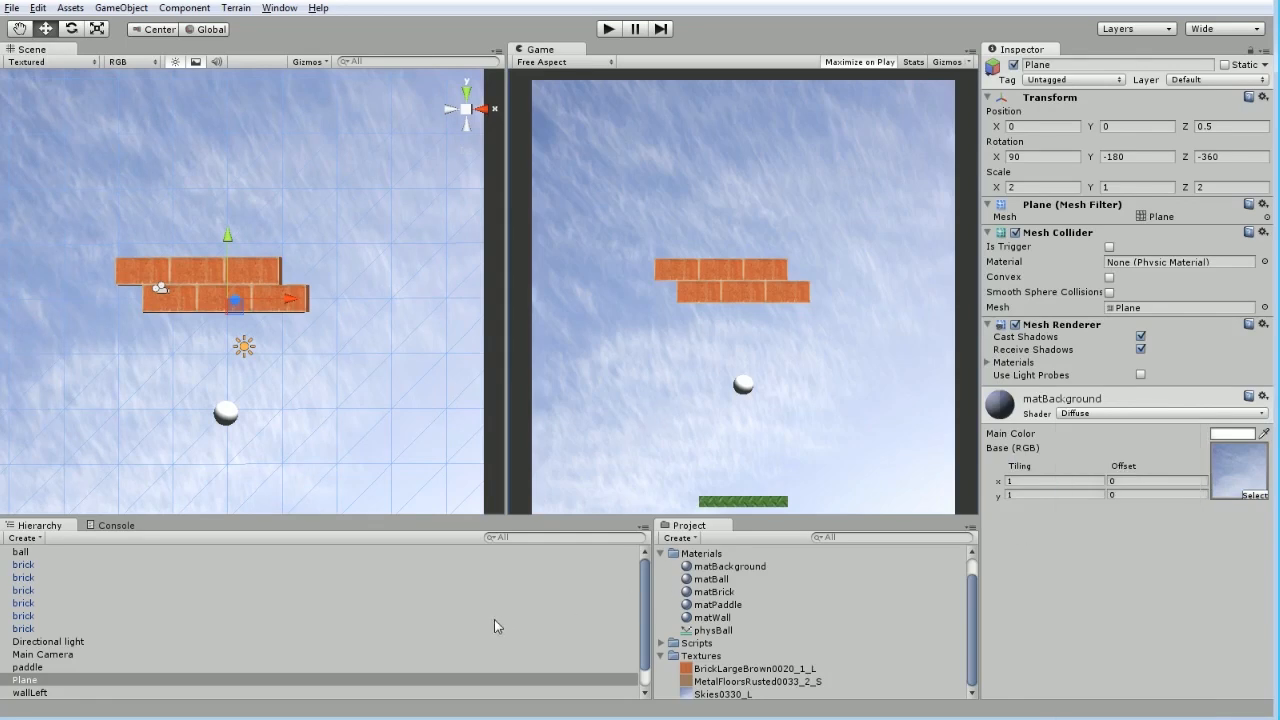
{"action": "left_click", "coordinate": [48, 642]}
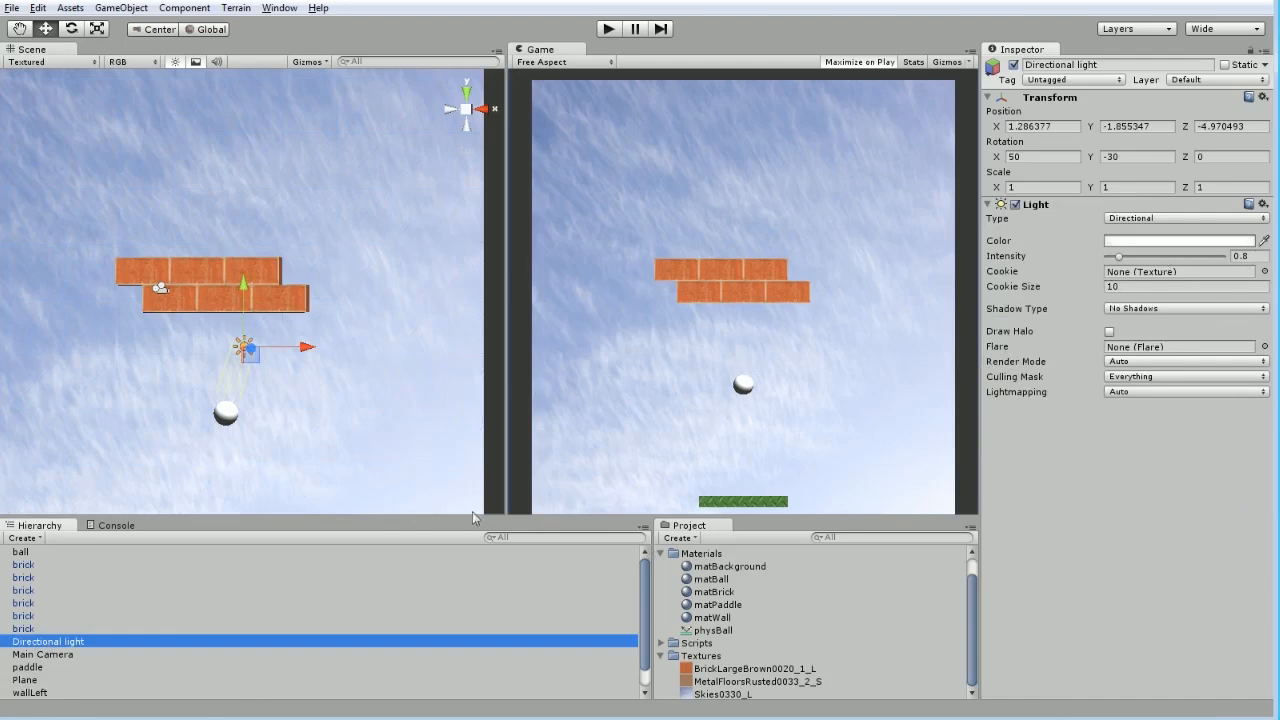
- Select the paddle to view its green material and PaddleScript, then deselect
{"action": "left_click", "coordinate": [27, 679]}
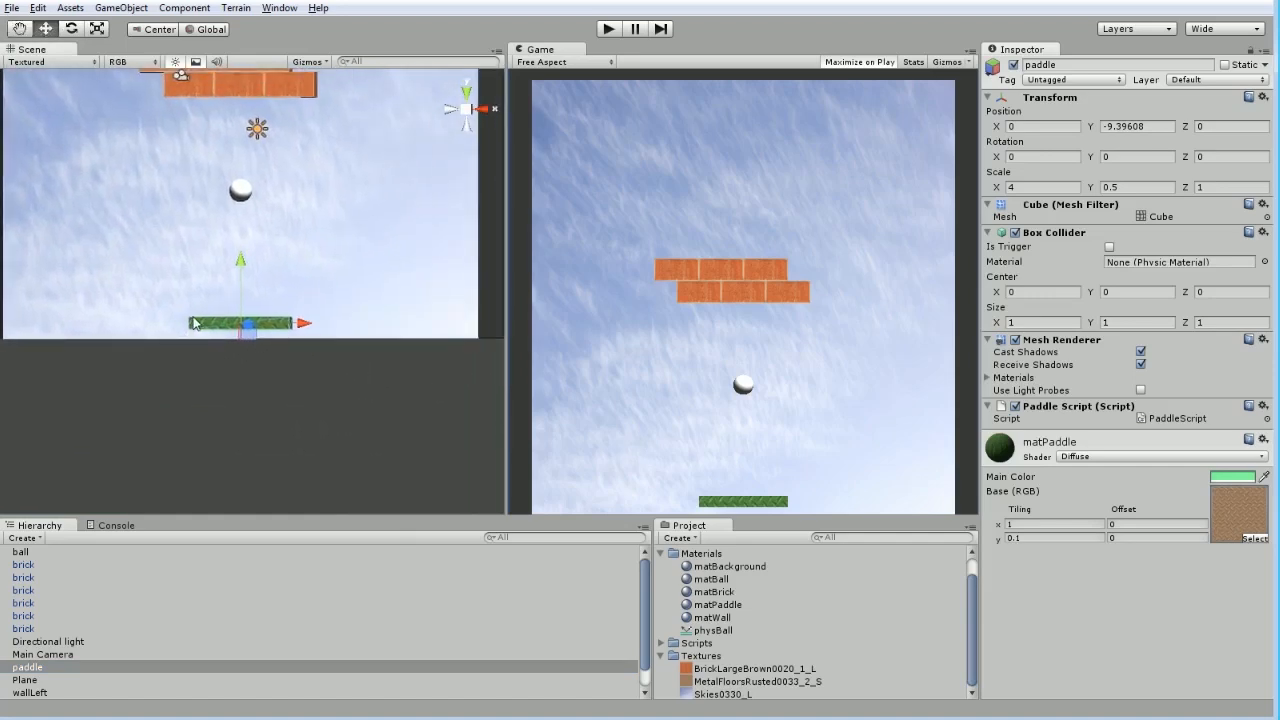
{"action": "mouse_move", "coordinate": [211, 327]}
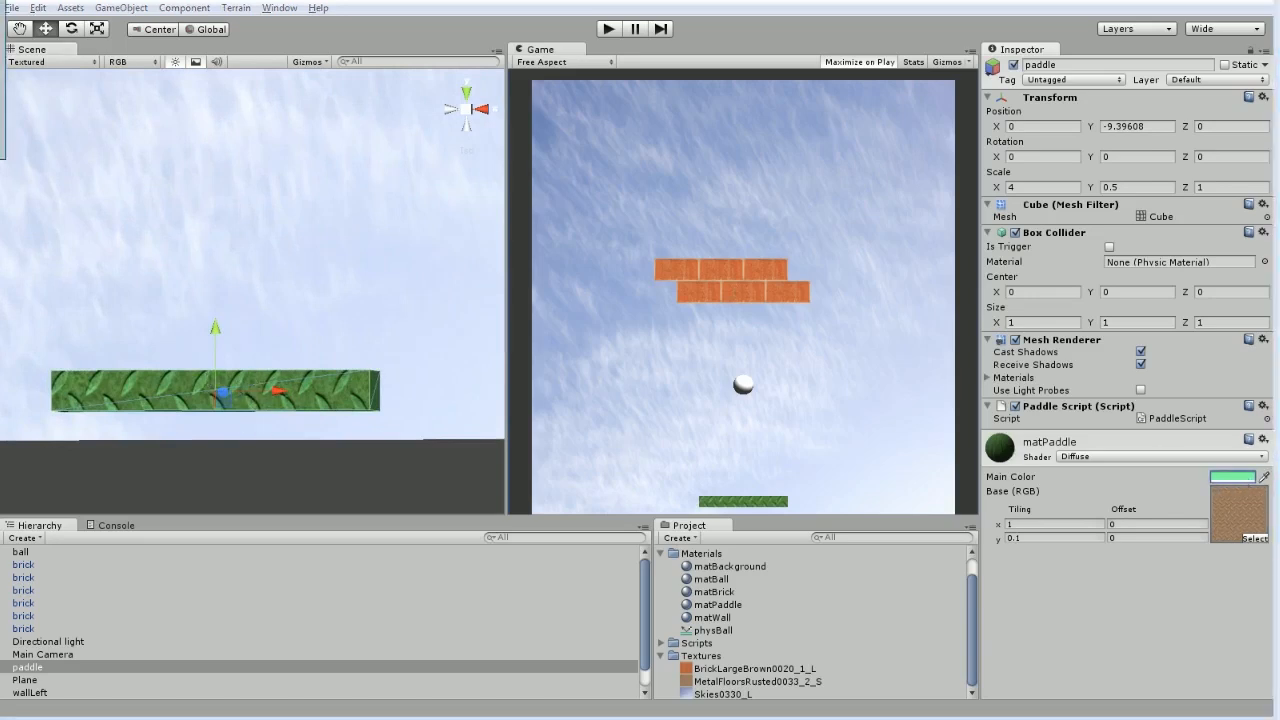
{"action": "left_click", "coordinate": [1225, 476]}
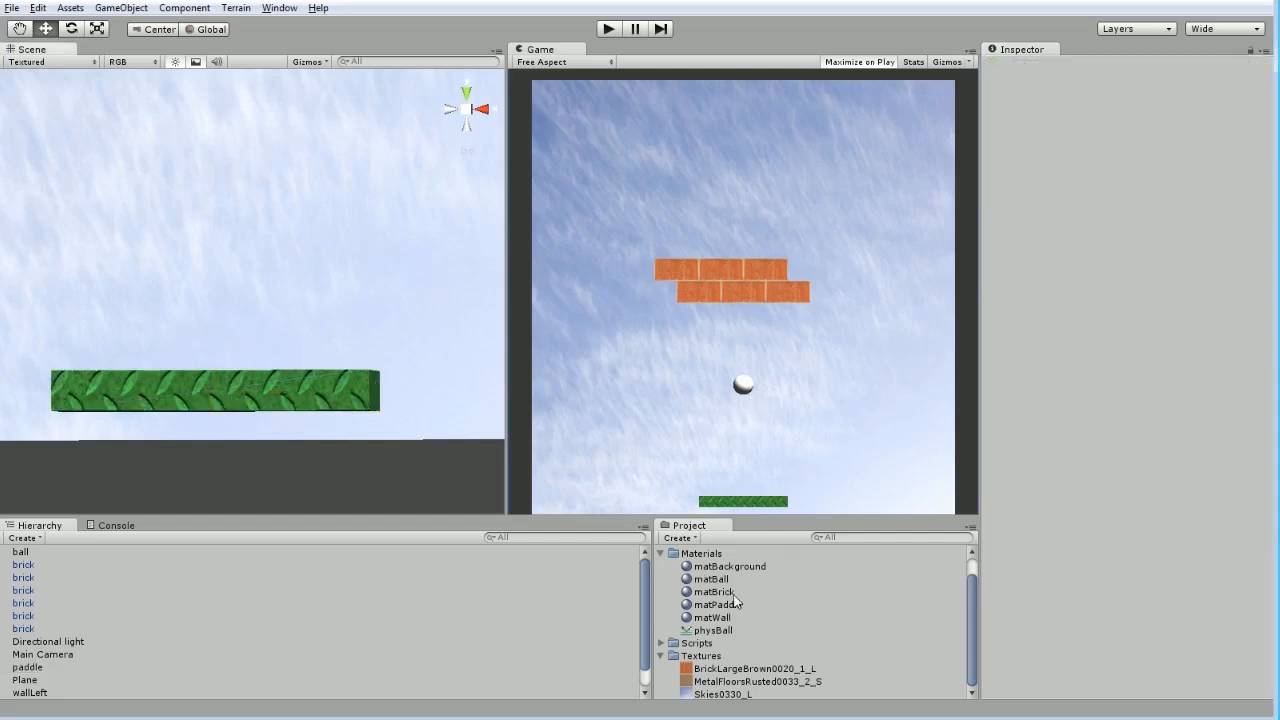
- Inspect the ball and wall materials, then stop the running game
{"action": "left_click", "coordinate": [709, 578]}
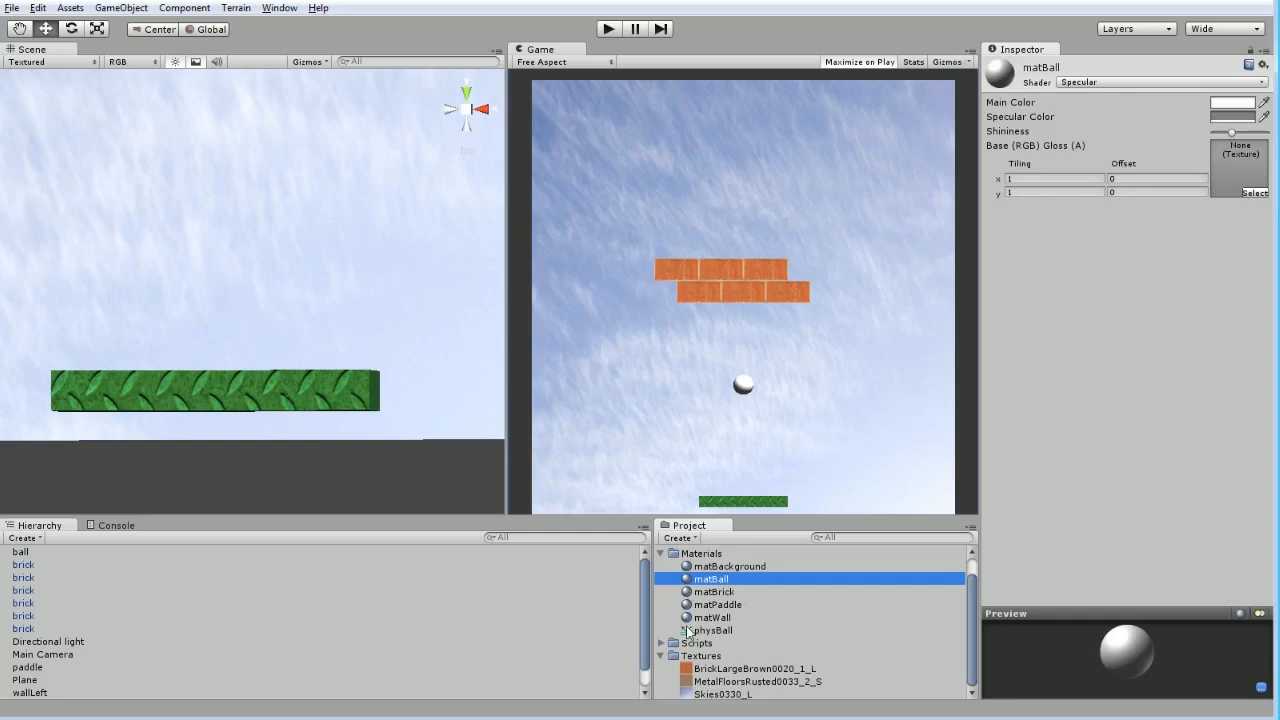
{"action": "left_click", "coordinate": [711, 618]}
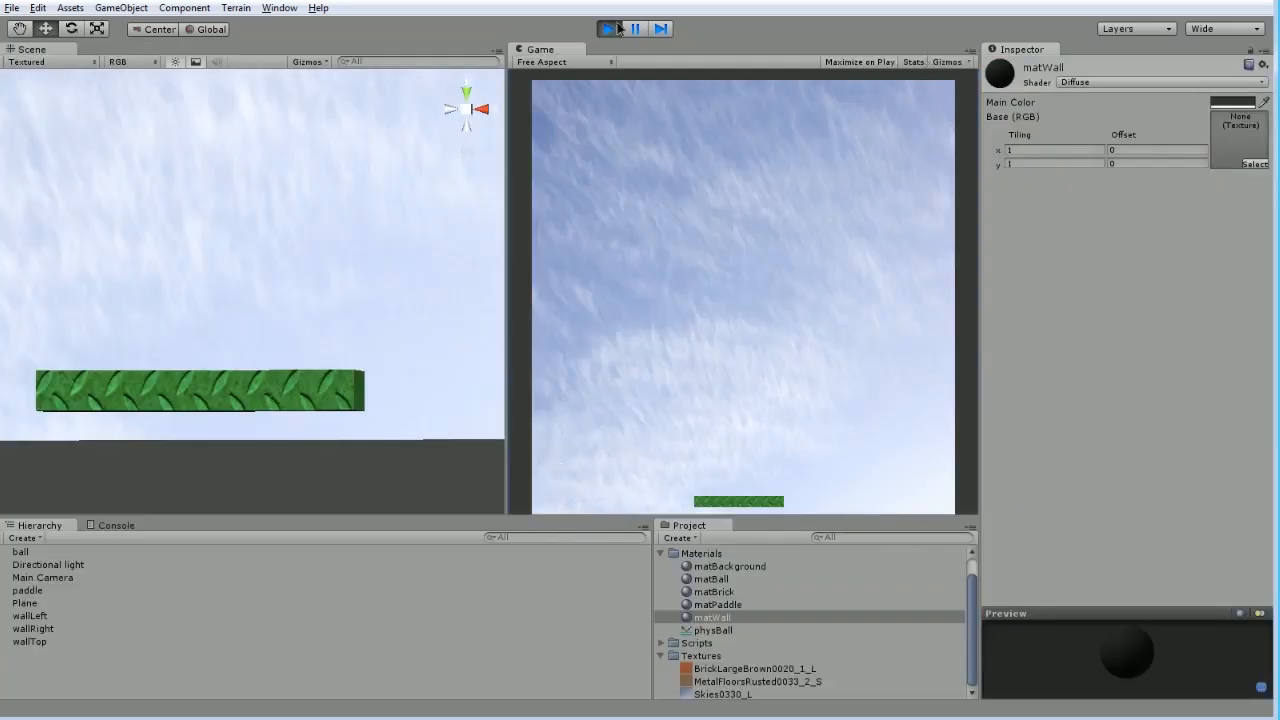
{"action": "left_click", "coordinate": [618, 28]}
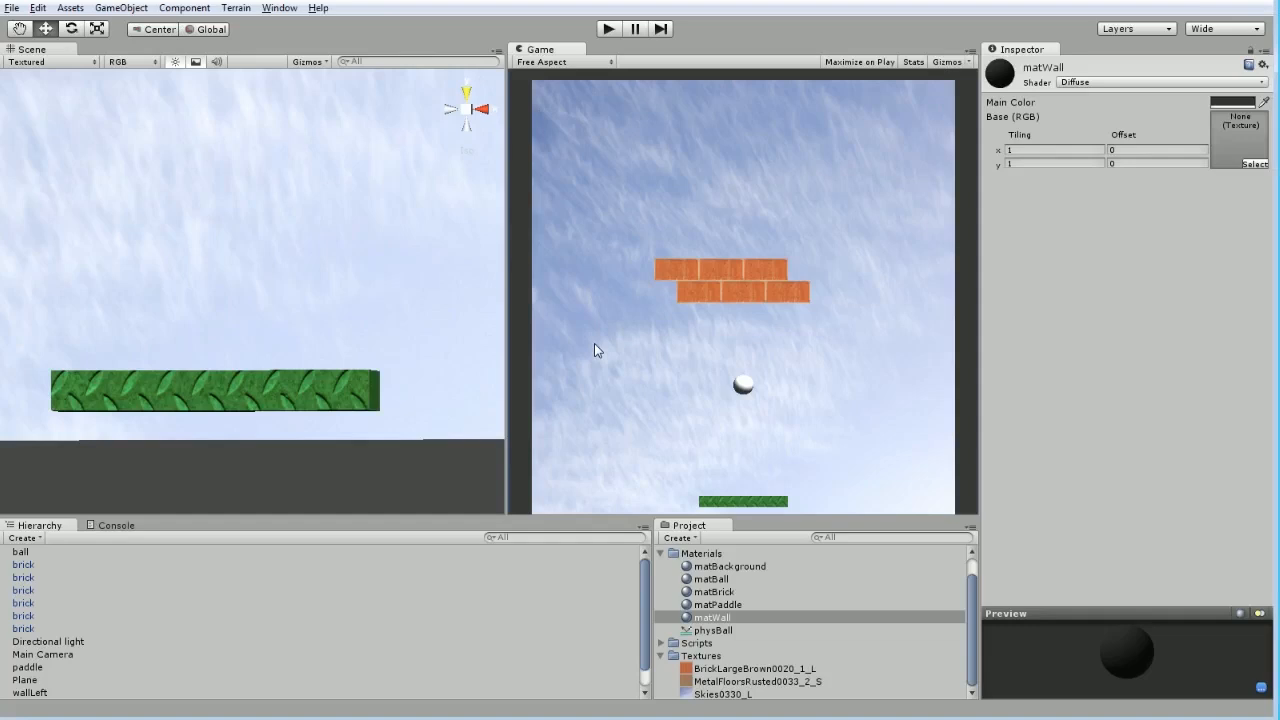
{"action": "mouse_move", "coordinate": [777, 378]}
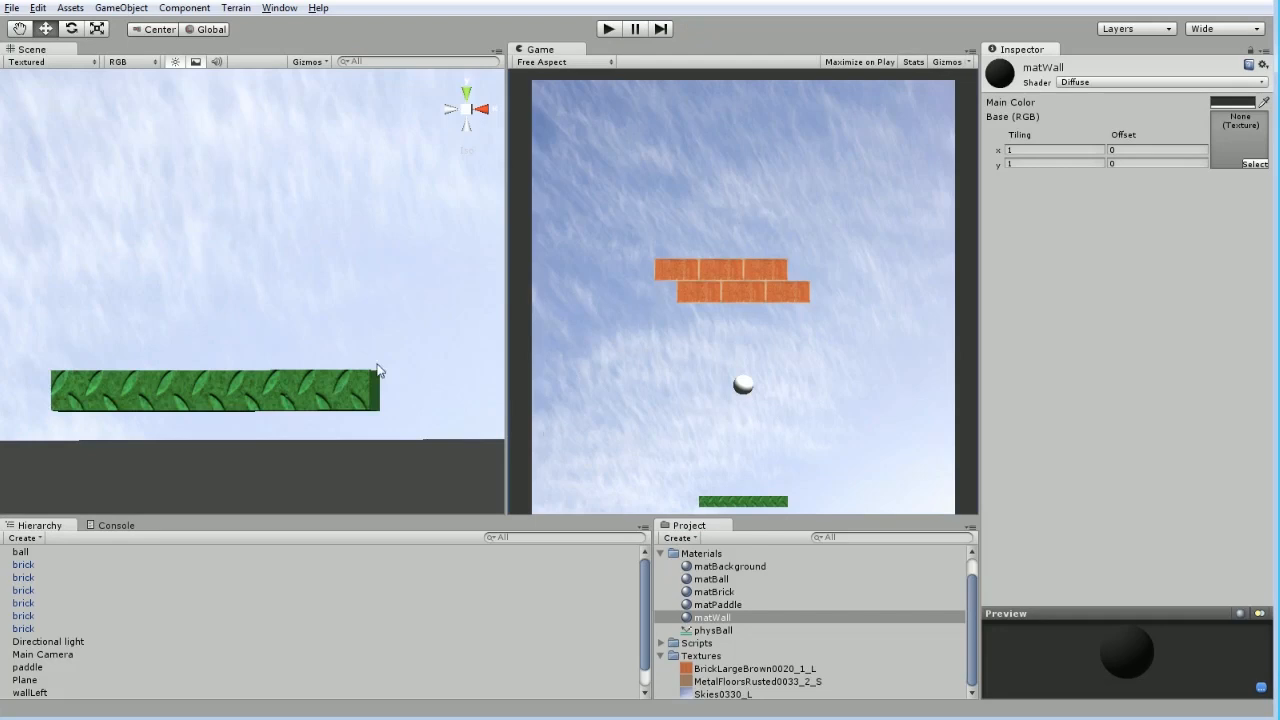
{"action": "mouse_move", "coordinate": [740, 501]}
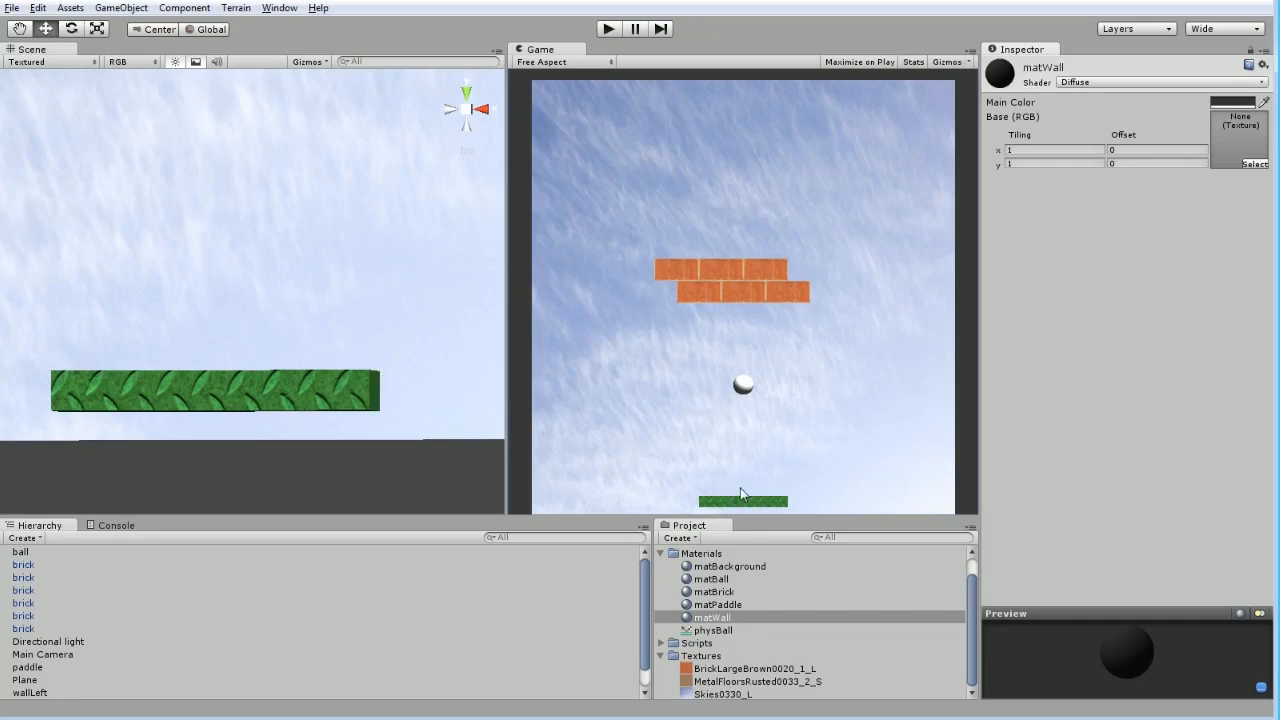
{"action": "mouse_move", "coordinate": [612, 426]}
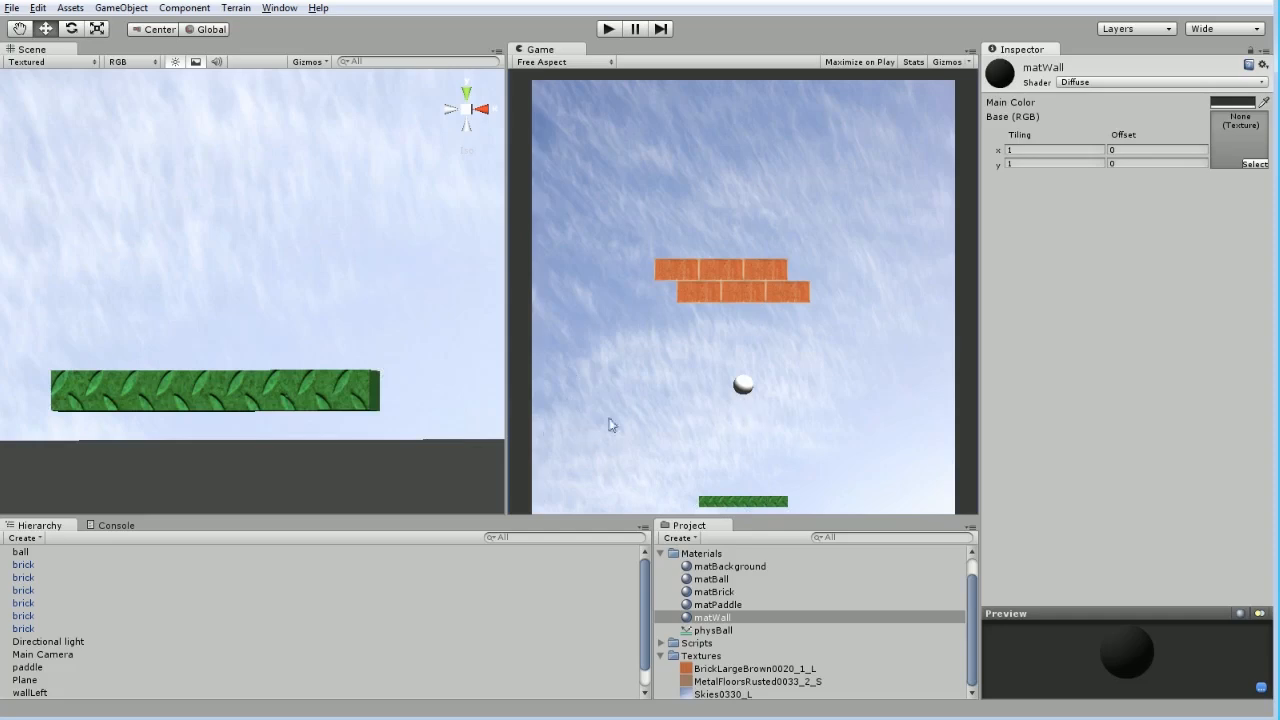
{"action": "mouse_move", "coordinate": [849, 416]}
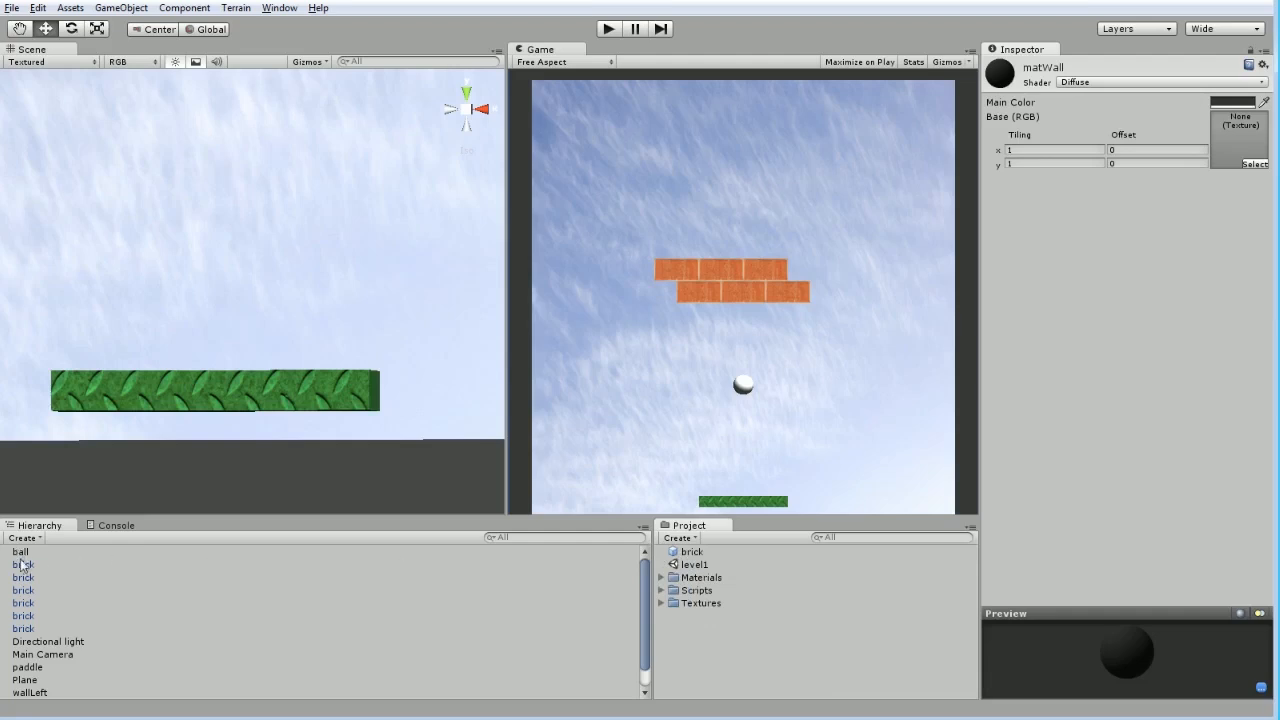
- Save the ball as a prefab in the Project panel, then delete the scene ball
{"action": "left_click", "coordinate": [18, 551]}
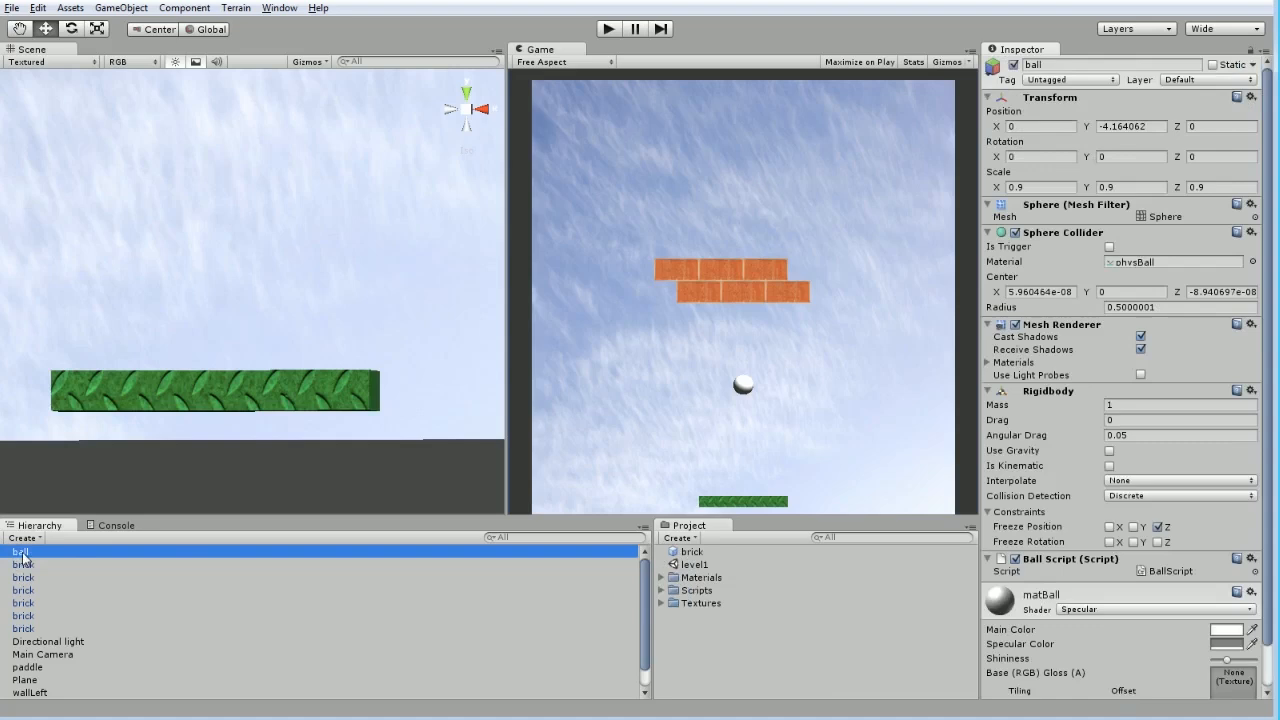
{"action": "mouse_move", "coordinate": [30, 559]}
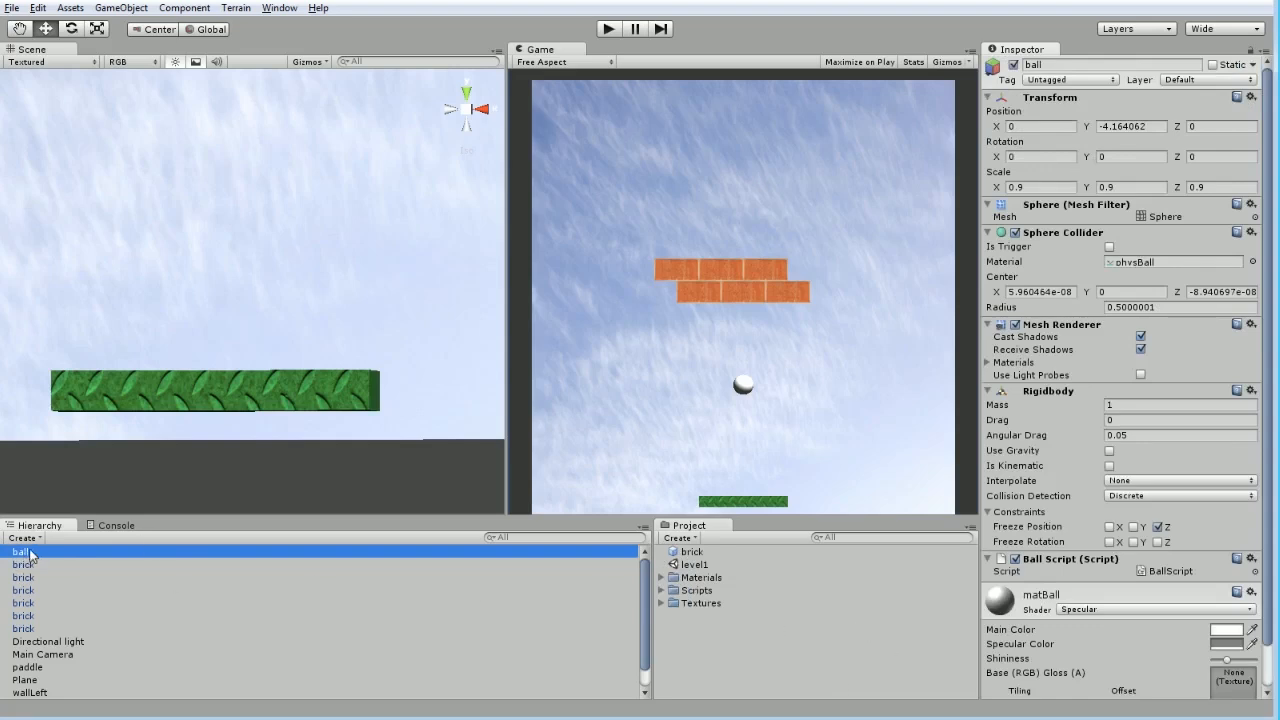
{"action": "left_click", "coordinate": [686, 551]}
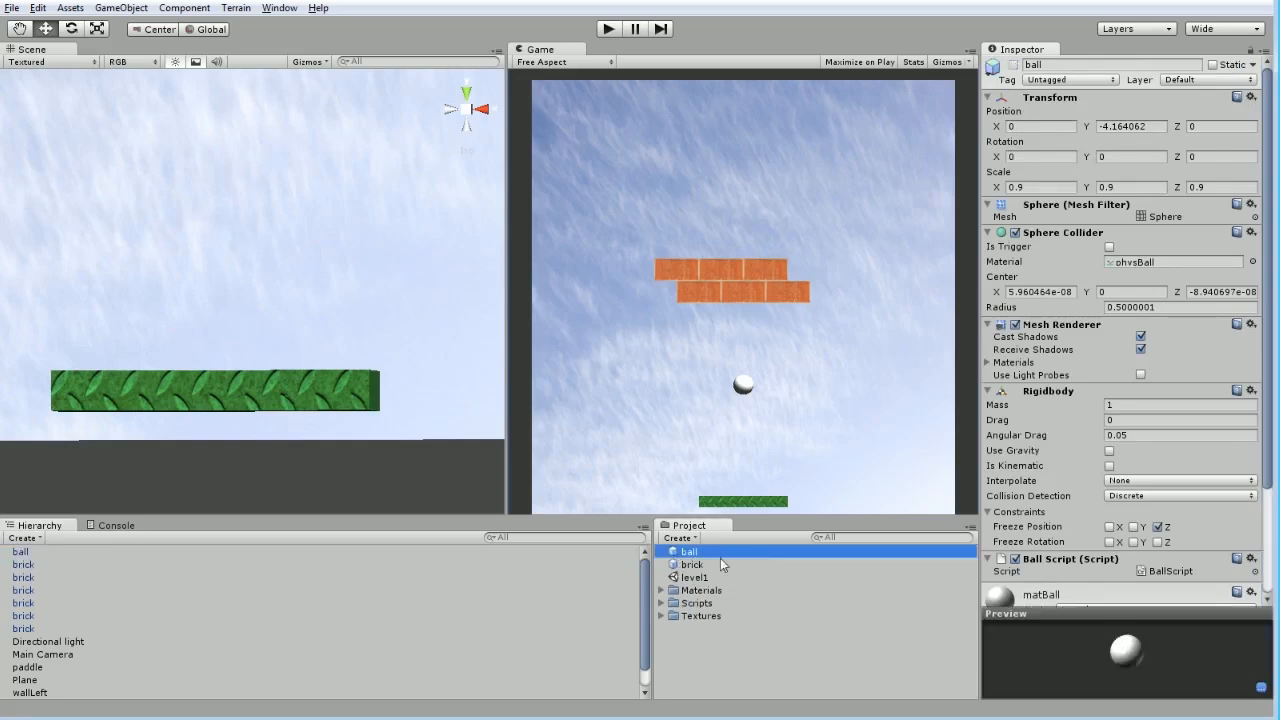
{"action": "left_click", "coordinate": [20, 551]}
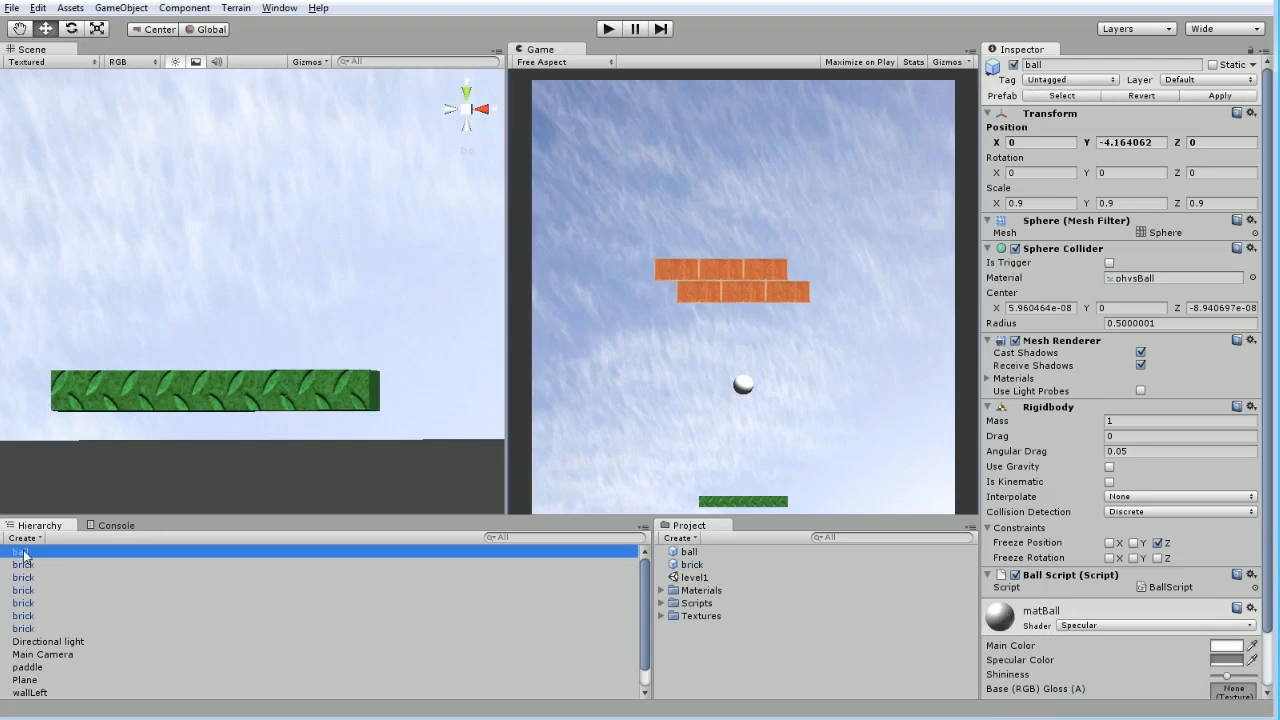
{"action": "right_click", "coordinate": [22, 550]}
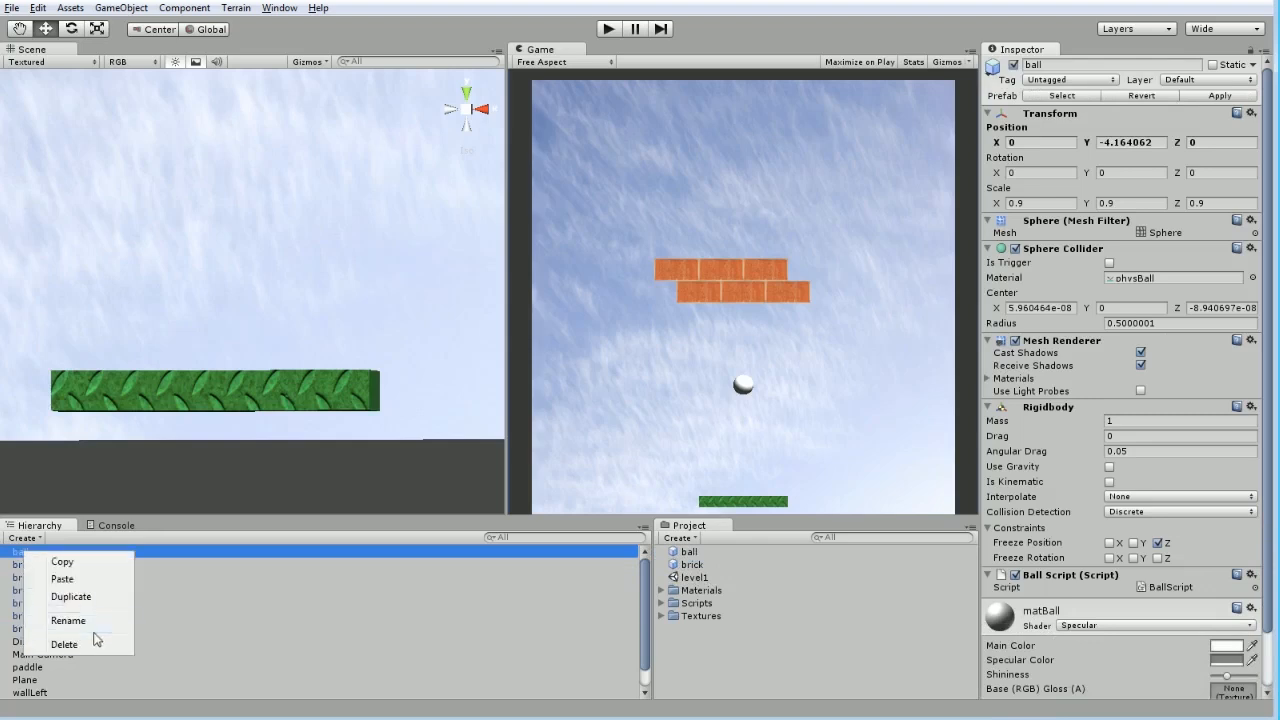
{"action": "left_click", "coordinate": [64, 644]}
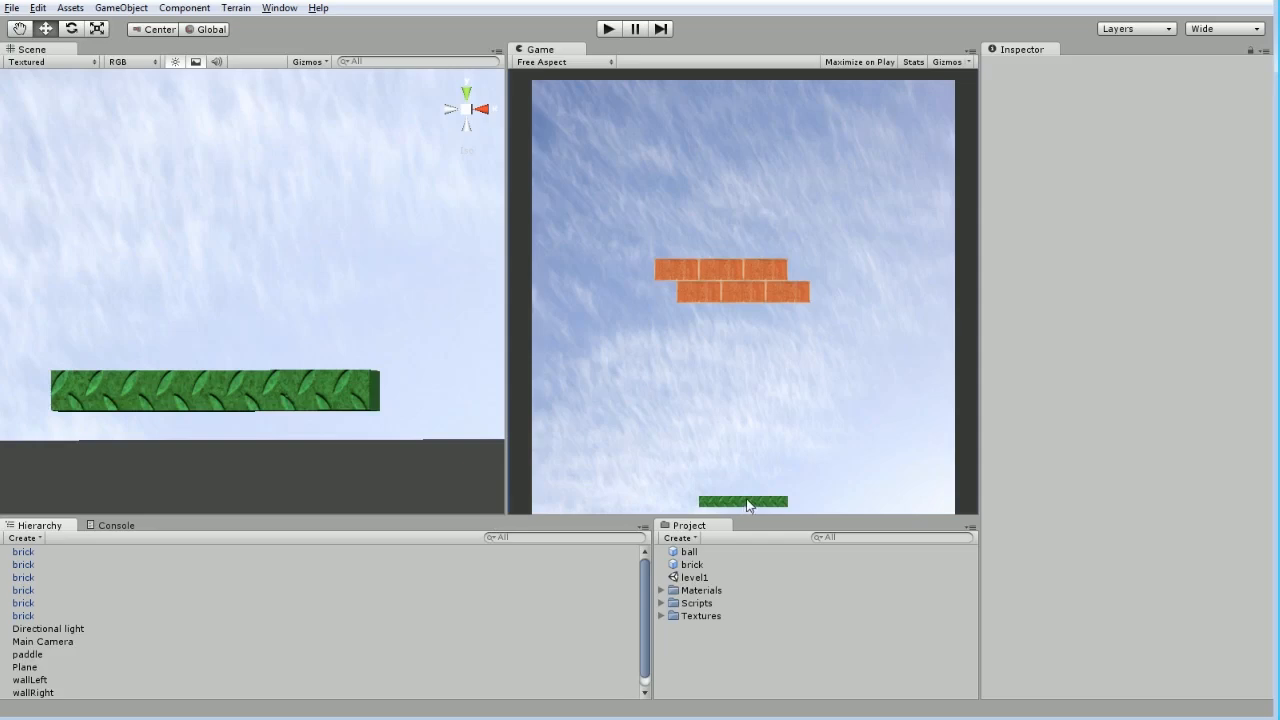
{"action": "mouse_move", "coordinate": [730, 520]}
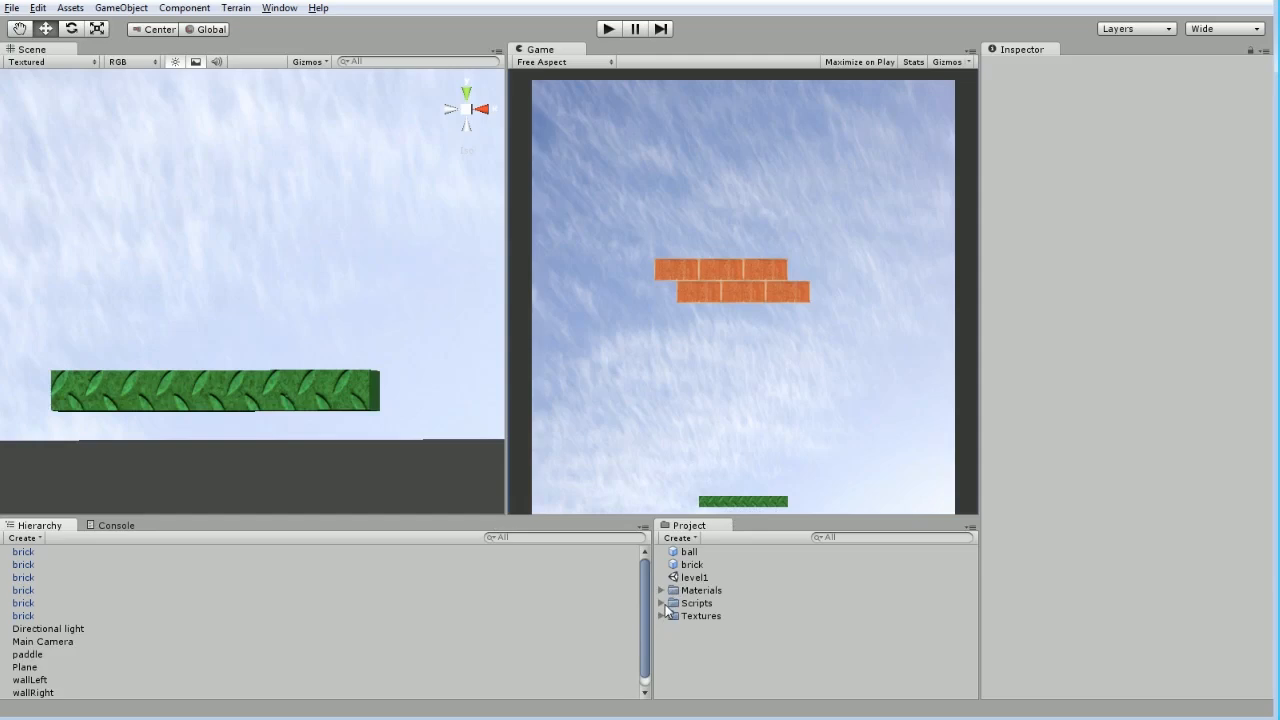
- Expand the Scripts folder and open PaddleScript in MonoDevelop
{"action": "left_click", "coordinate": [670, 603]}
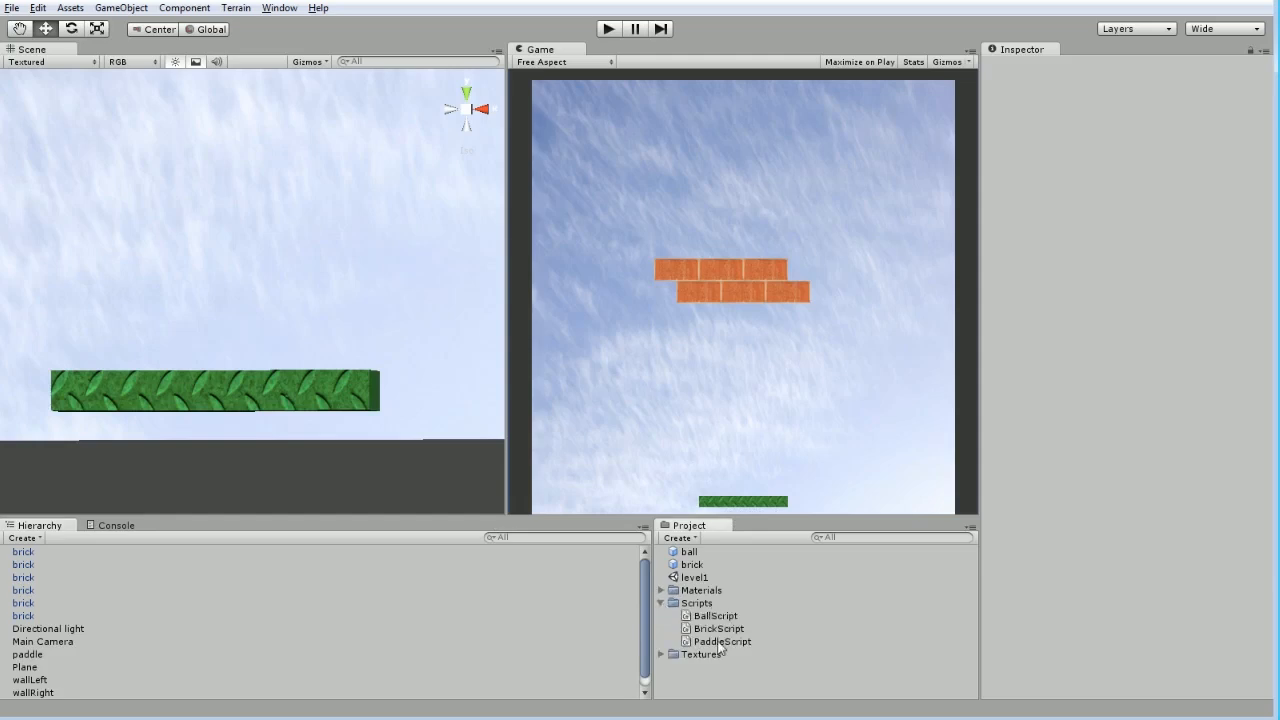
{"action": "left_click", "coordinate": [717, 641]}
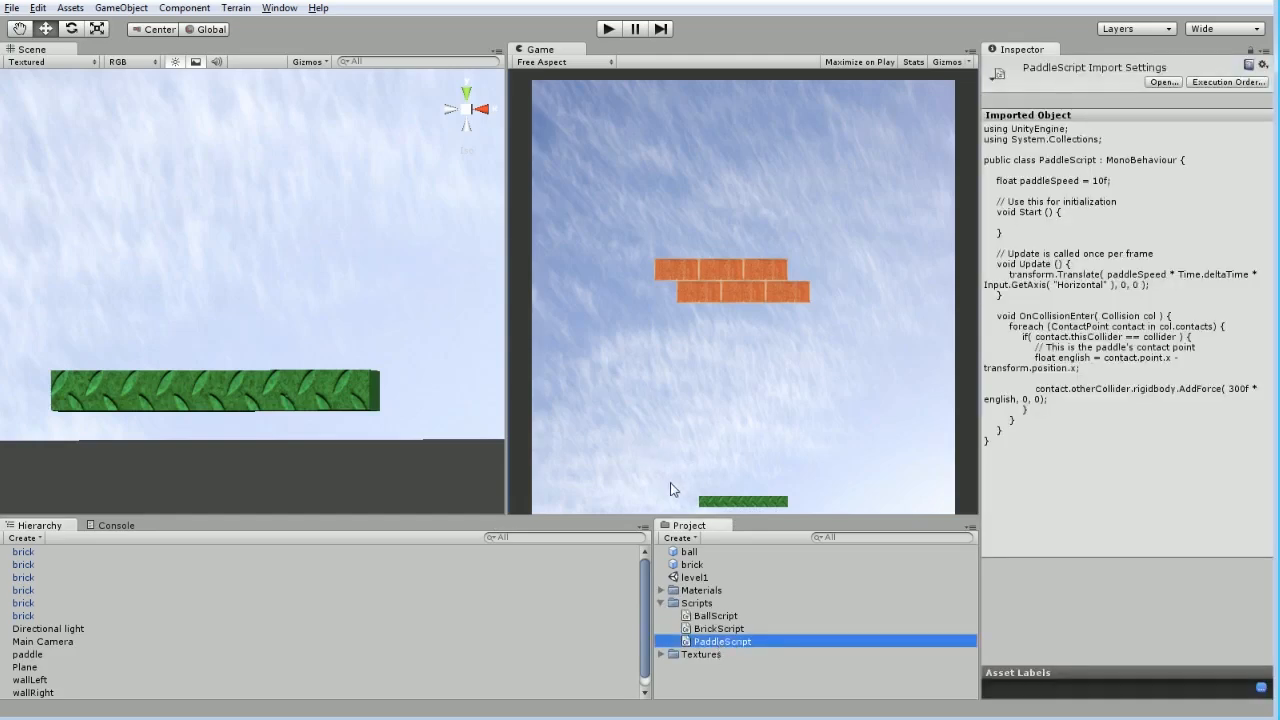
{"action": "double_click", "coordinate": [718, 641]}
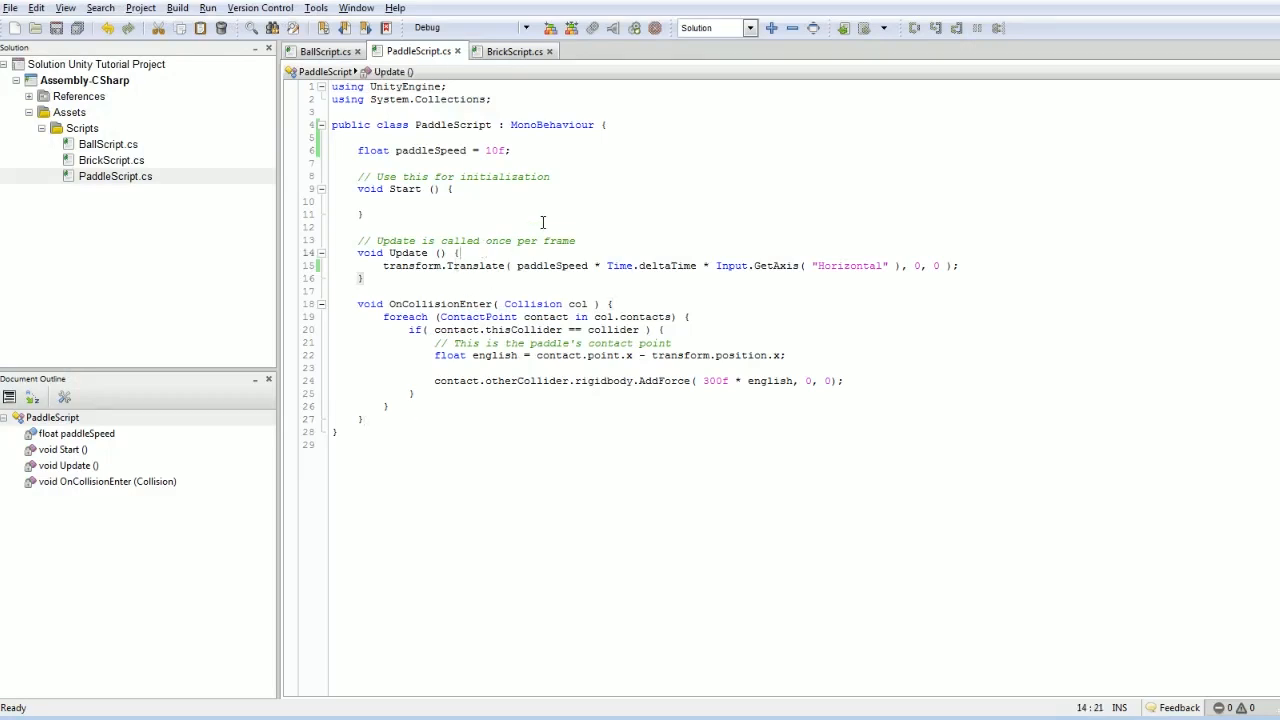
- Add a '// Left-Right' comment and 'public GameObject ballPrefab;' to PaddleScript
{"action": "type", "text": "// Left-Right"}
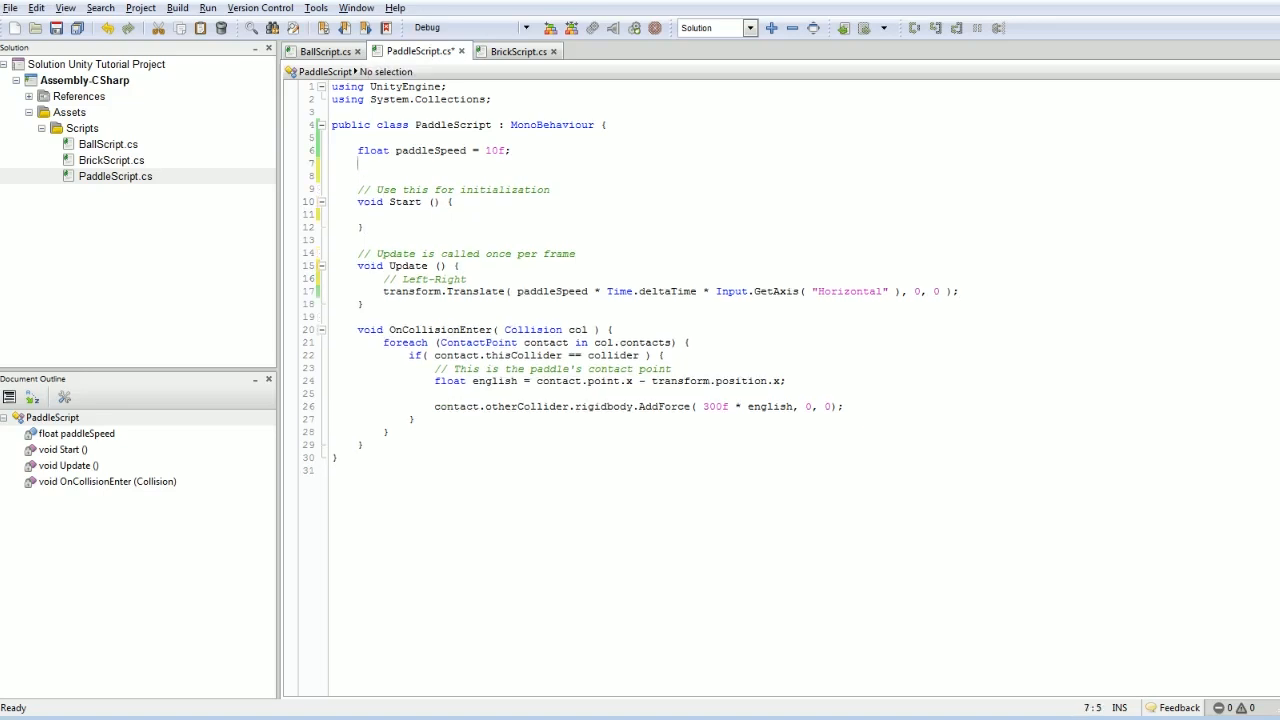
{"action": "type", "text": "public"}
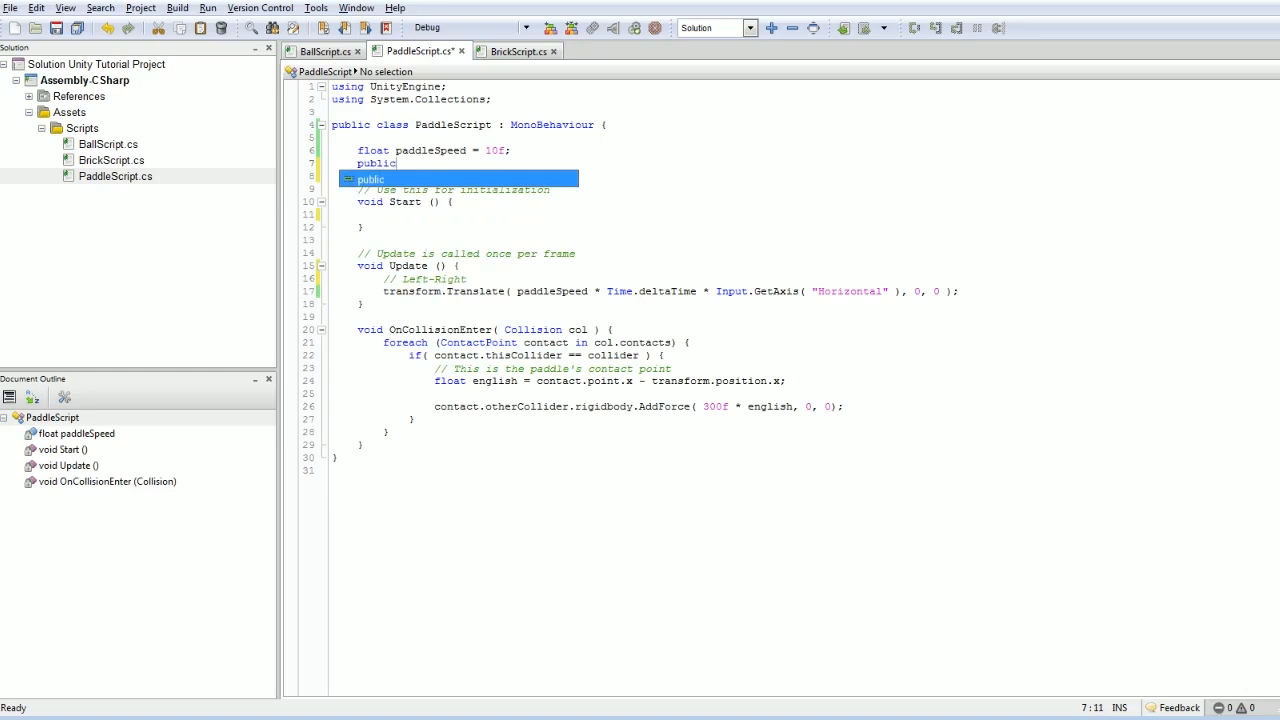
{"action": "type", "text": "GameObject"}
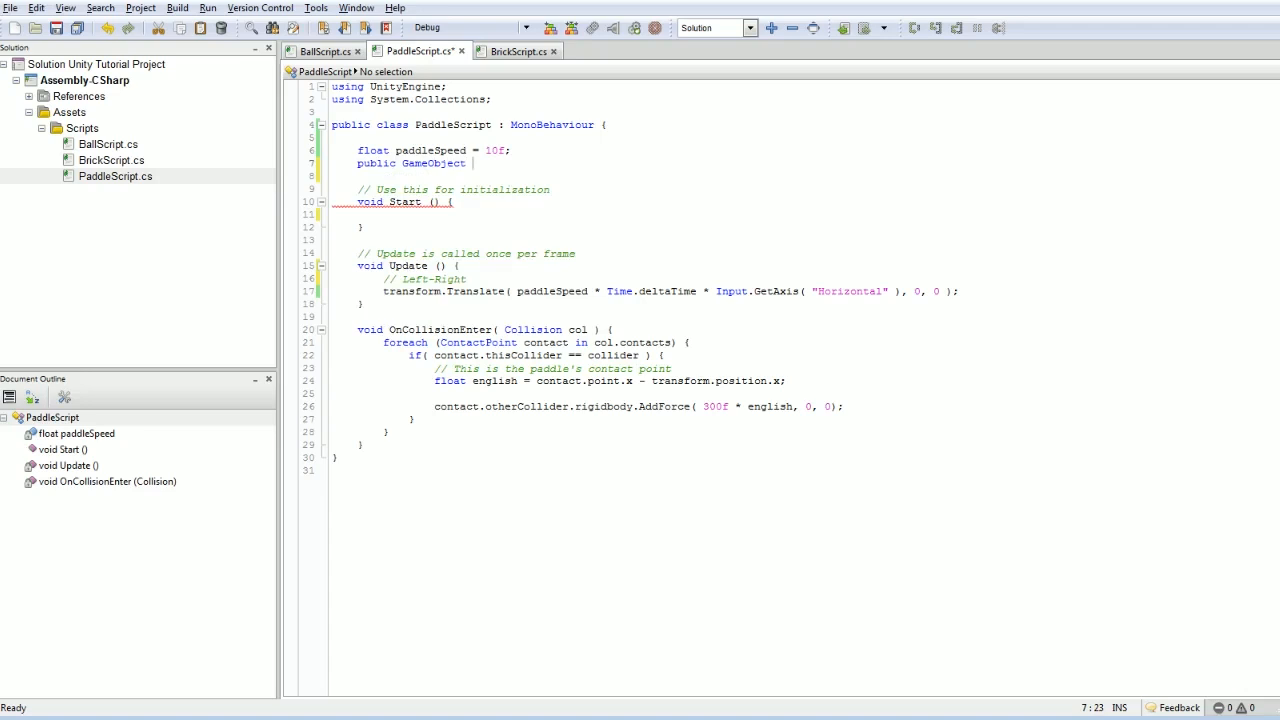
{"action": "type", "text": "ballPre"}
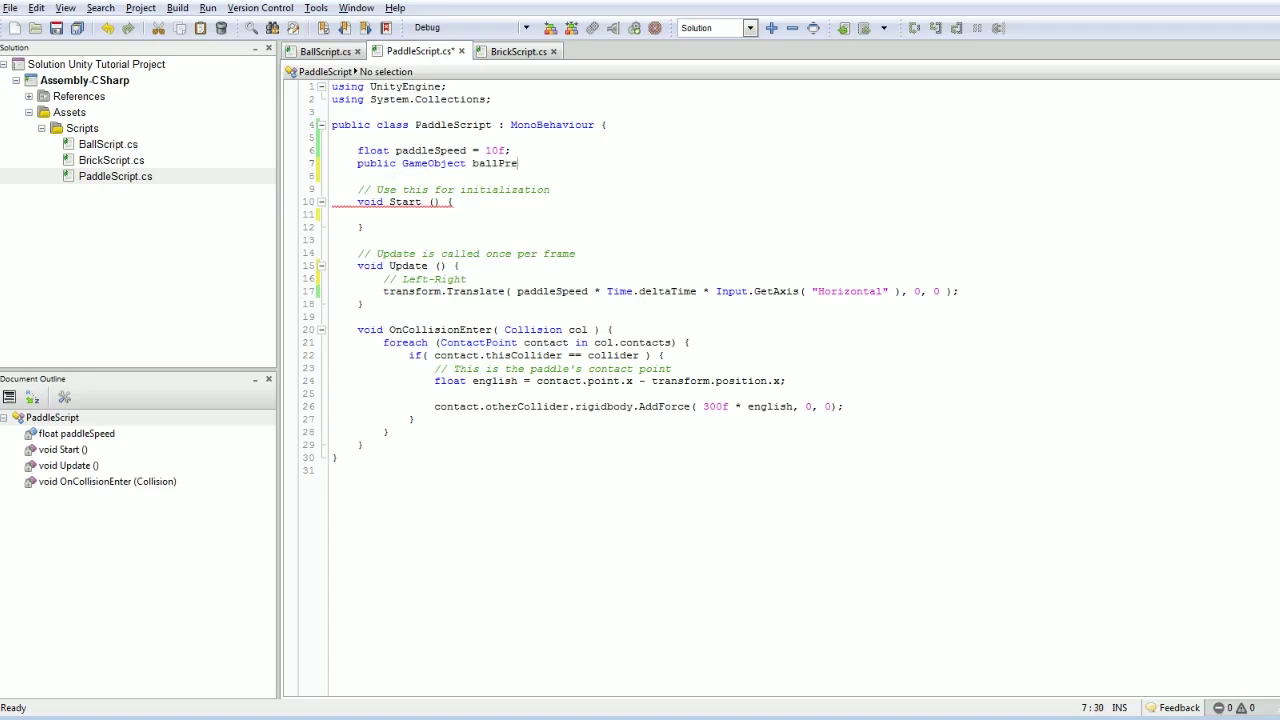
{"action": "type", "text": "fab;"}
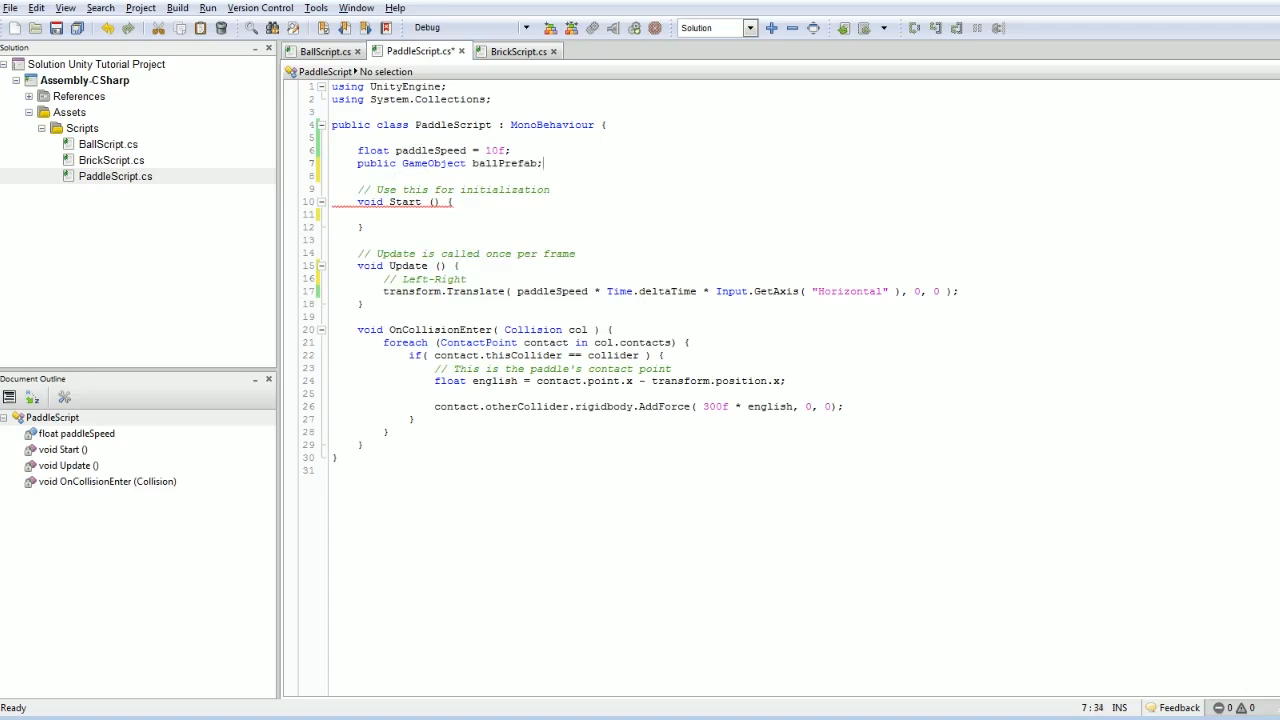
{"action": "left_click", "coordinate": [422, 173]}
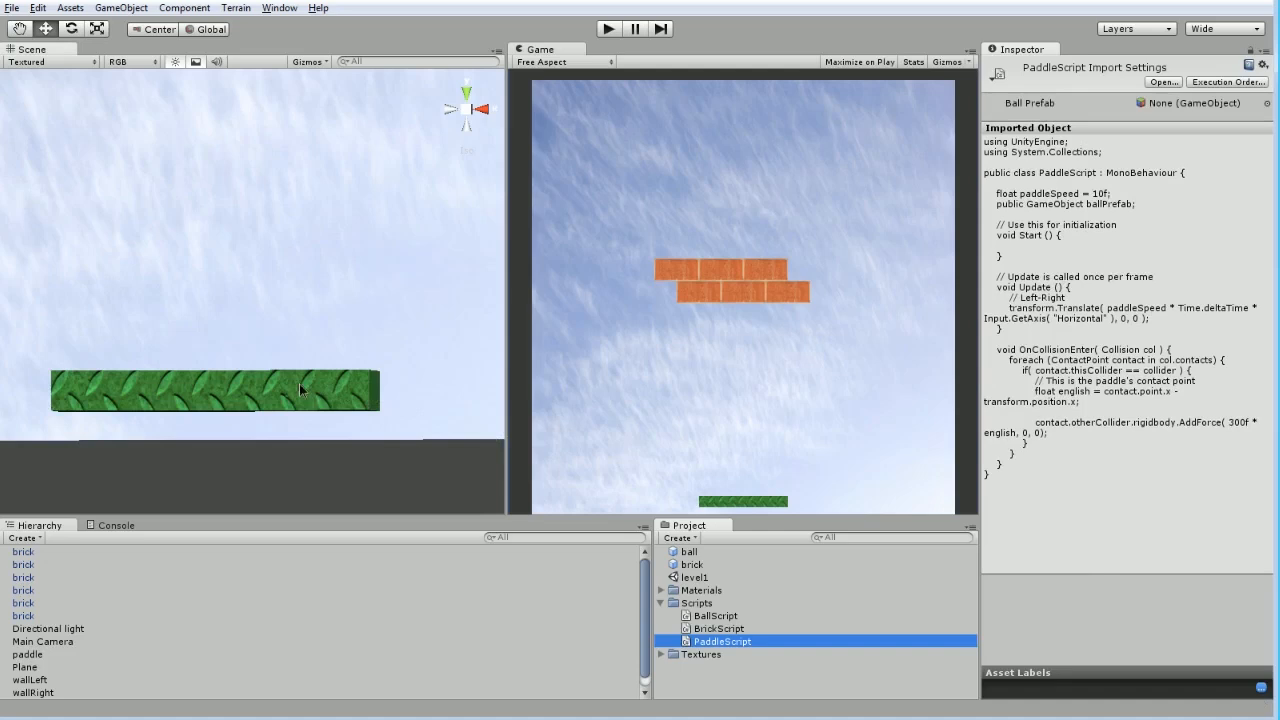
- Check the paddle's empty Ball Prefab slot in the Inspector, then return to MonoDevelop
{"action": "left_click", "coordinate": [28, 648]}
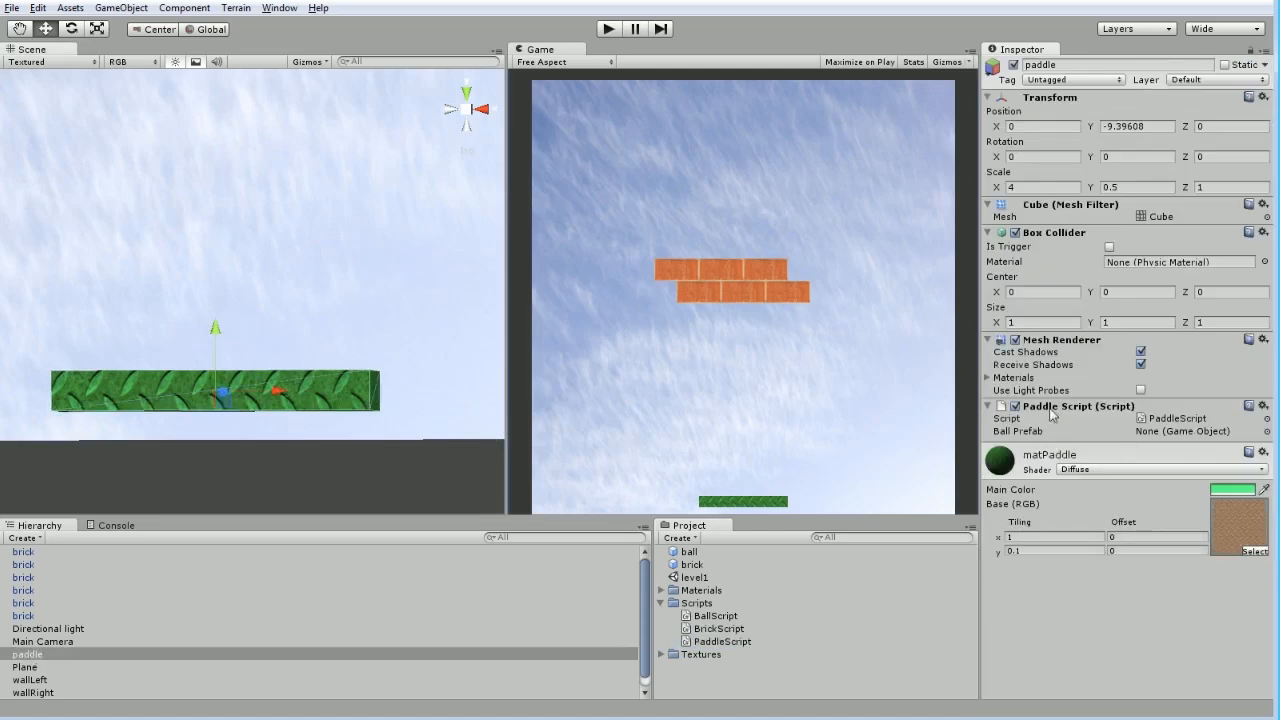
{"action": "left_click", "coordinate": [1190, 432]}
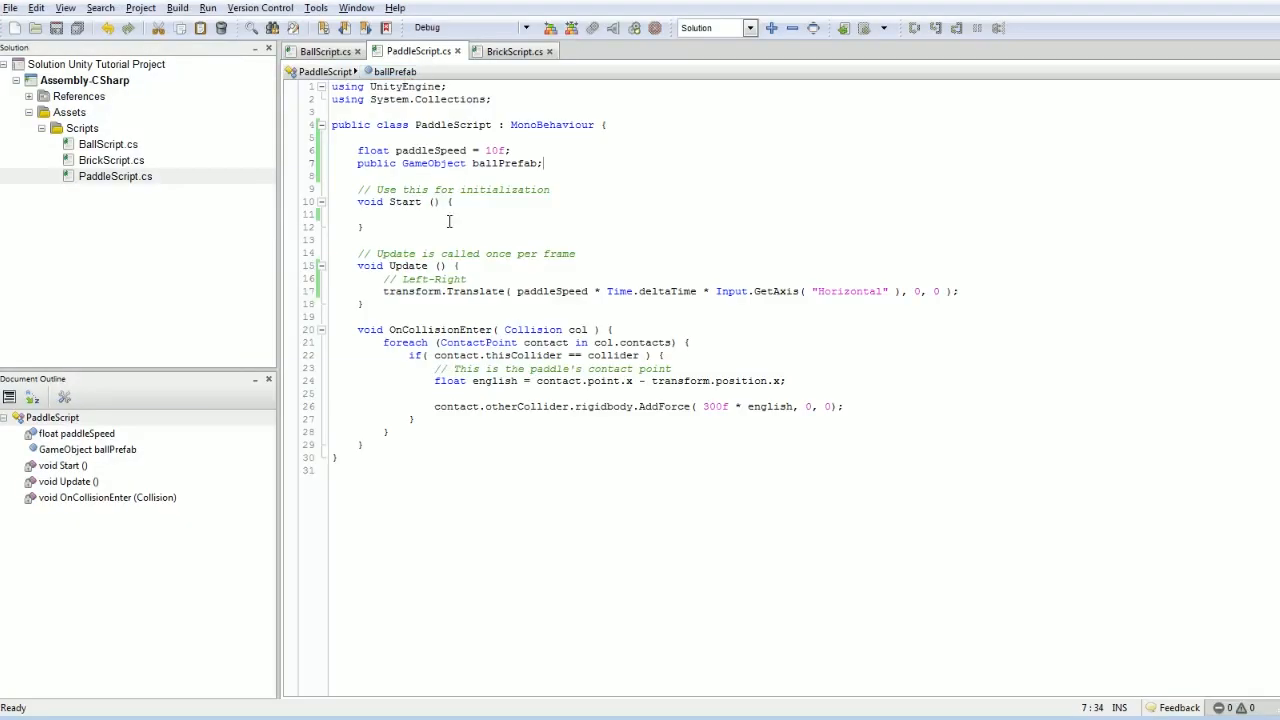
- Add a '// Spawn/Instantiate' comment and a 'void SpawnBall() {' method to PaddleScript
{"action": "type", "text": "//"}
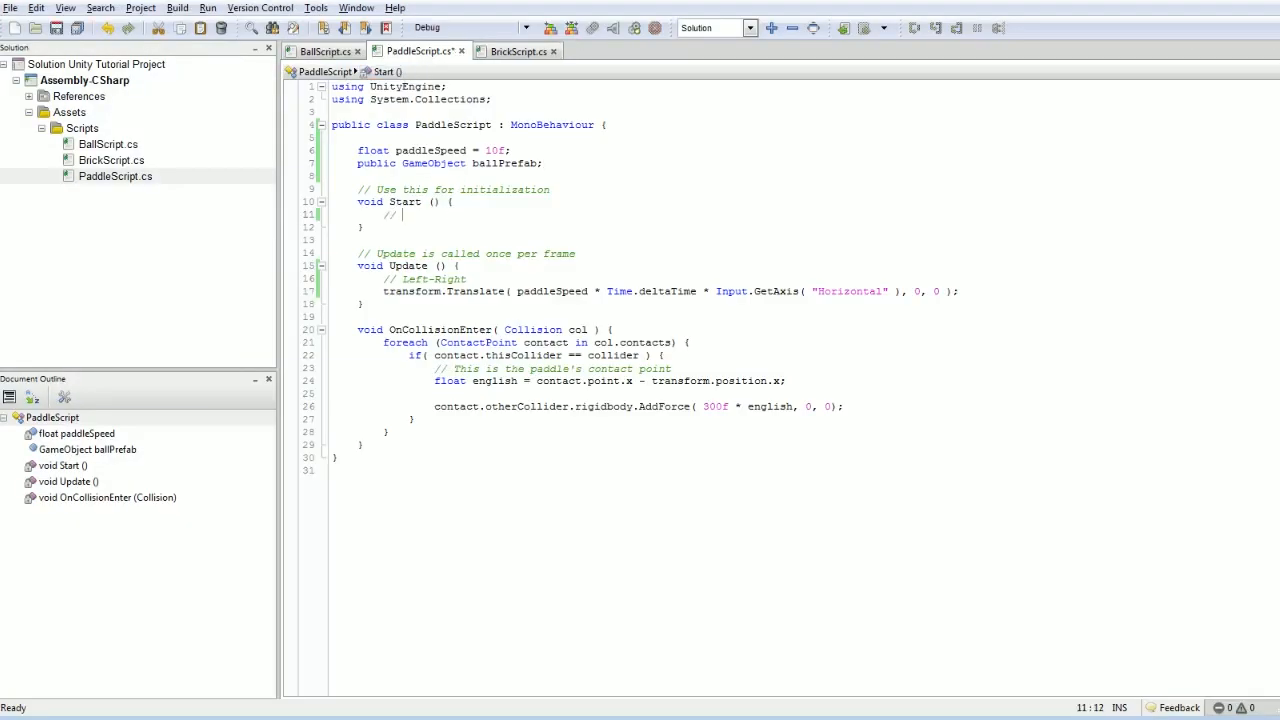
{"action": "type", "text": "Spawn"}
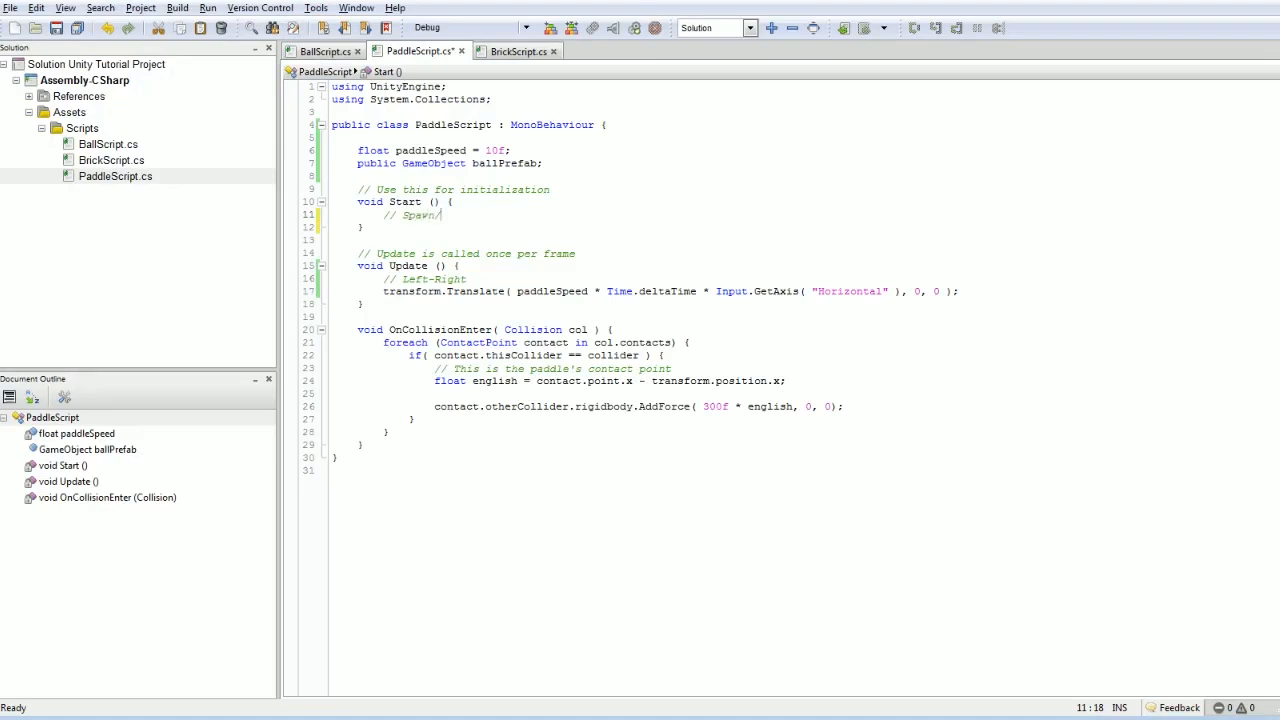
{"action": "type", "text": "/Instantiate new ball"}
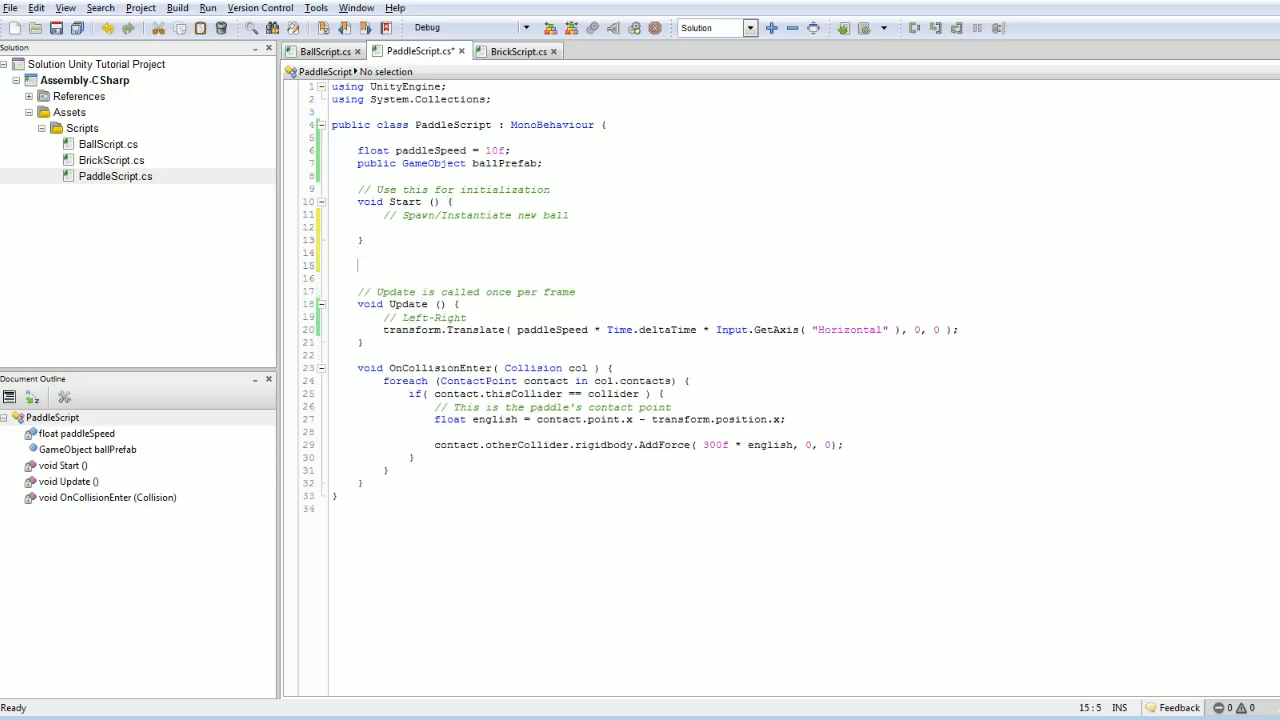
{"action": "type", "text": "void SpawnB"}
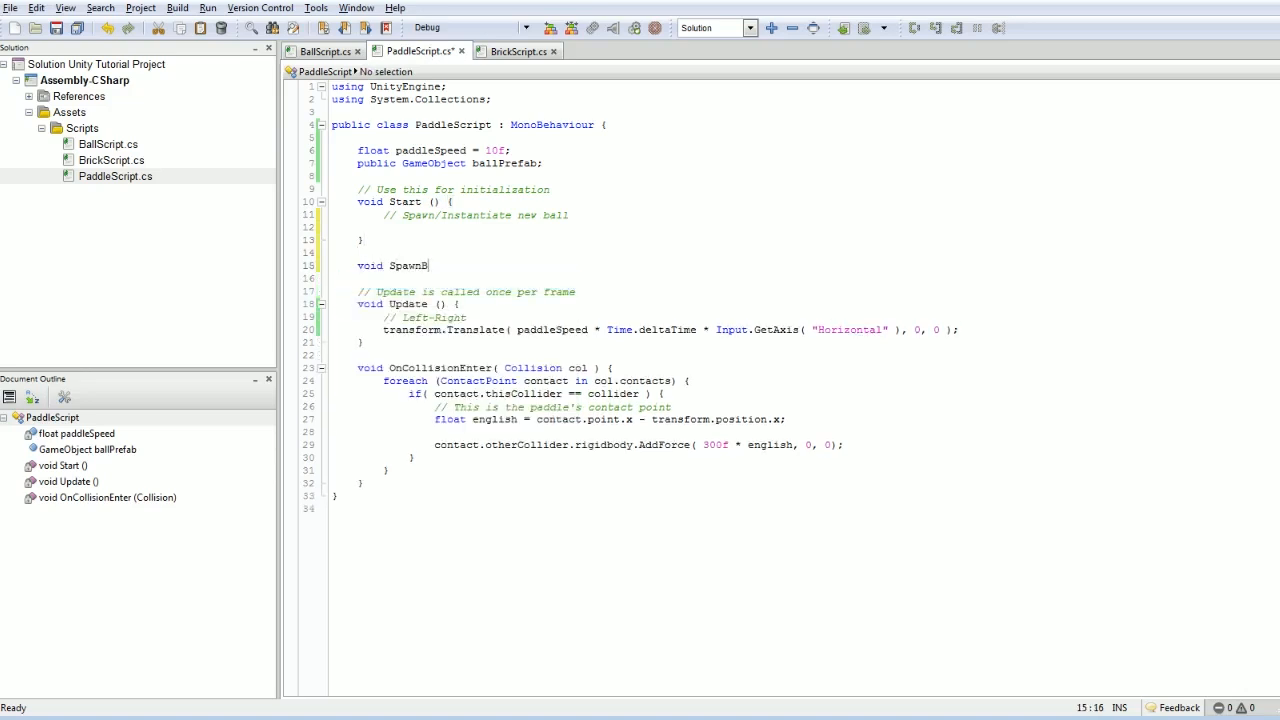
{"action": "type", "text": "all() {"}
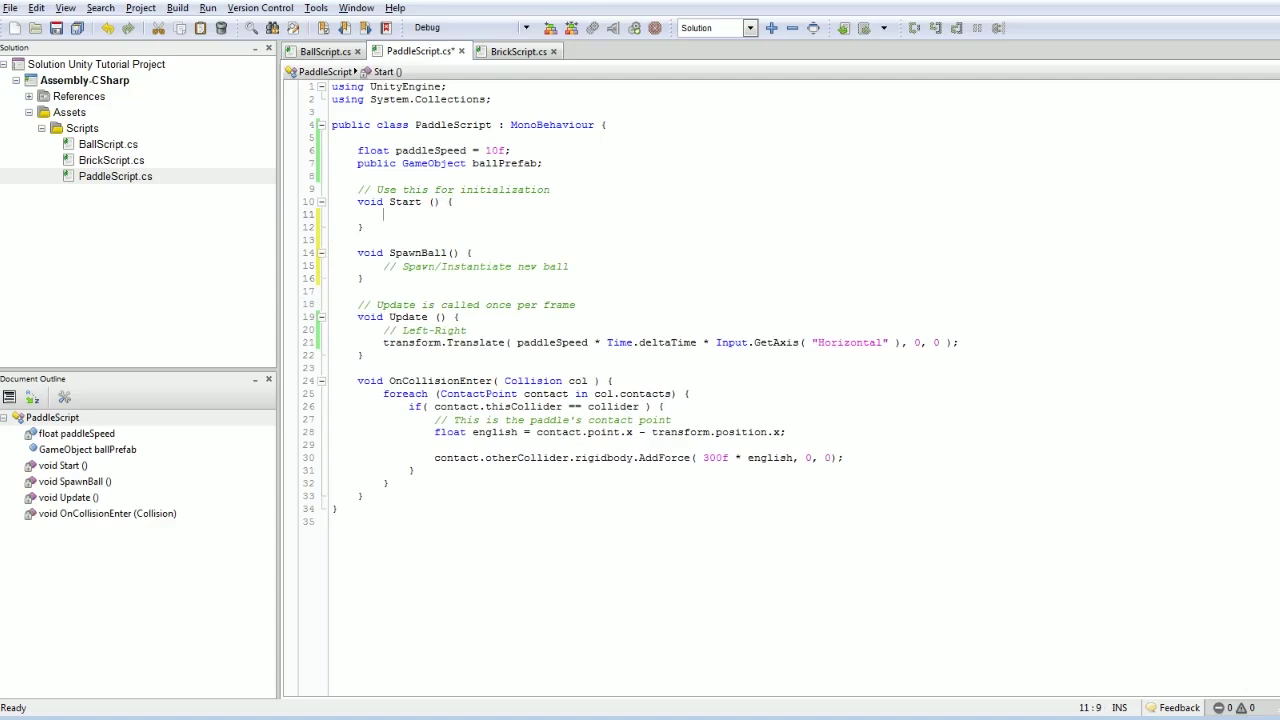
- Call 'SpawnBall();' from Start
{"action": "type", "text": "SpawnBall"}
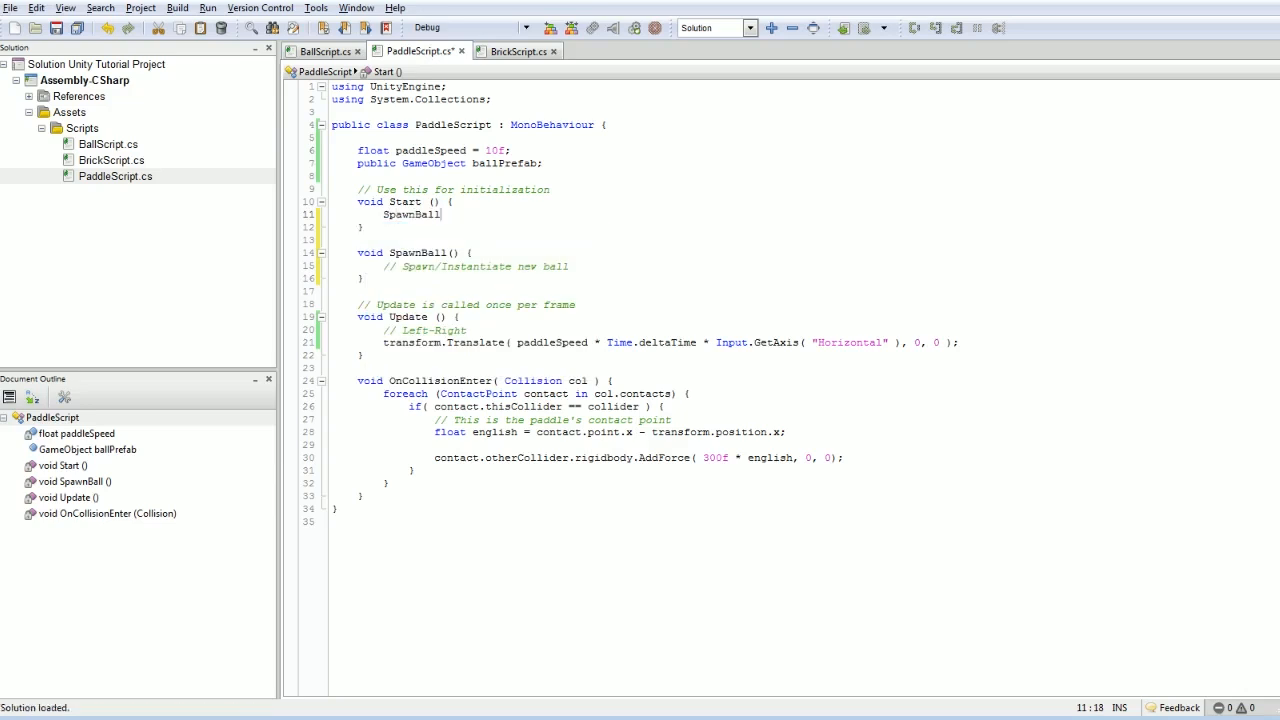
{"action": "type", "text": ";"}
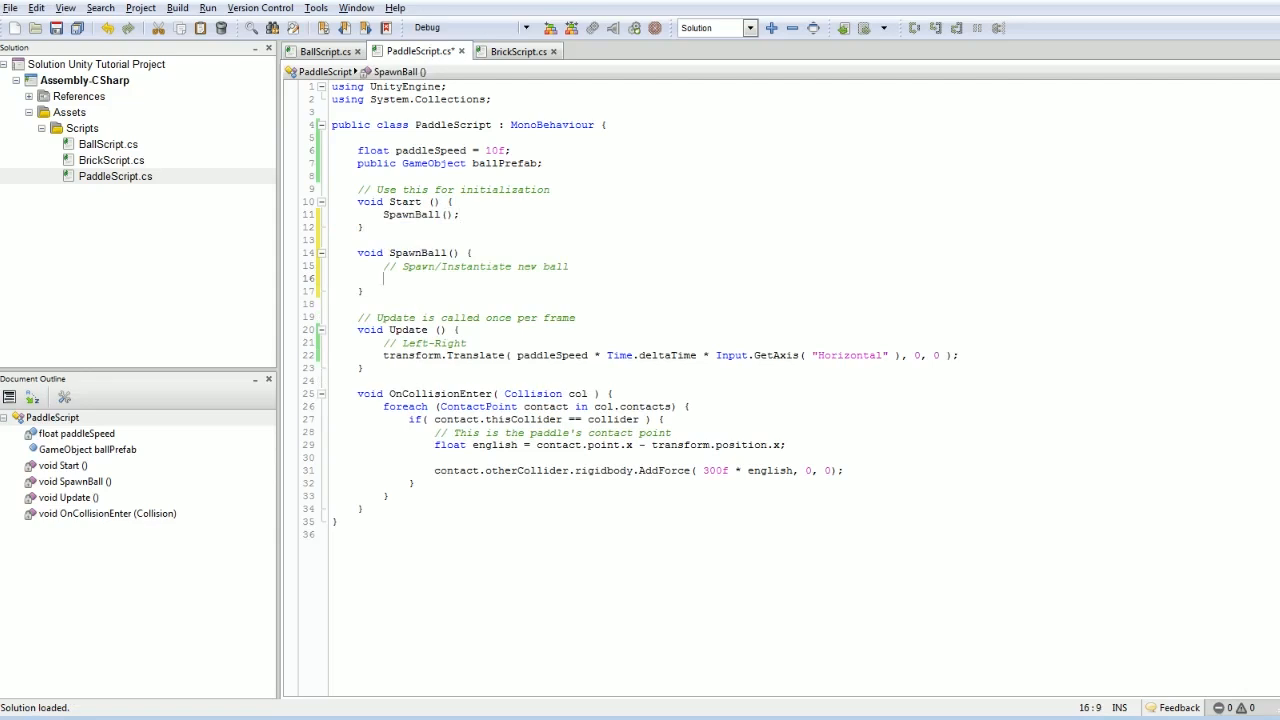
{"action": "double_click", "coordinate": [499, 163]}
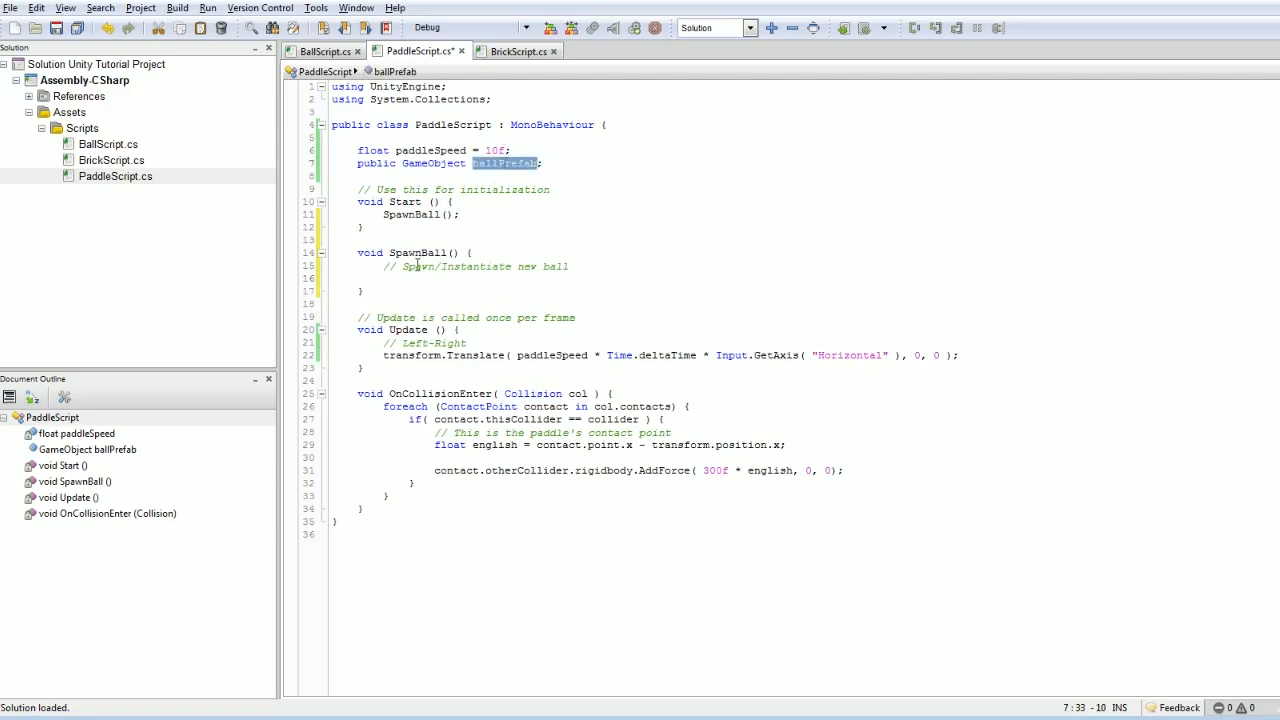
- Add if( ballPrefab == null ) to SpawnBall, logging 'forgot to link to the ball prefab'
{"action": "left_click", "coordinate": [385, 278]}
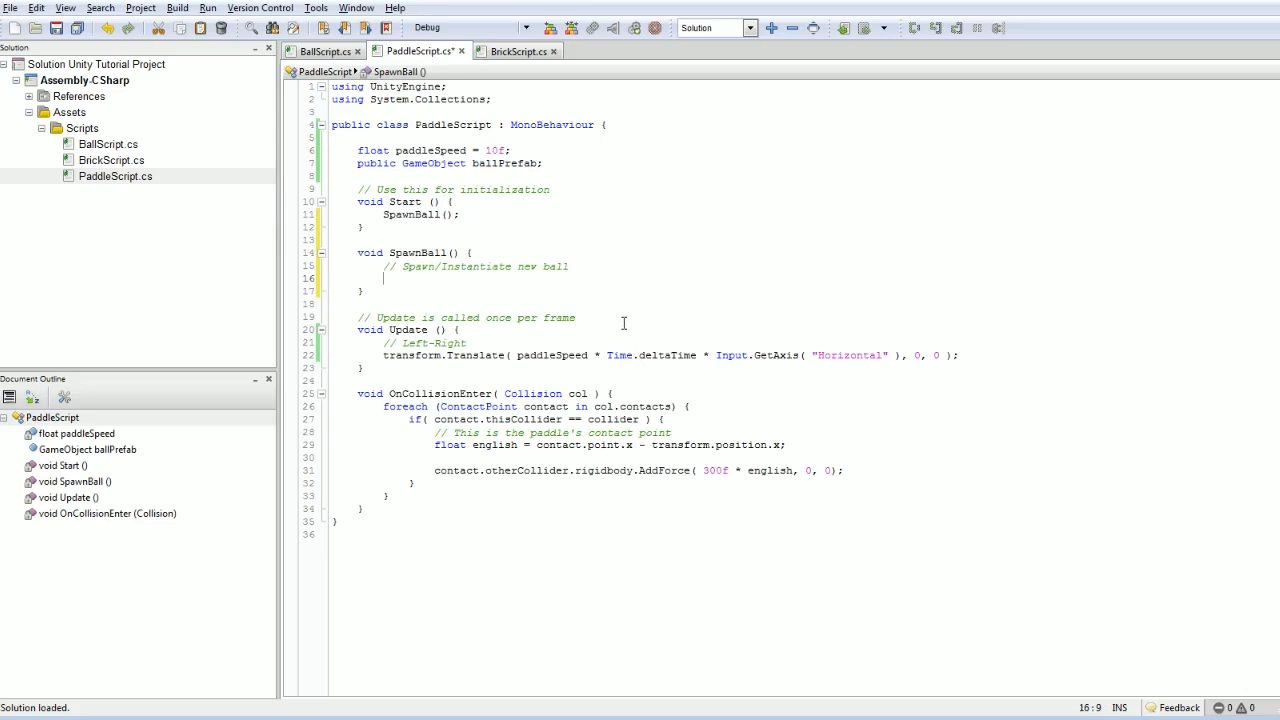
{"action": "type", "text": "if("}
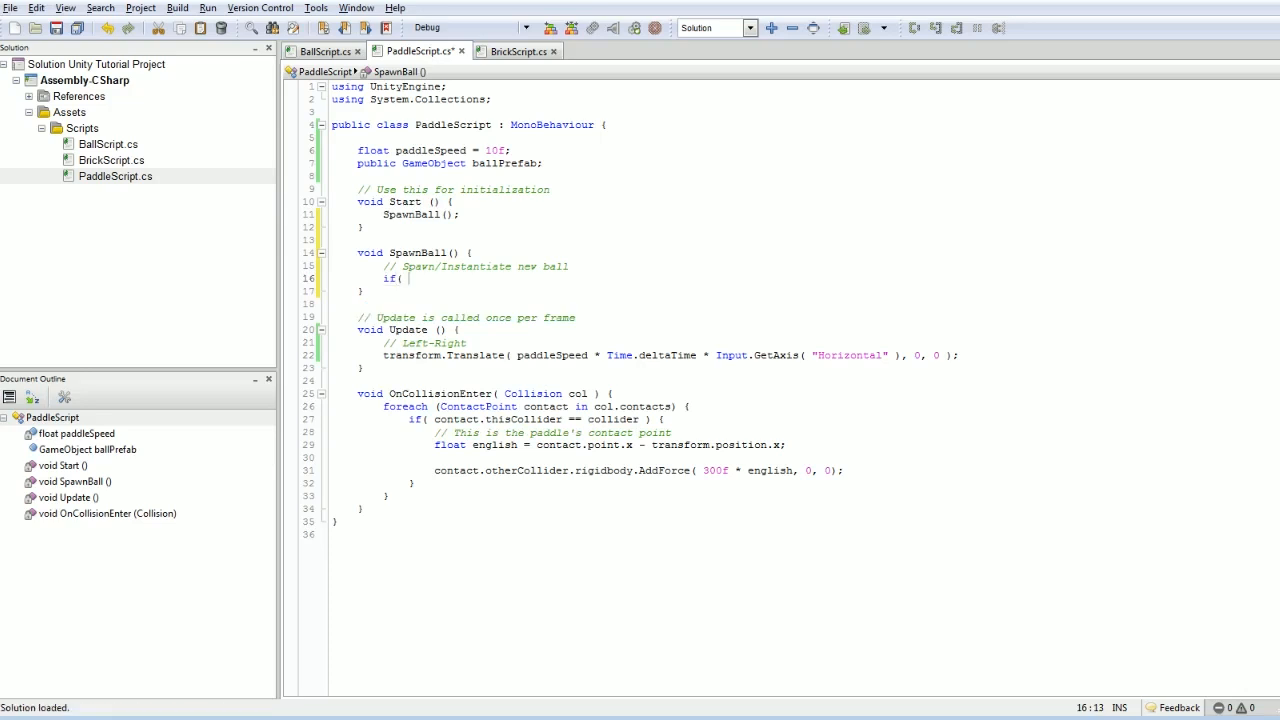
{"action": "type", "text": "ballPrefab == null ) {"}
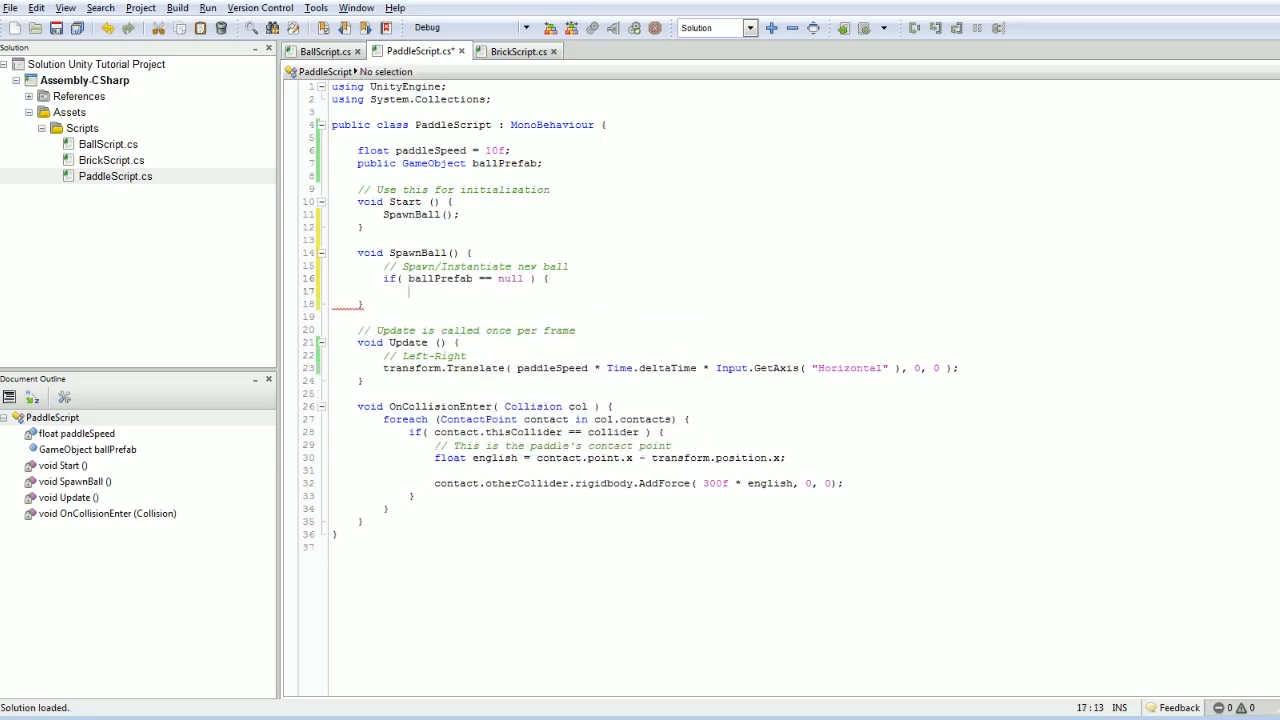
{"action": "type", "text": "Debug.Log (\"Hey, dummy, you \");"}
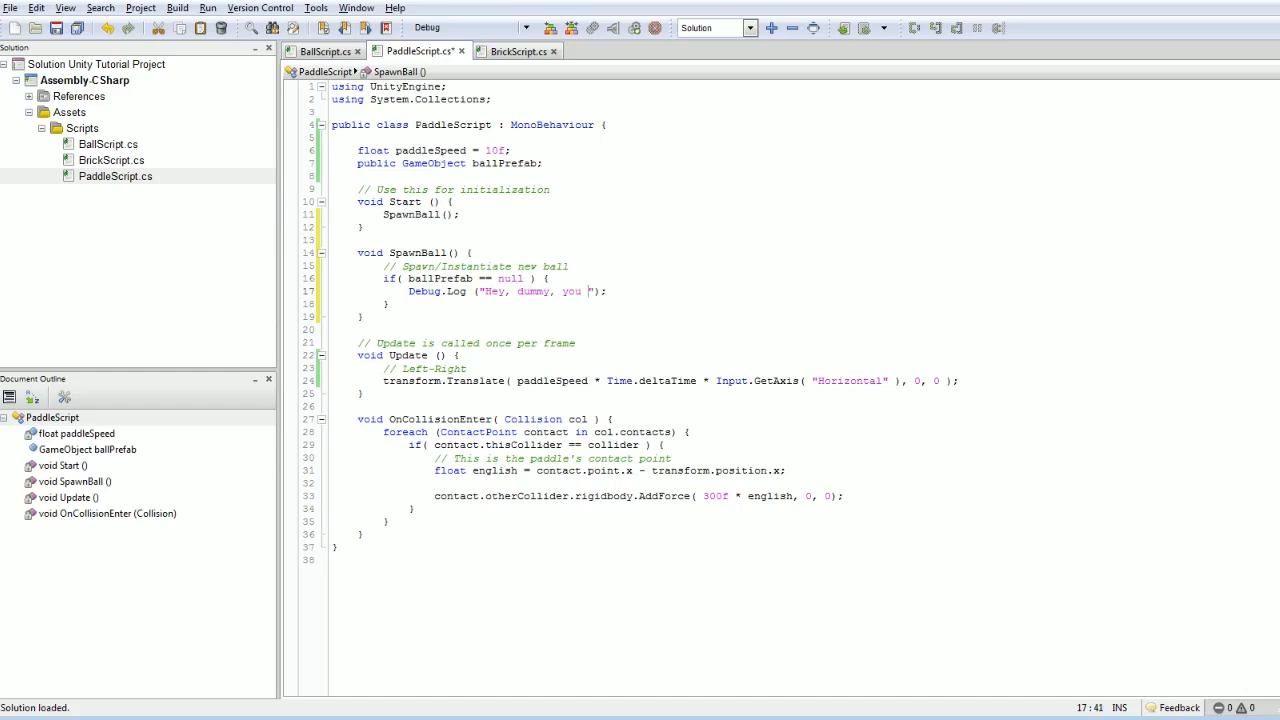
{"action": "type", "text": "forgot to link to"}
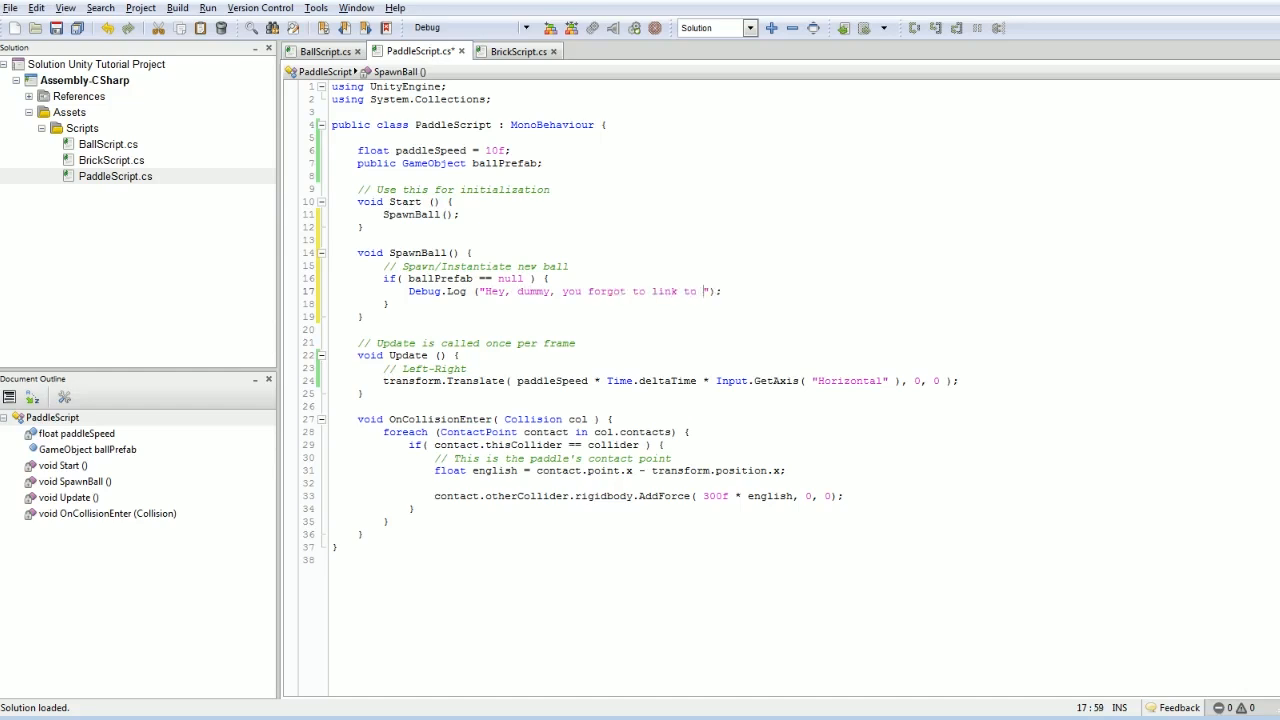
{"action": "type", "text": "the ball prefab"}
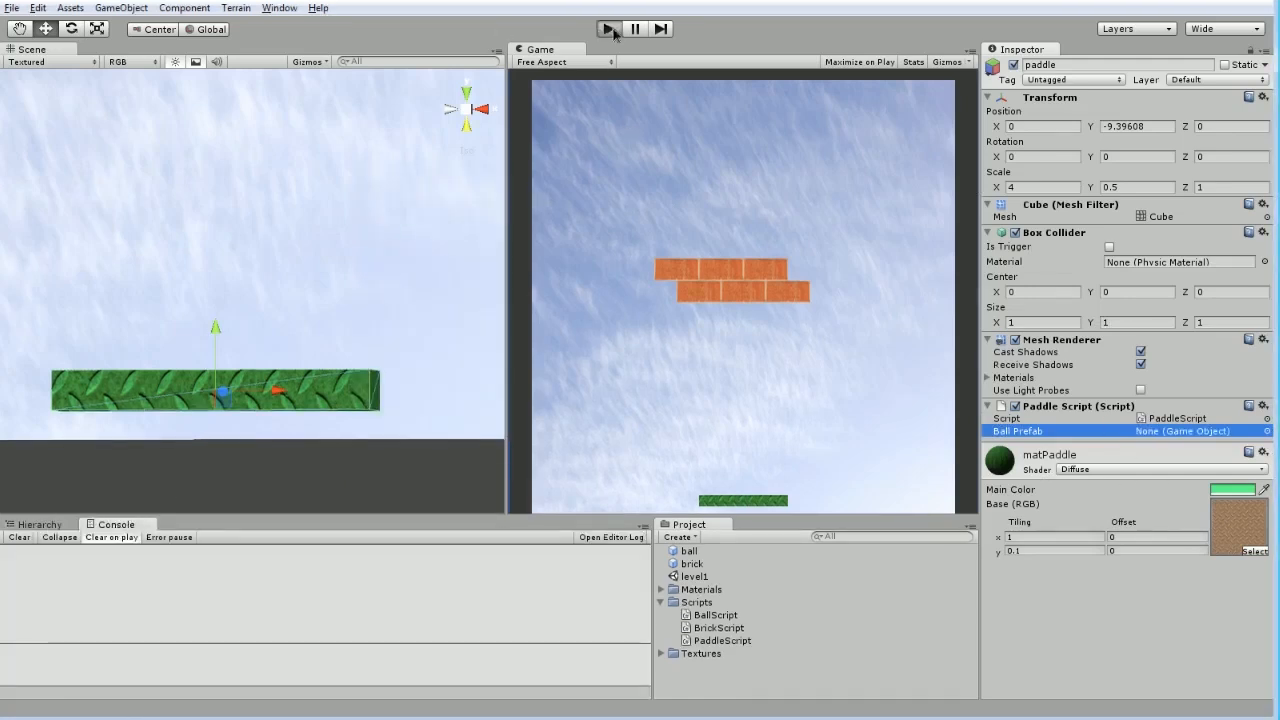
- Play the game, read the forgot-to-link warning in the Console, then stop playback
{"action": "left_click", "coordinate": [612, 27]}
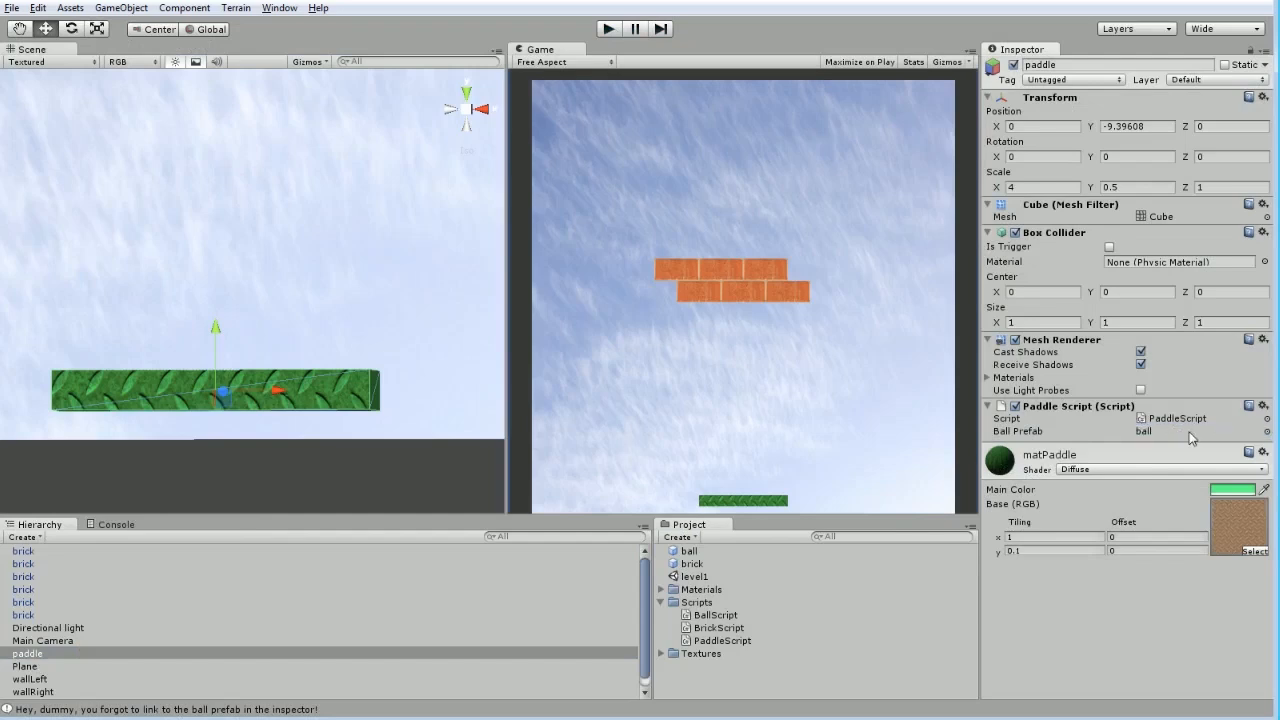
{"action": "left_click", "coordinate": [115, 524]}
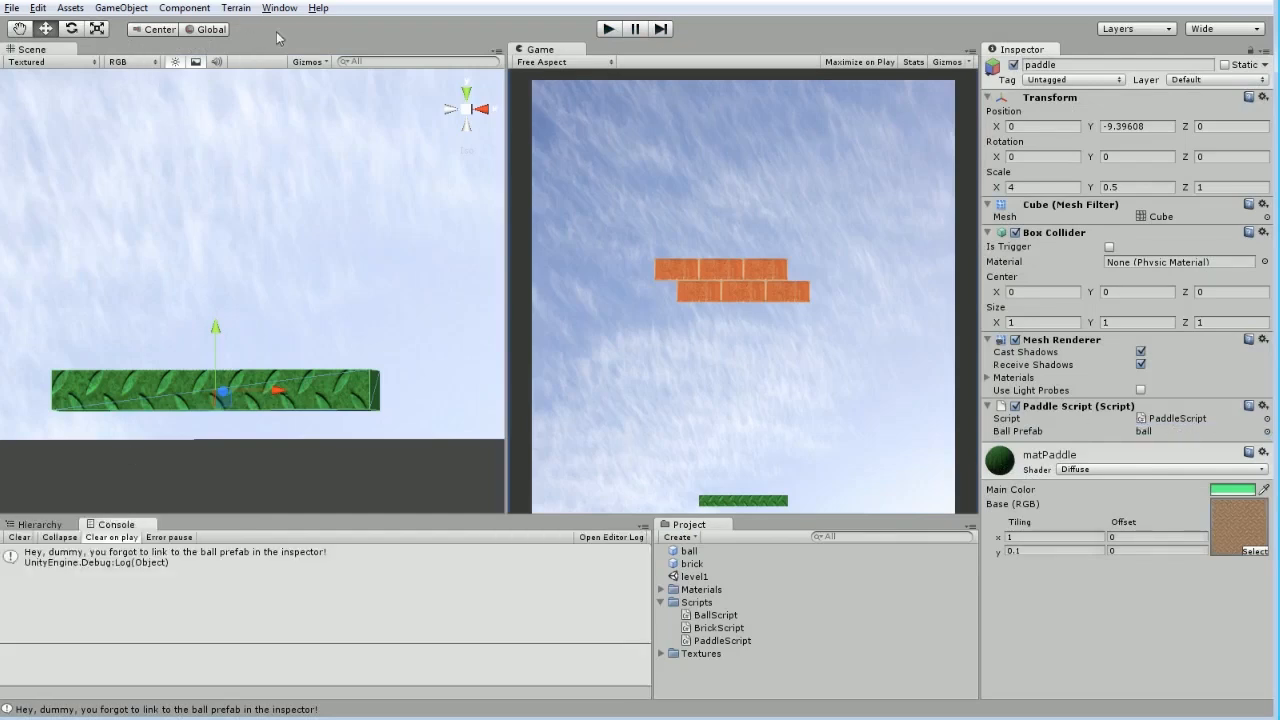
{"action": "left_click", "coordinate": [615, 28]}
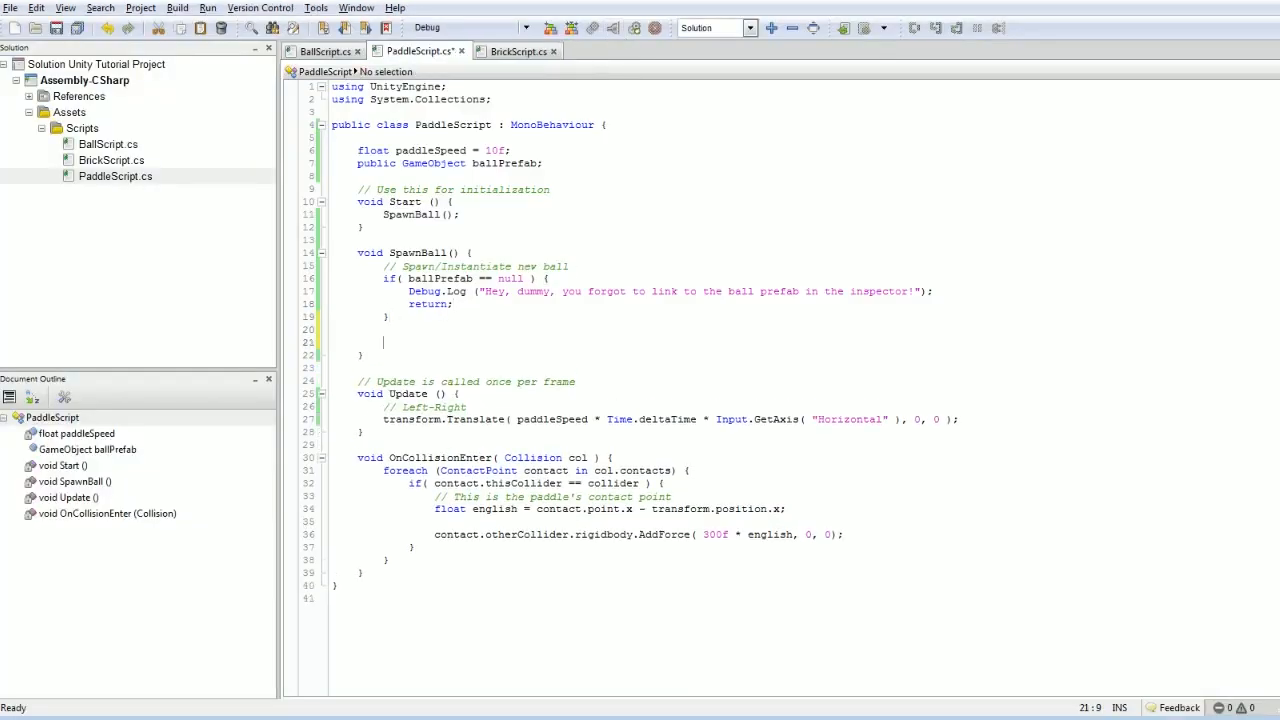
- Write Instantiate( ballPrefab, ballPosition, ballRotation ) below the null check in SpawnBall
{"action": "type", "text": "I"}
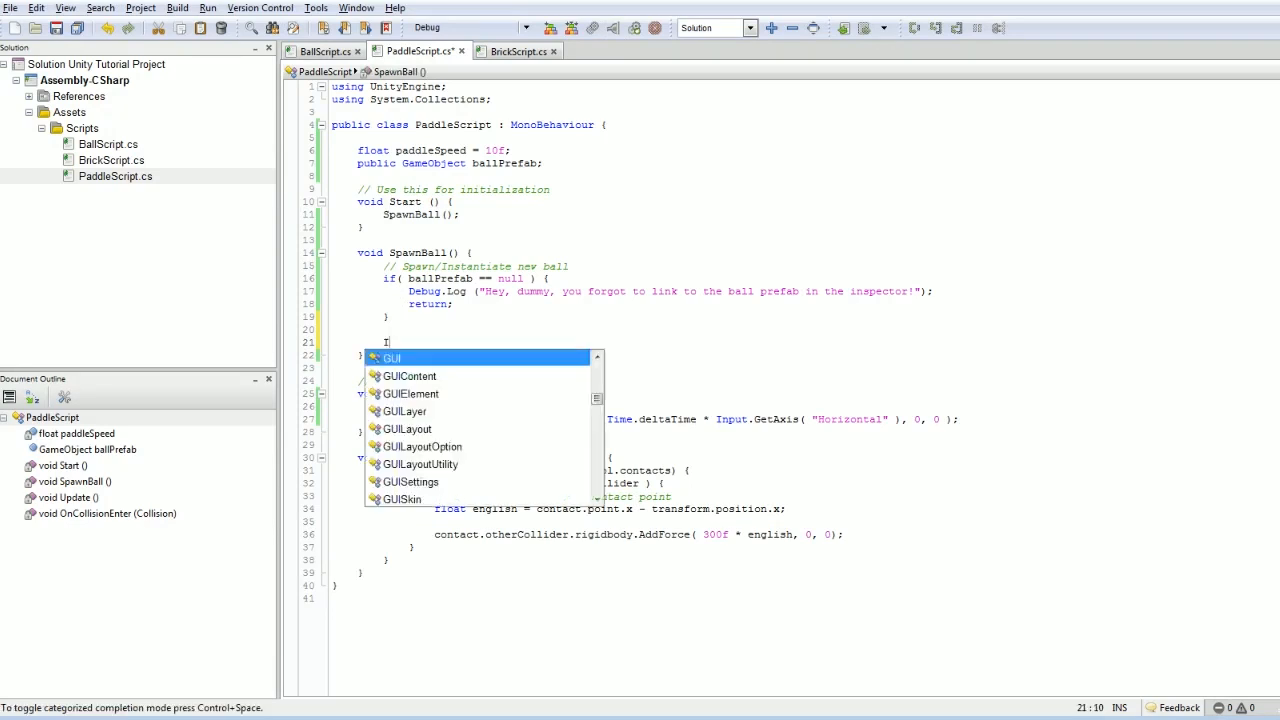
{"action": "type", "text": "nstantiate("}
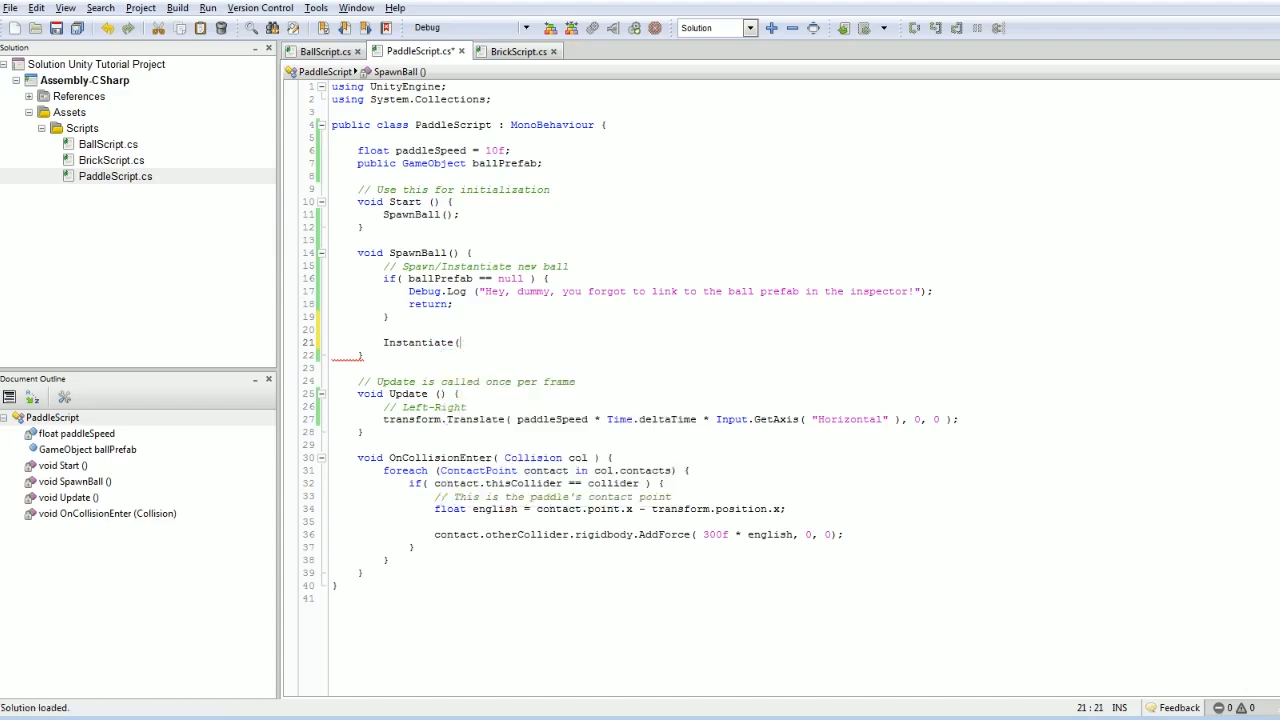
{"action": "type", "text": "ballPrefab, ballPosition, ballRotation );"}
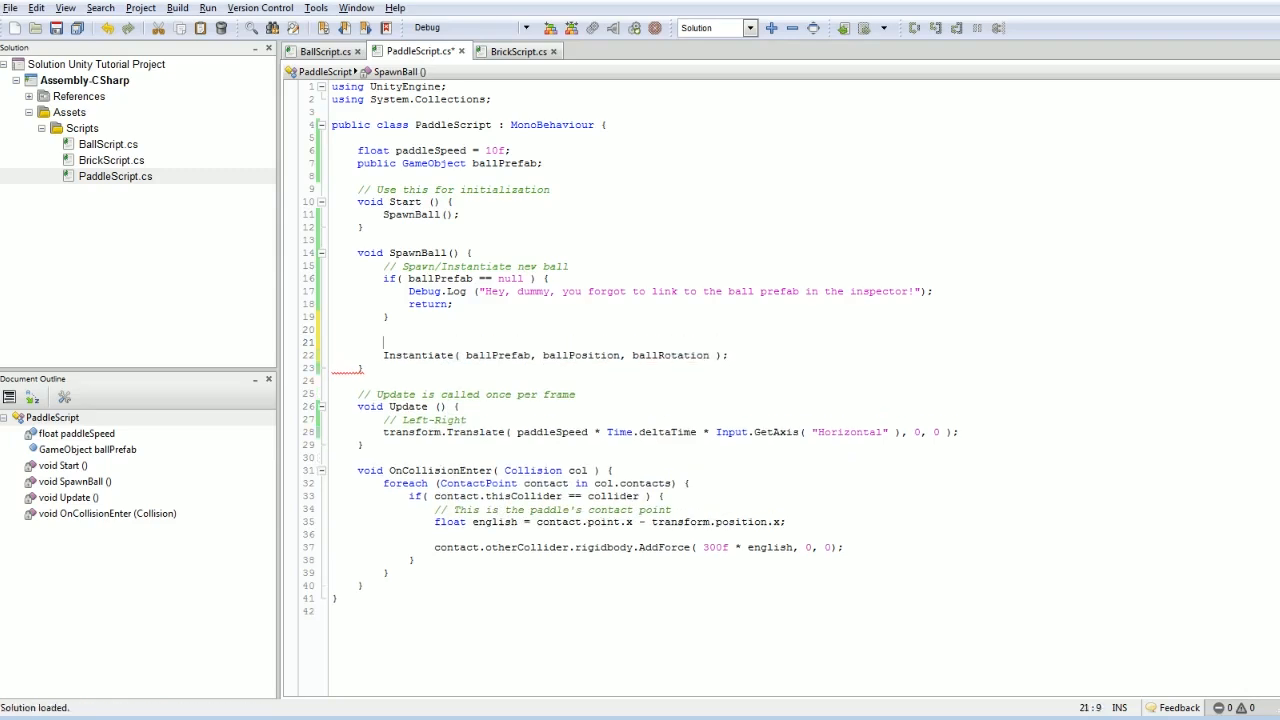
- Declare Vector3 ballPosition and Quaternion ballRotation set to Quaternion.identity
{"action": "type", "text": "Vector3"}
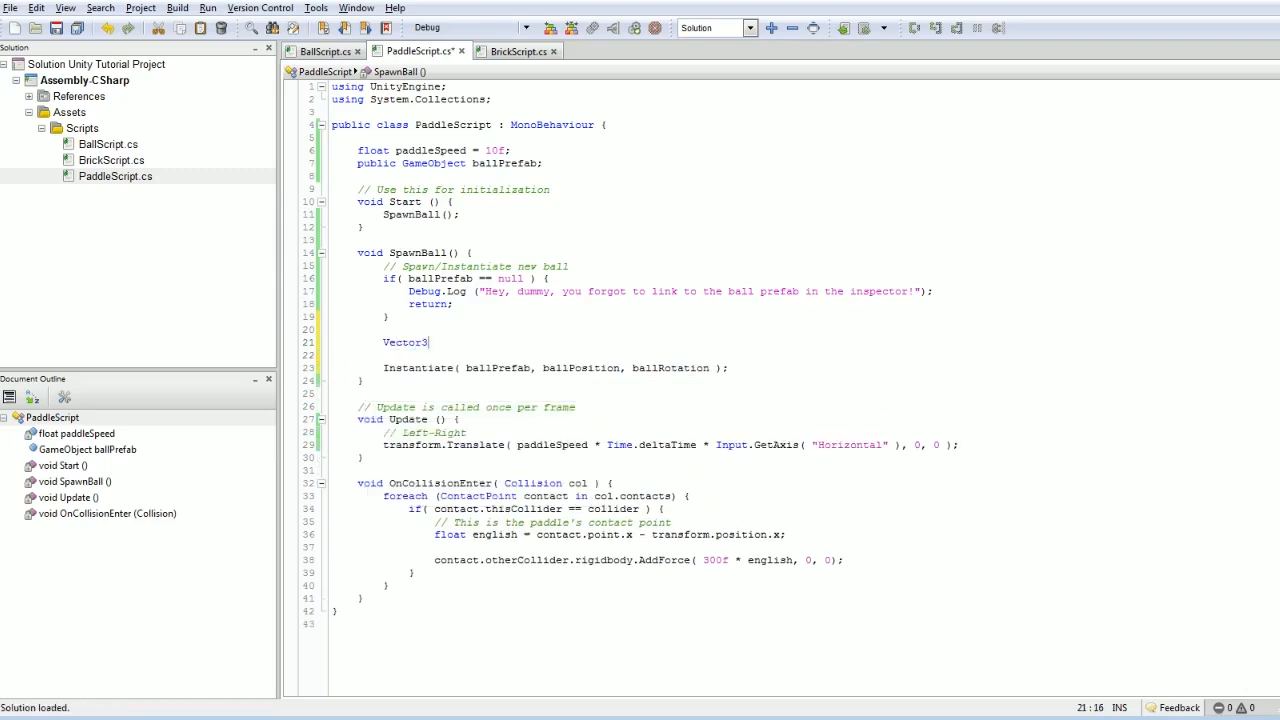
{"action": "type", "text": "ballPosition = ?"}
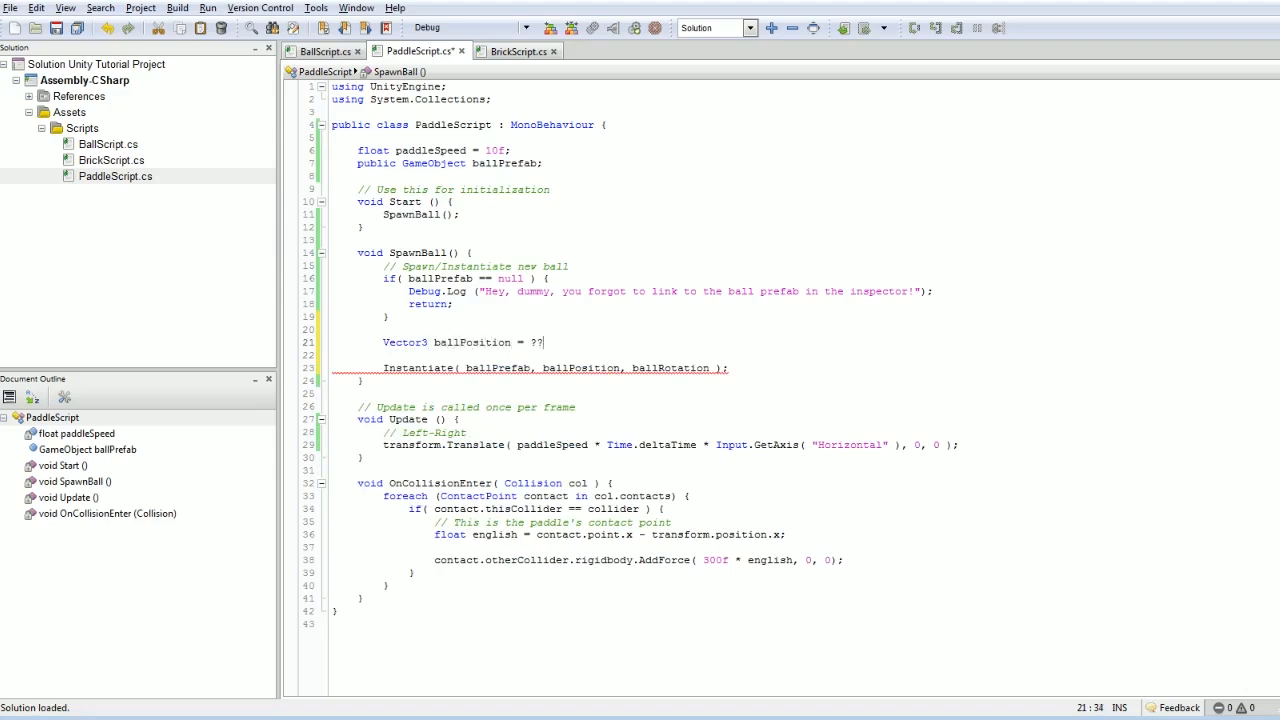
{"action": "type", "text": "?Q"}
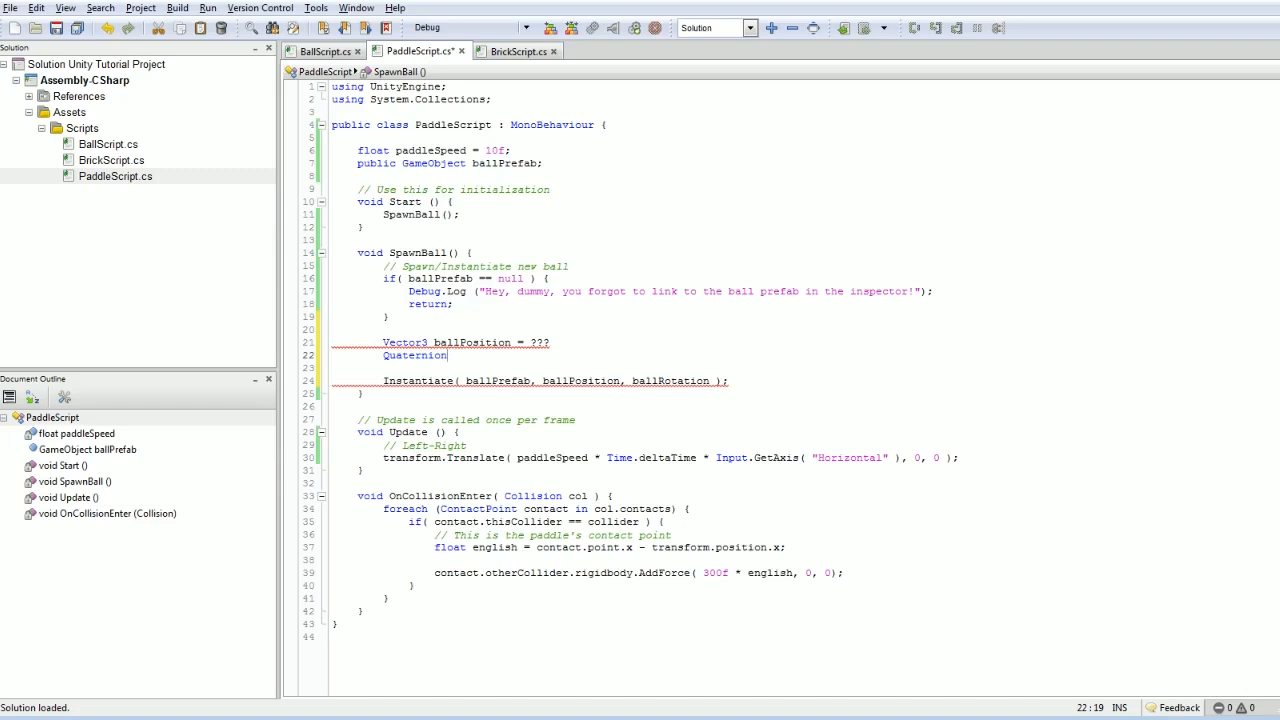
{"action": "type", "text": "ballRotation ="}
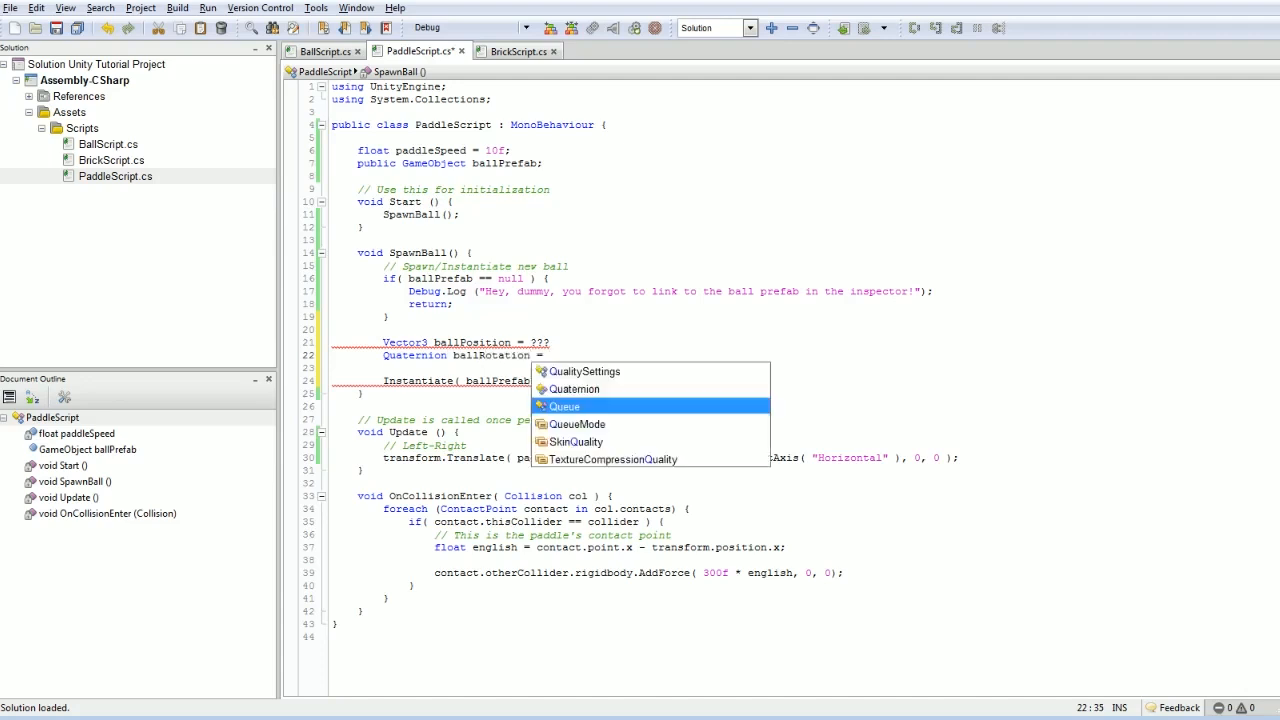
{"action": "type", "text": "Quaternion.identity;"}
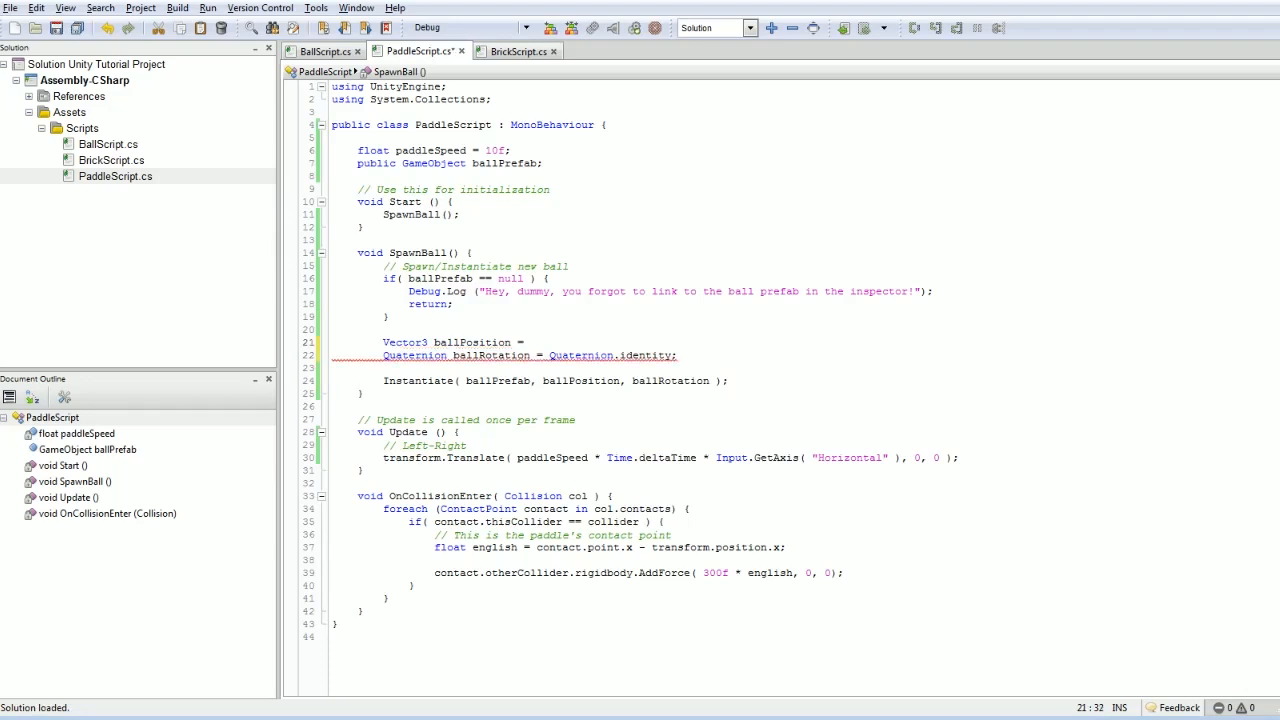
- Set ballPosition to transform.position plus new Vector3(0, 1f, 0)
{"action": "type", "text": "transform.position +"}
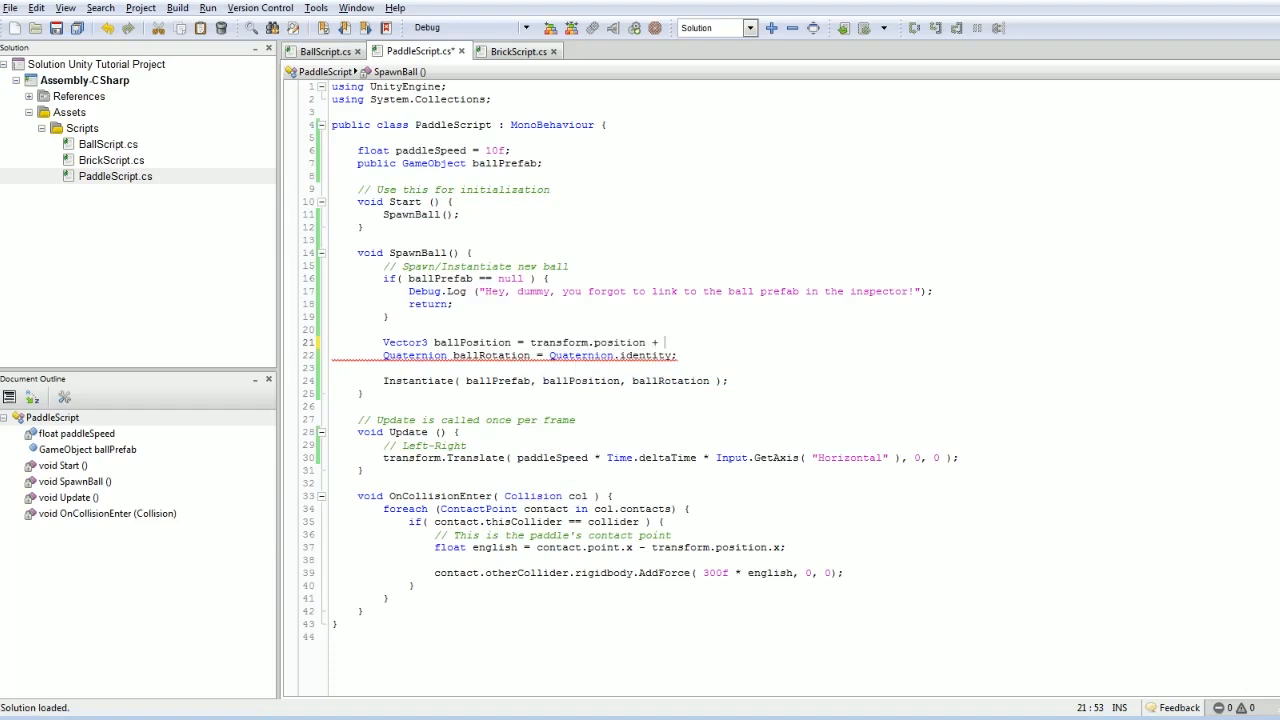
{"action": "type", "text": "new"}
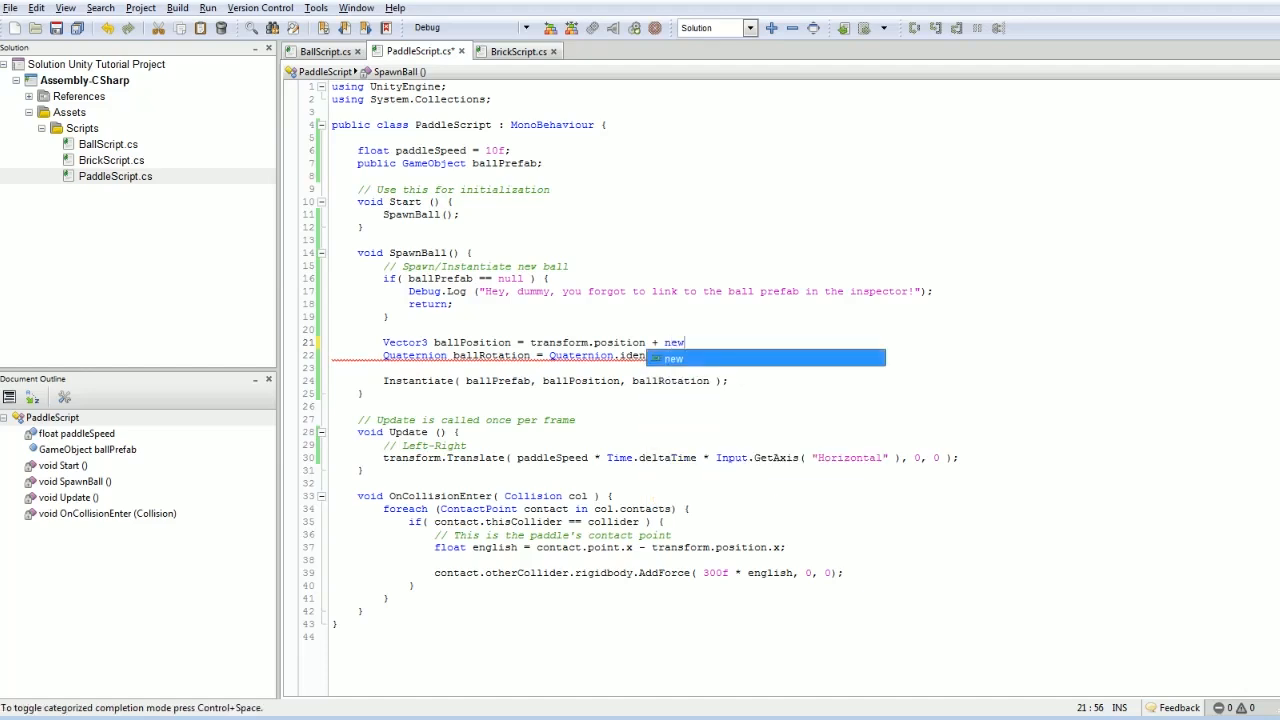
{"action": "type", "text": "Vector3"}
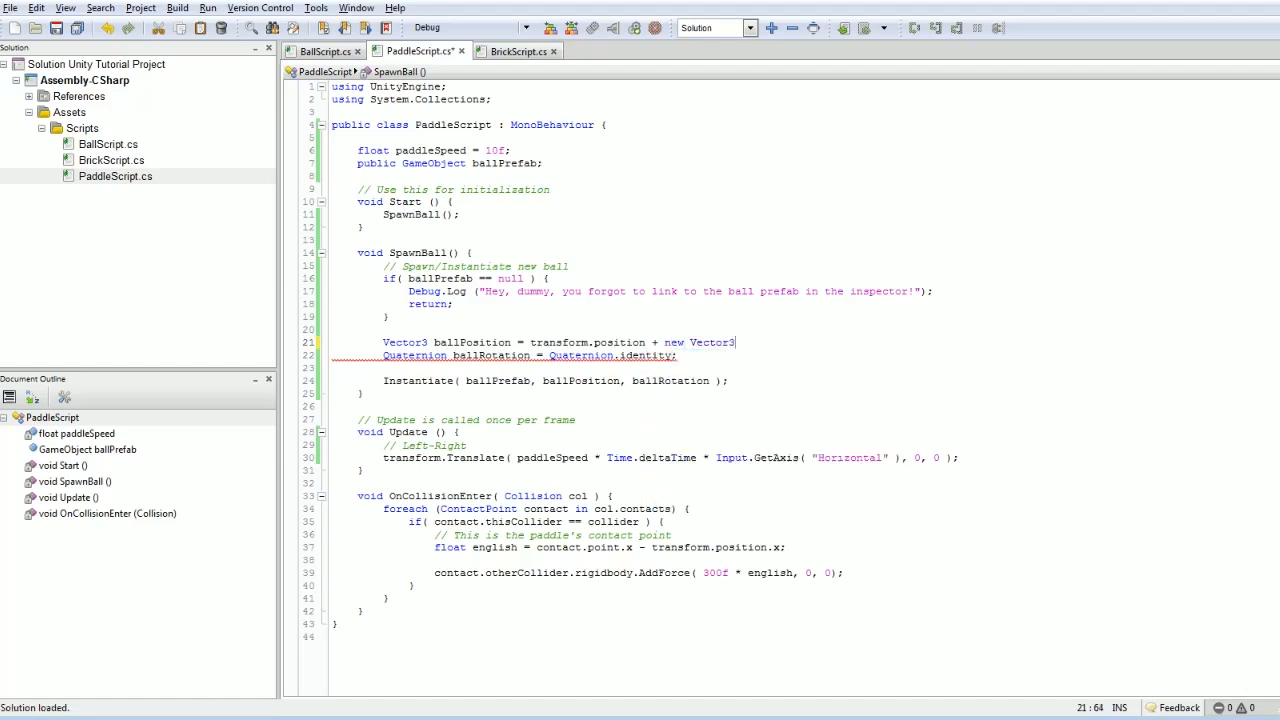
{"action": "type", "text": "();"}
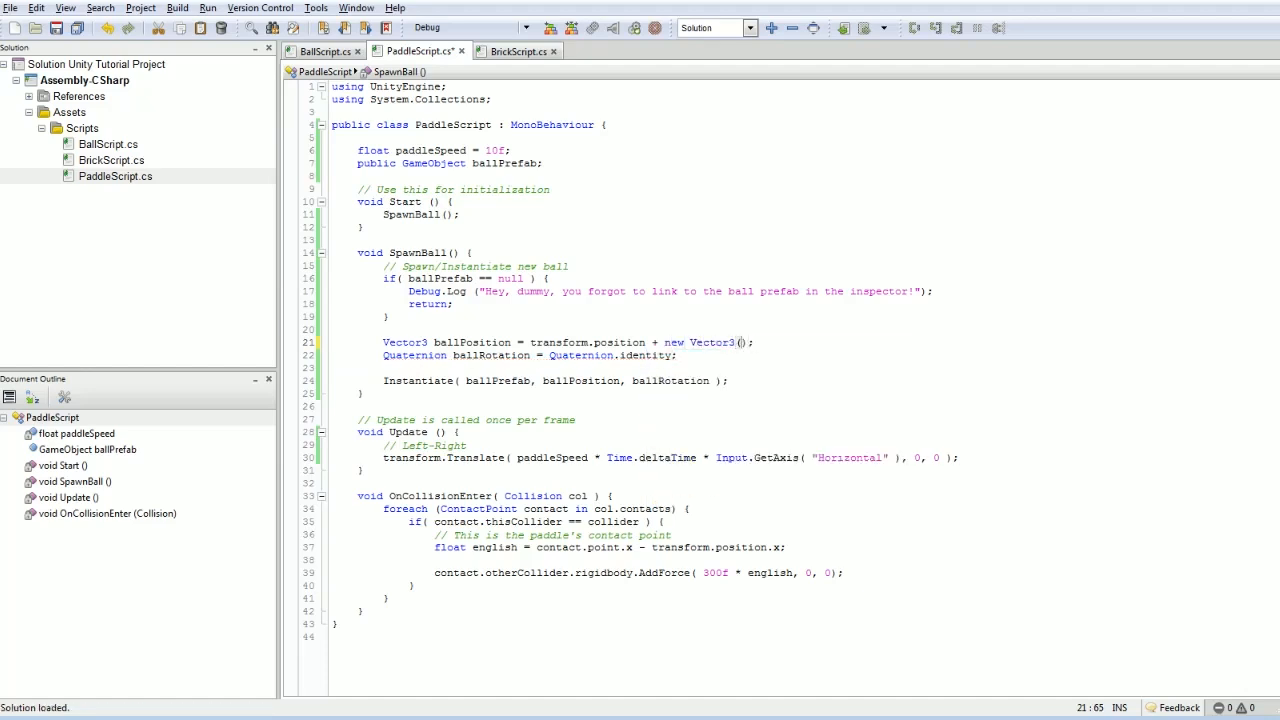
{"action": "type", "text": "0, 1f"}
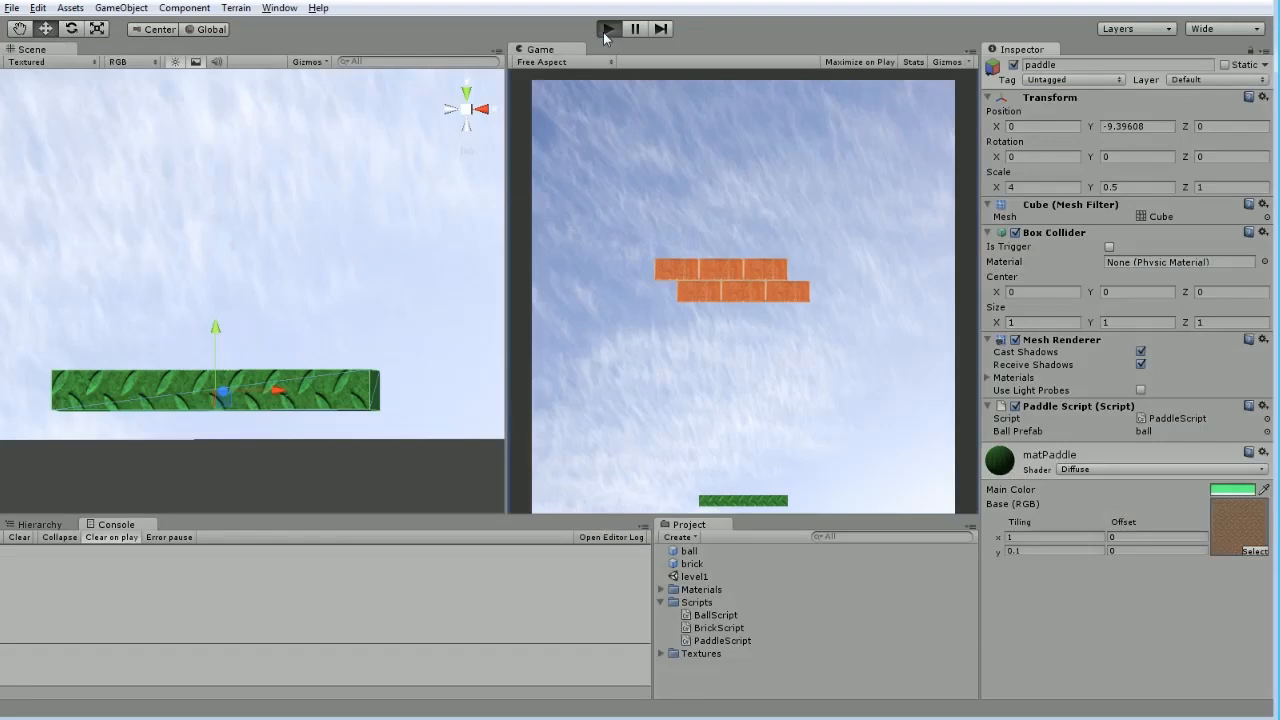
- Delete BallScript's AddForce launch line and play-test the ball resting above the paddle
{"action": "left_click", "coordinate": [609, 29]}
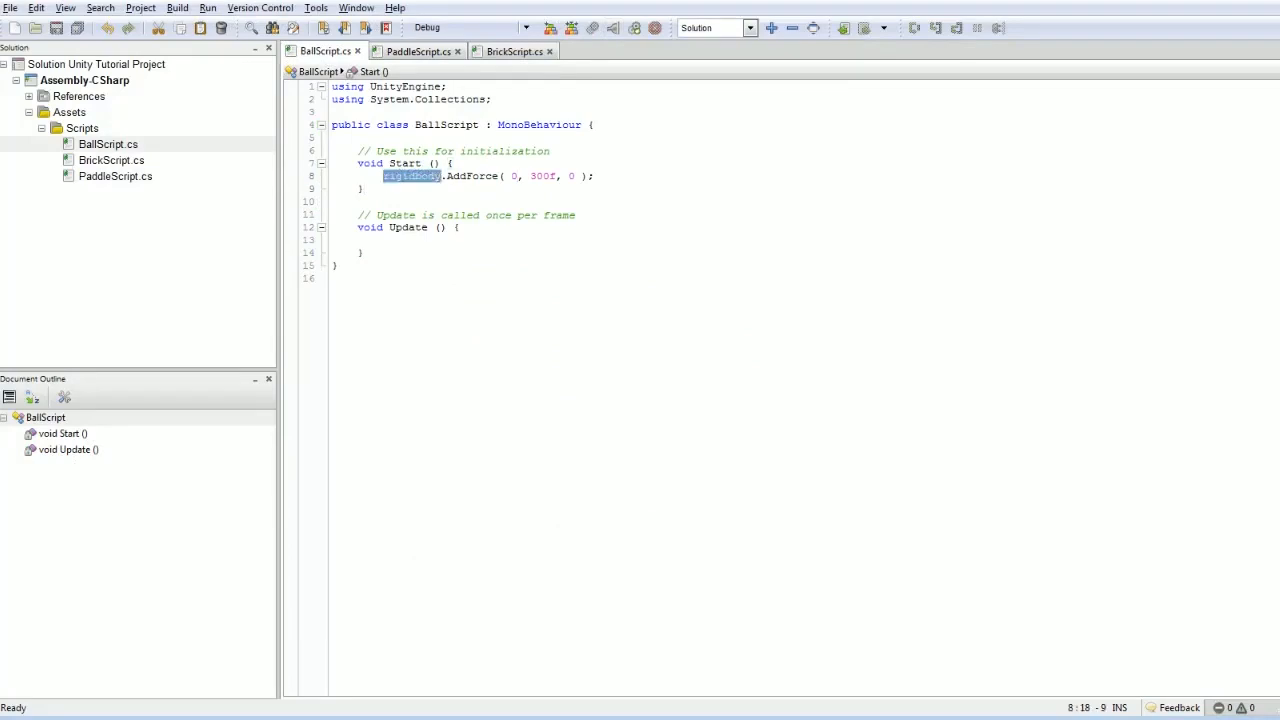
{"action": "key", "text": "Delete"}
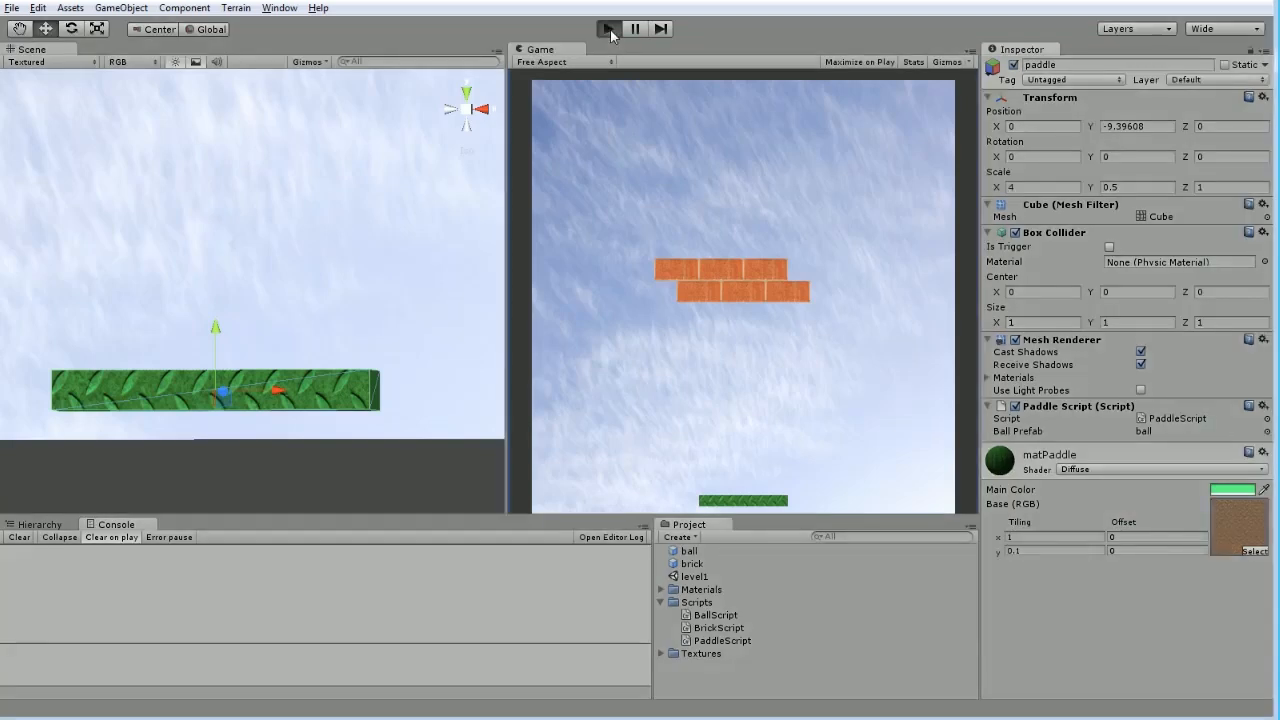
{"action": "left_click", "coordinate": [608, 29]}
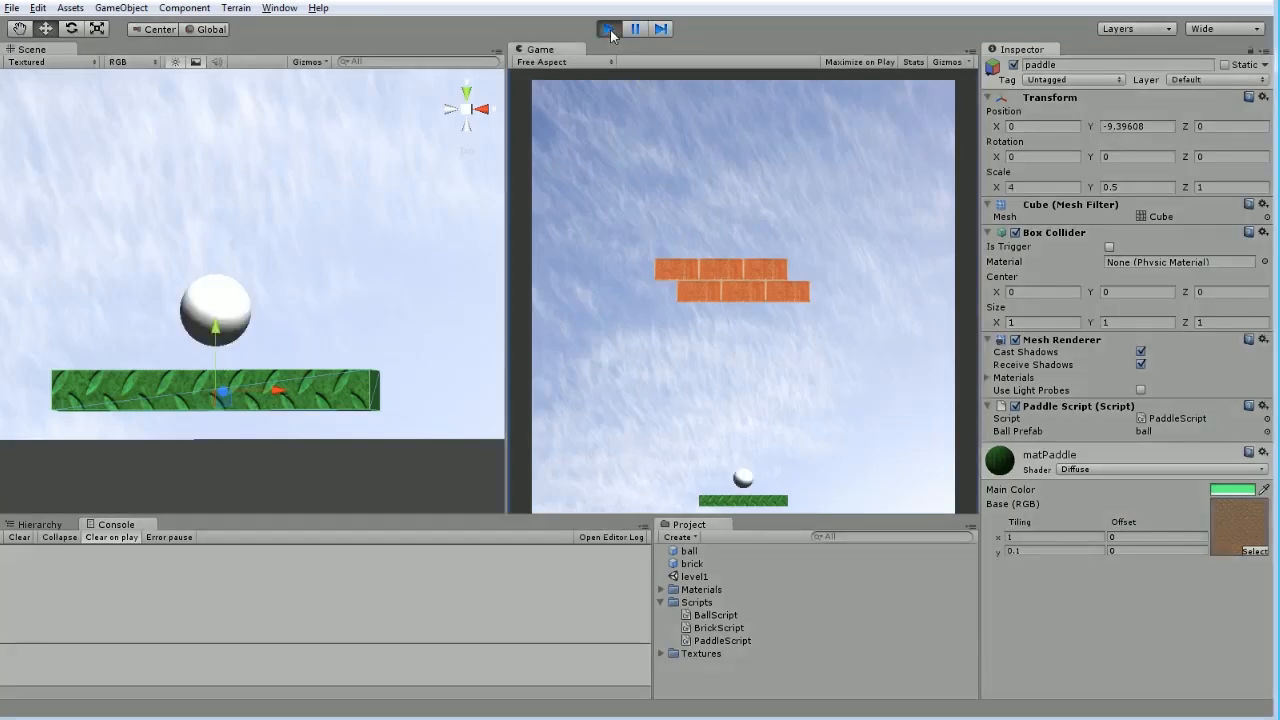
{"action": "left_click", "coordinate": [604, 28]}
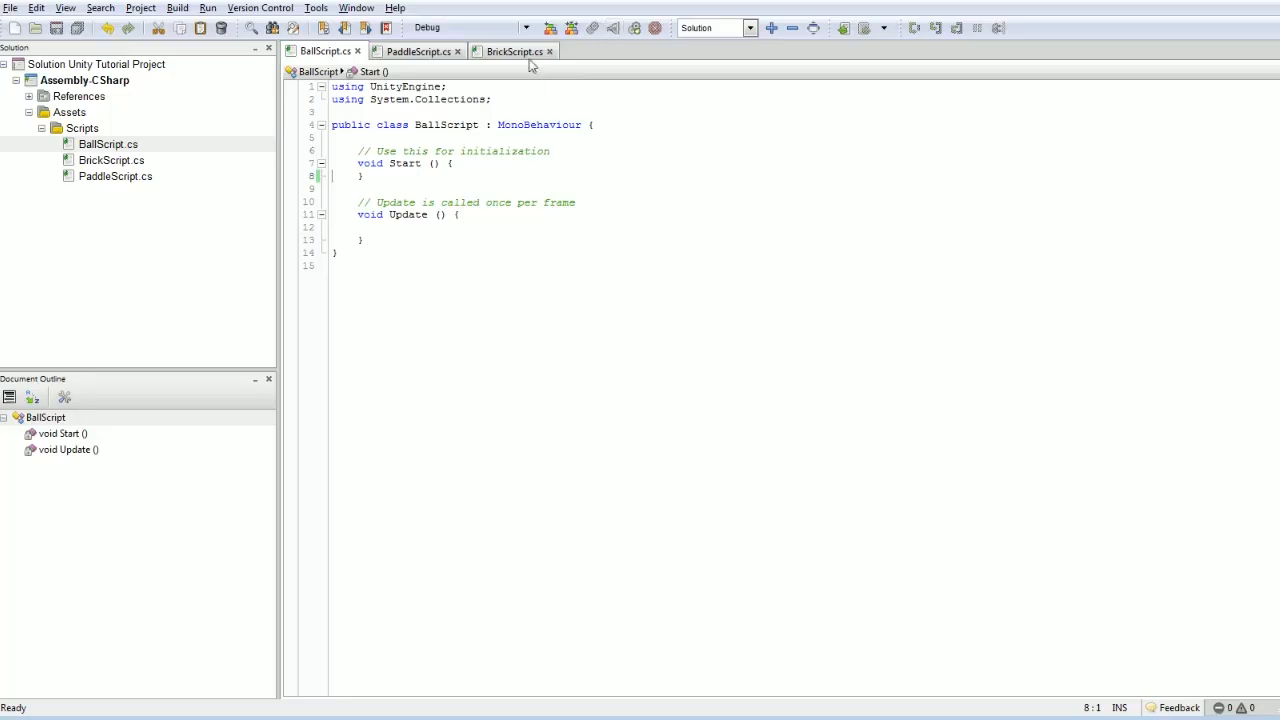
- Change the spawn offset to new Vector3(0, .75f, 0) and play-test the spawn
{"action": "left_click", "coordinate": [415, 51]}
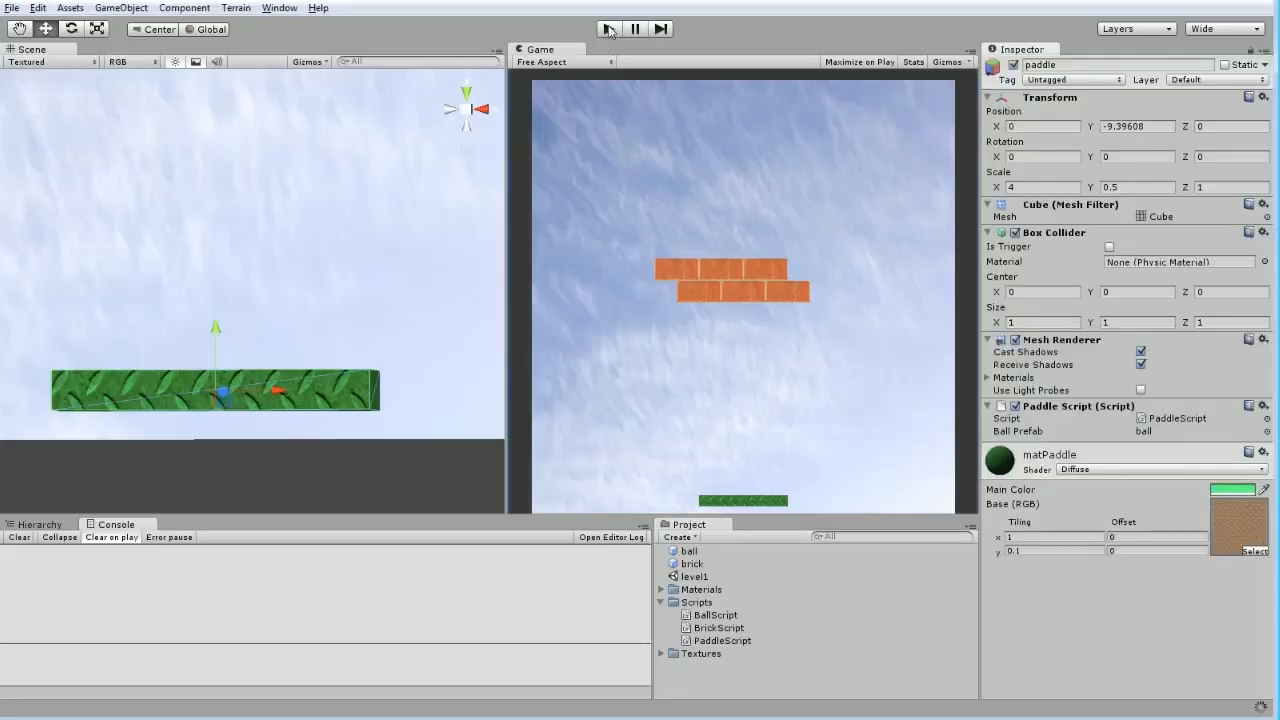
{"action": "left_click", "coordinate": [611, 28]}
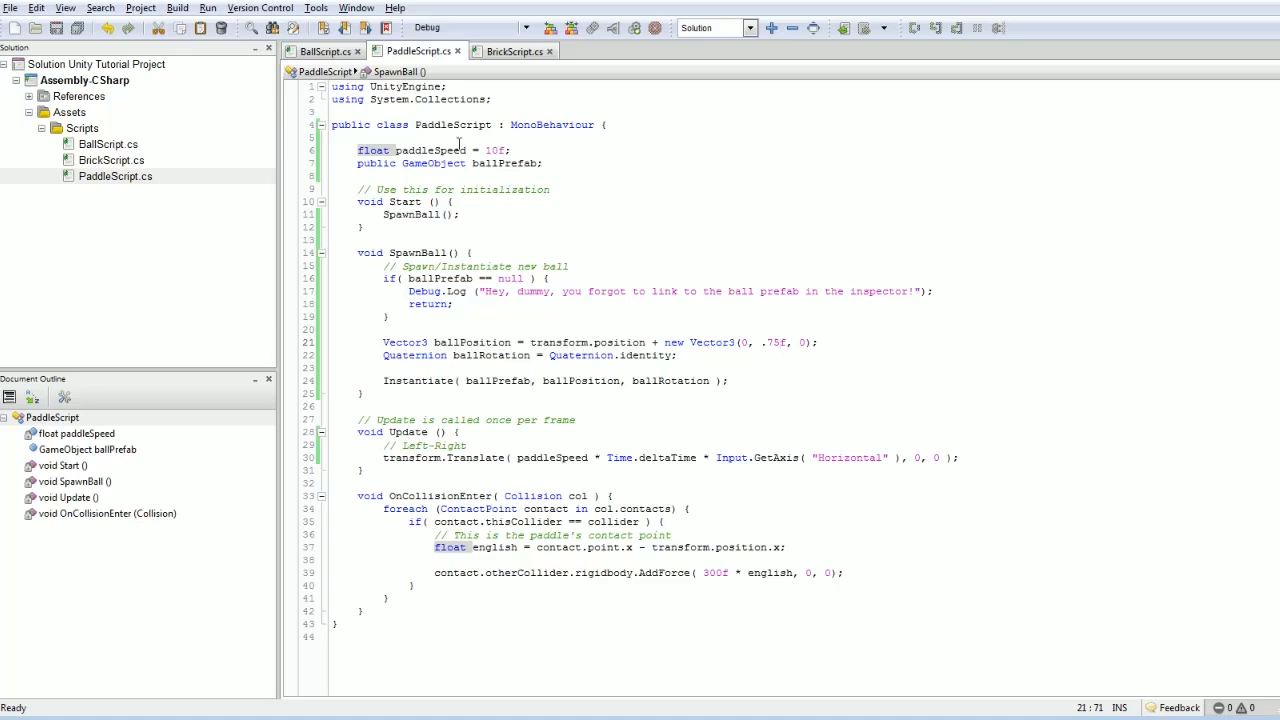
{"action": "left_click", "coordinate": [636, 29]}
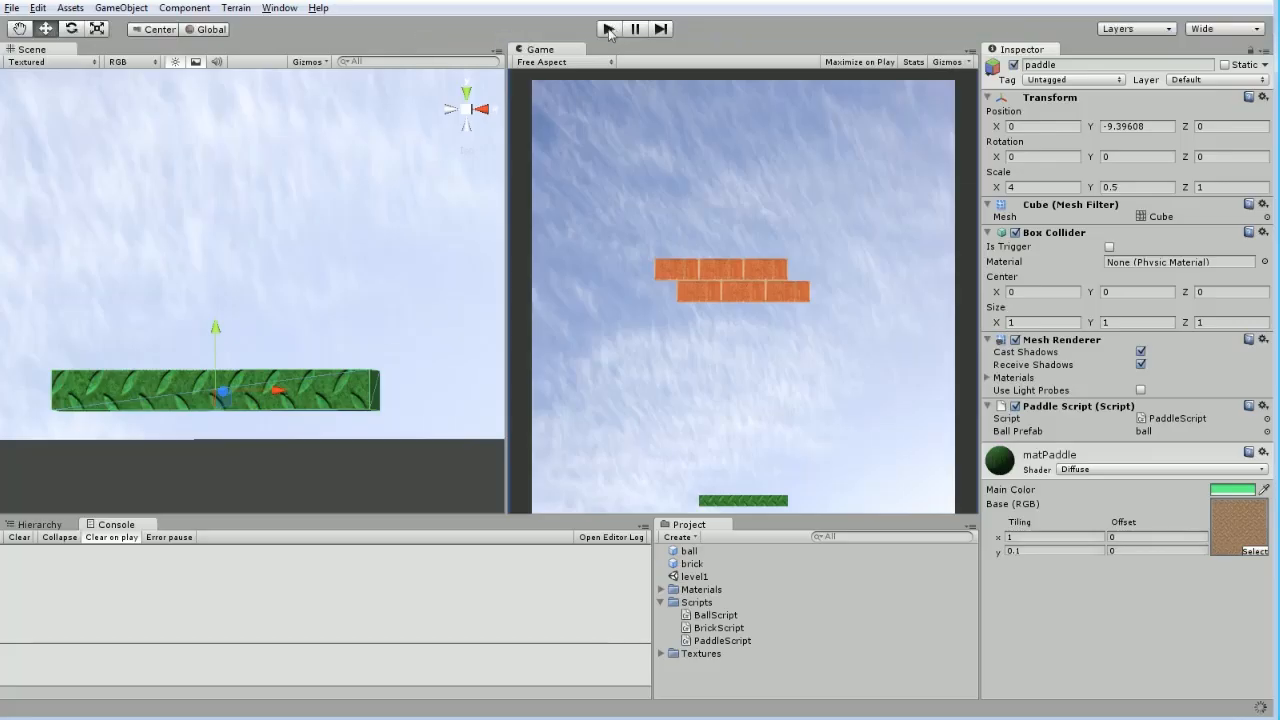
{"action": "left_click", "coordinate": [609, 28]}
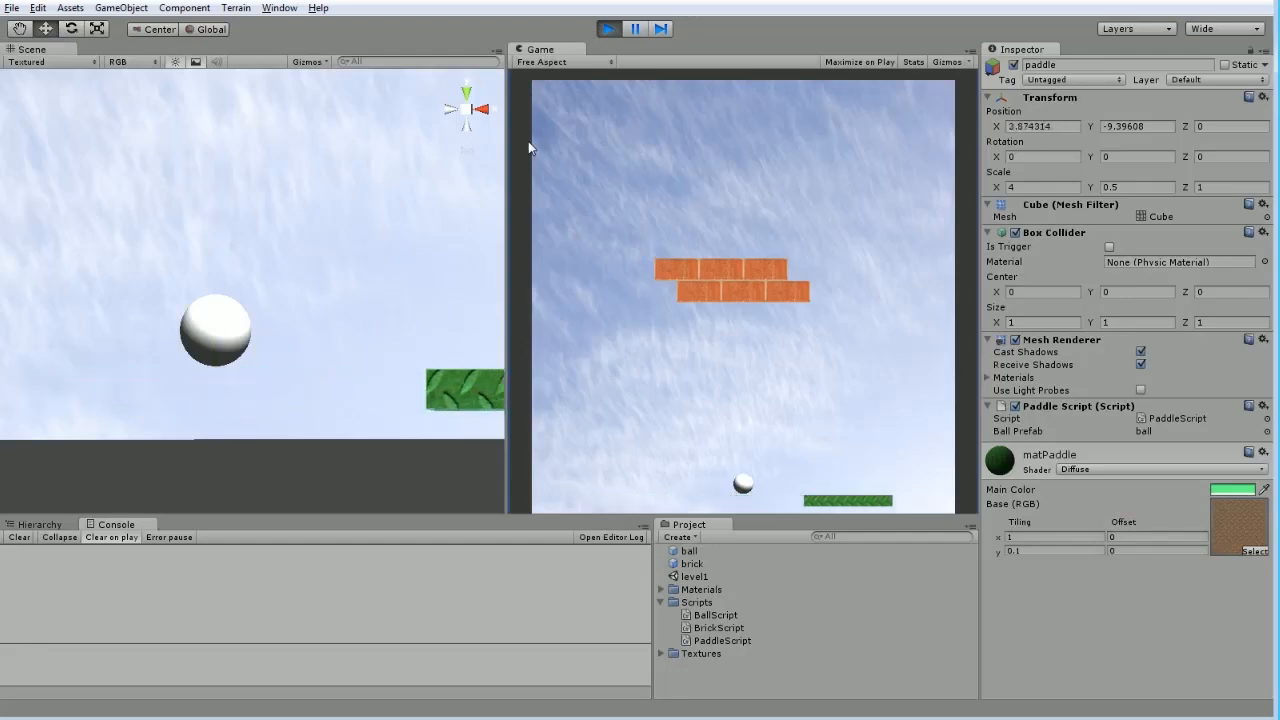
{"action": "left_click", "coordinate": [619, 26]}
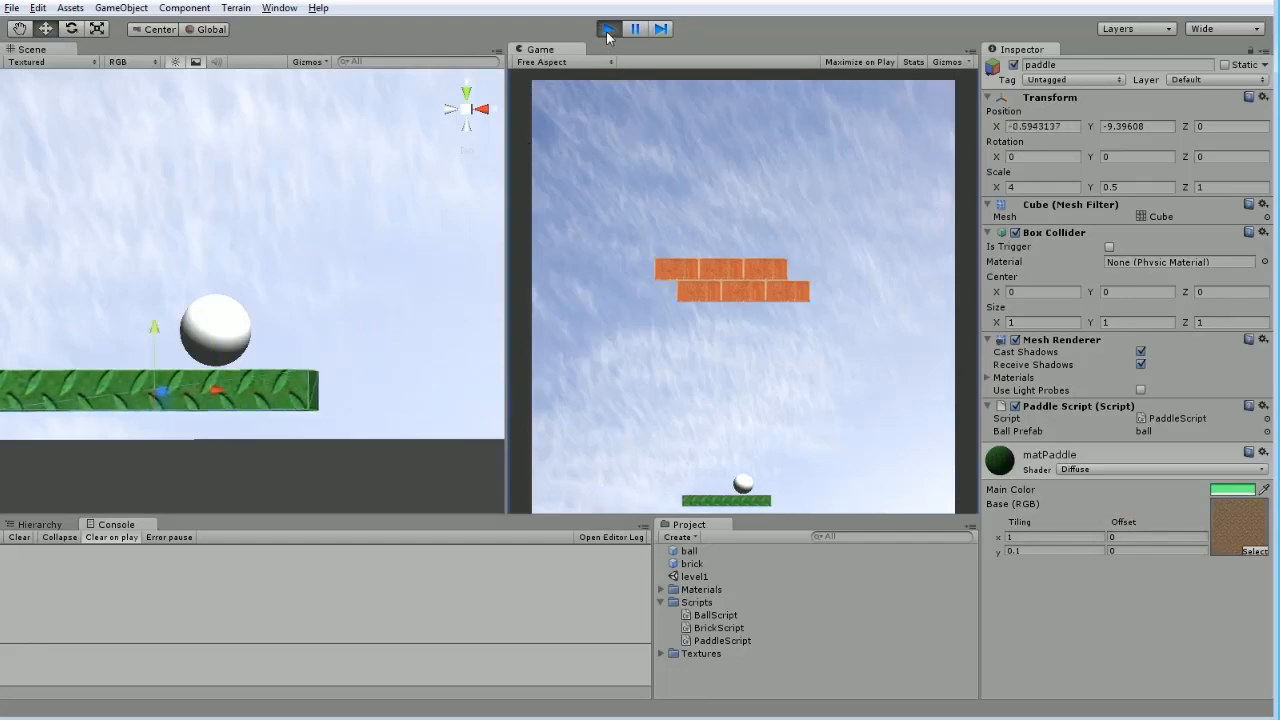